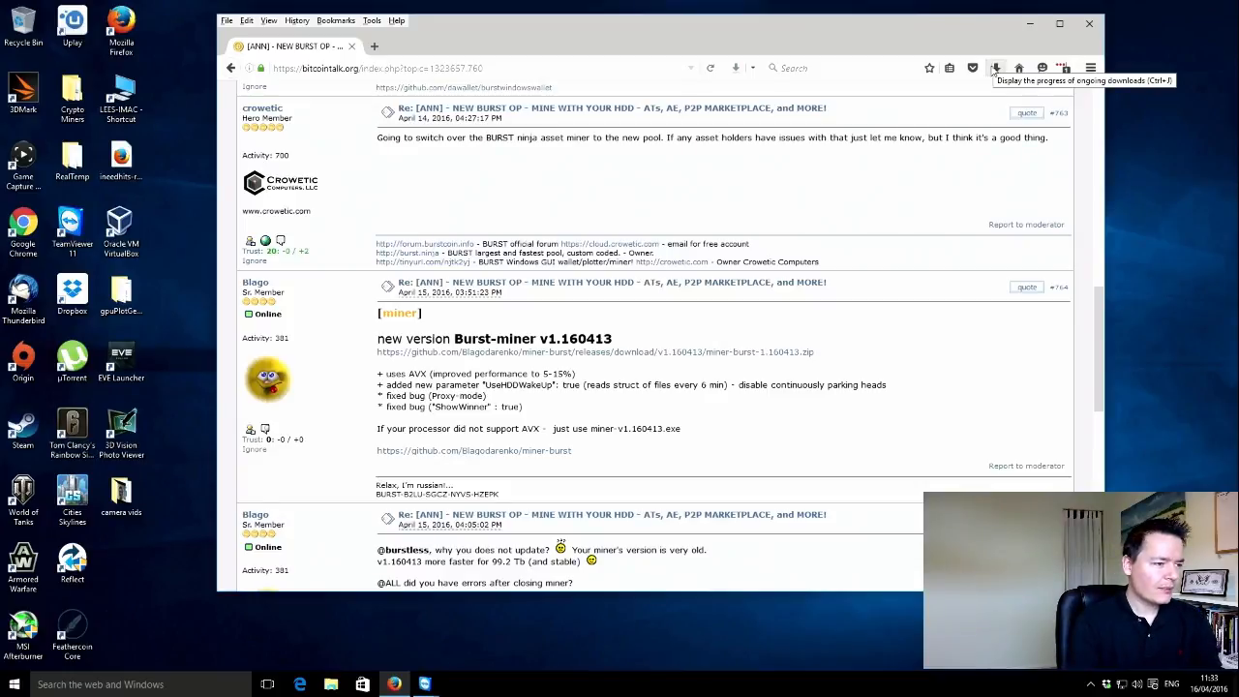
Step: Scroll the Burst thread down to the Burst-miner v1.160413 release post
scroll(down, 3)
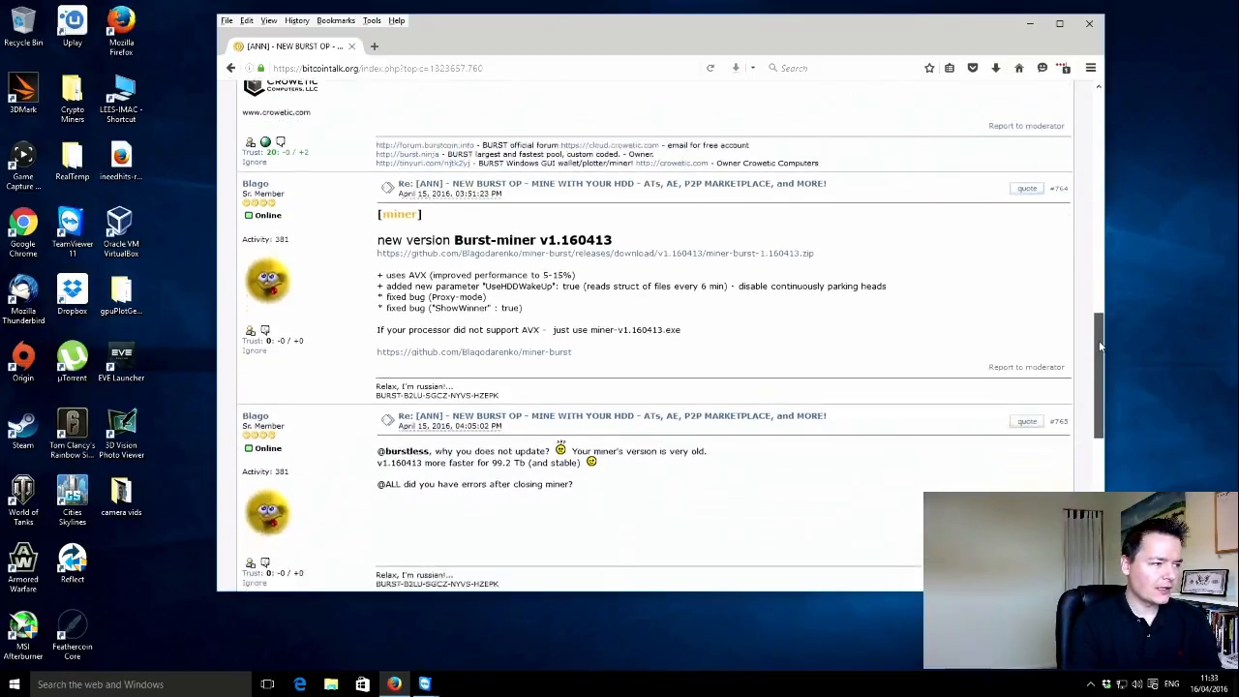
scroll(down, 3)
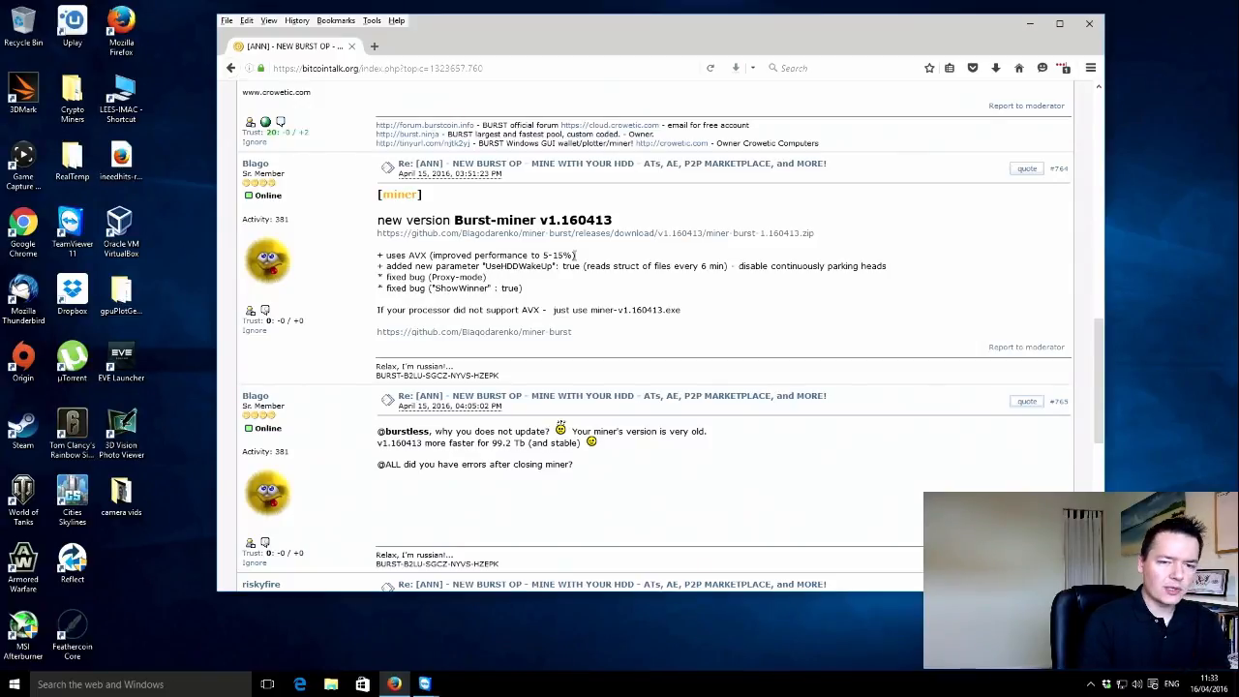
mouse_move(584, 261)
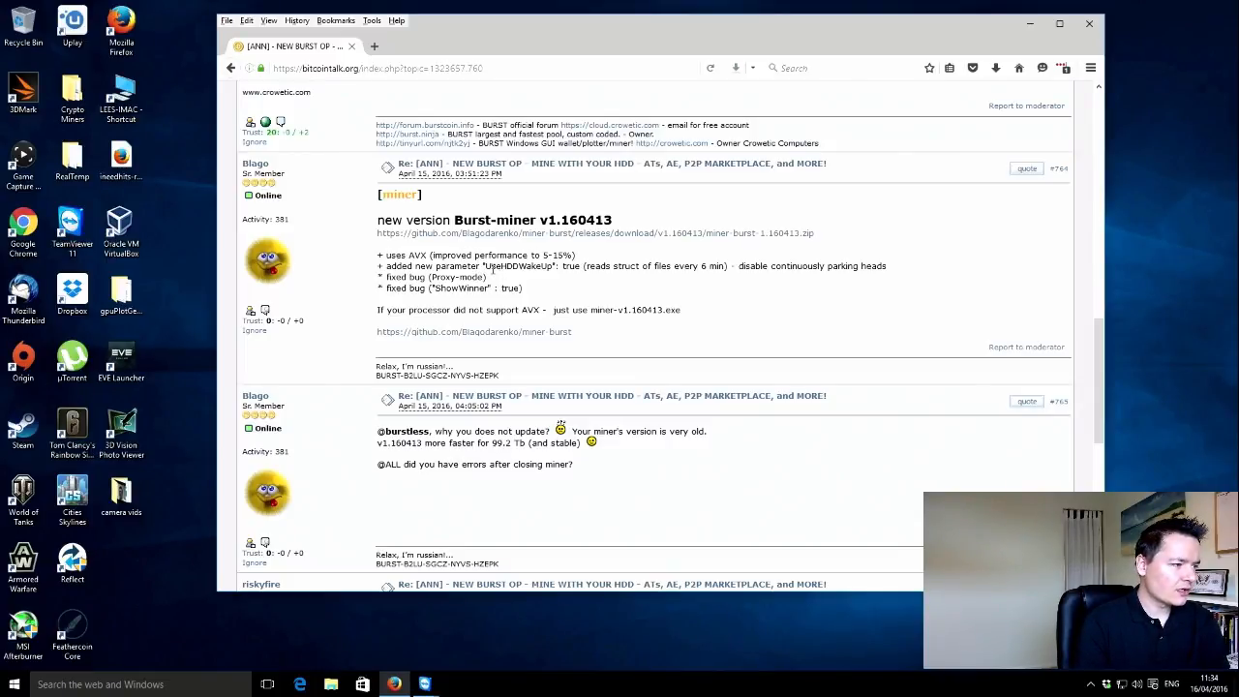
mouse_move(642, 271)
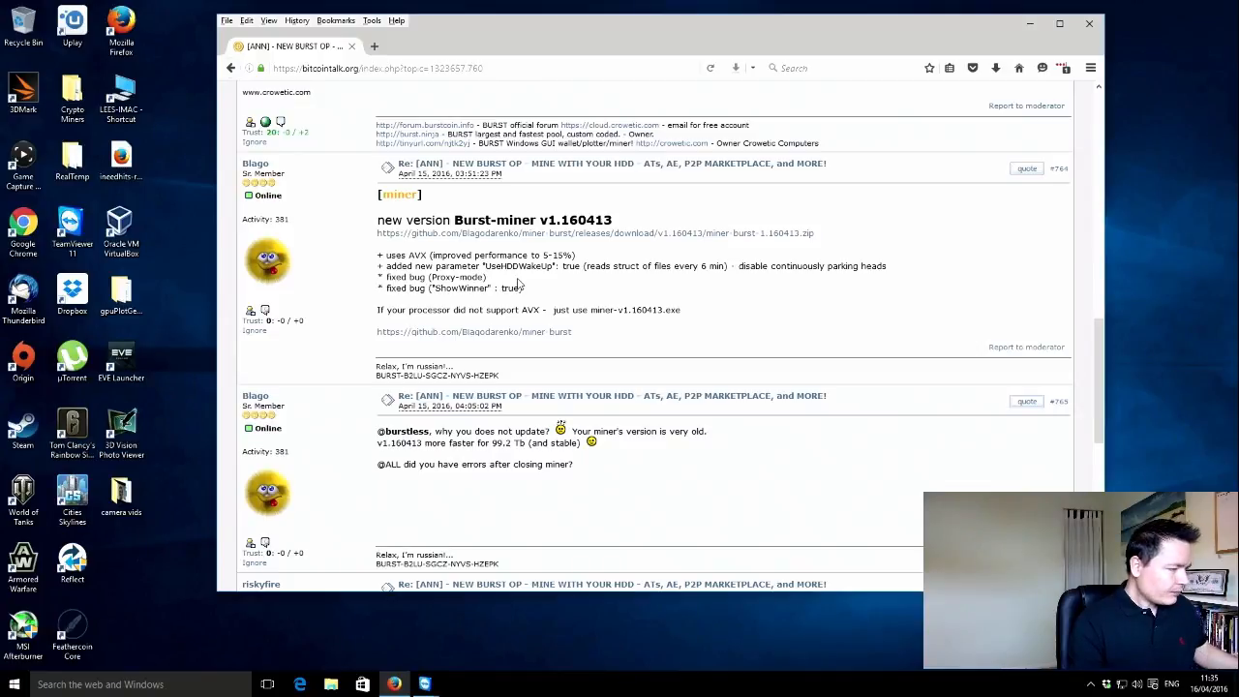
mouse_move(488, 298)
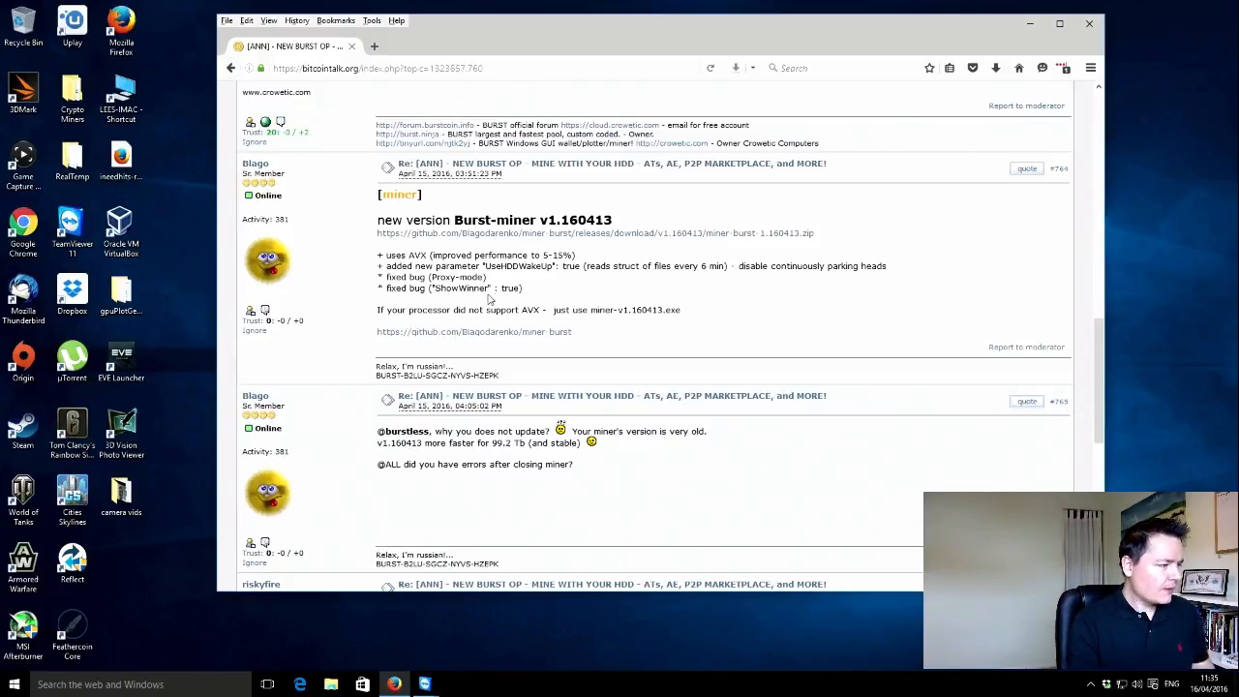
mouse_move(457, 298)
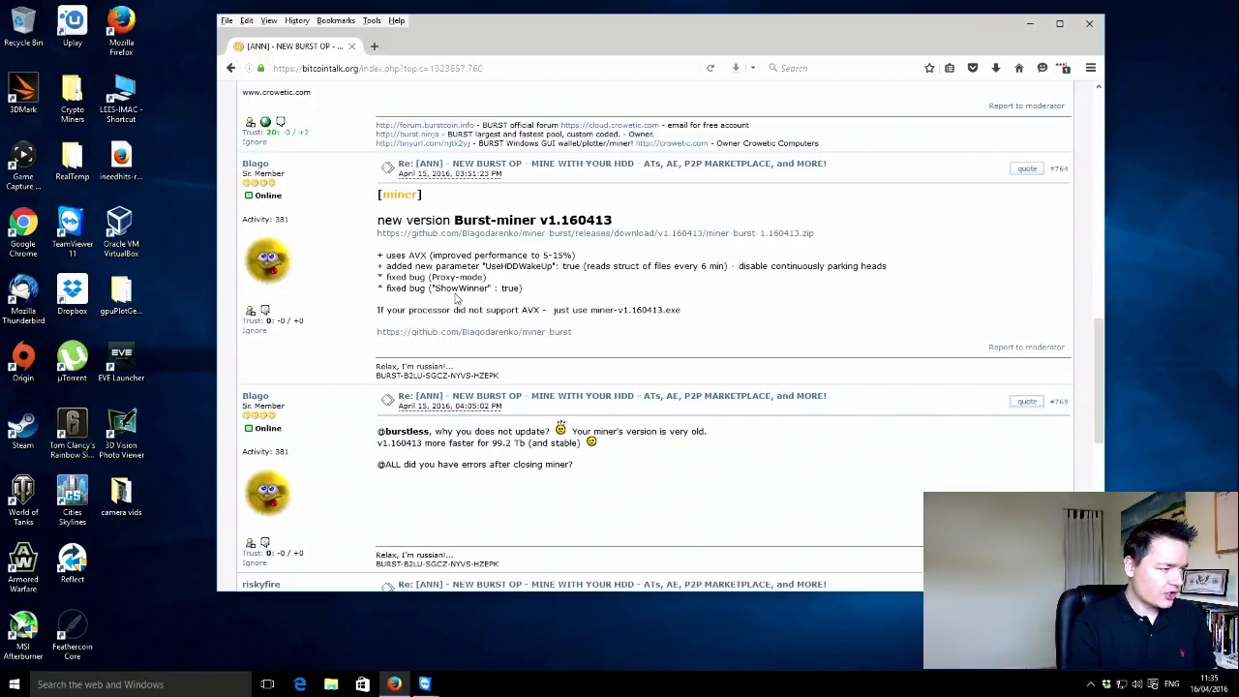
mouse_move(545, 294)
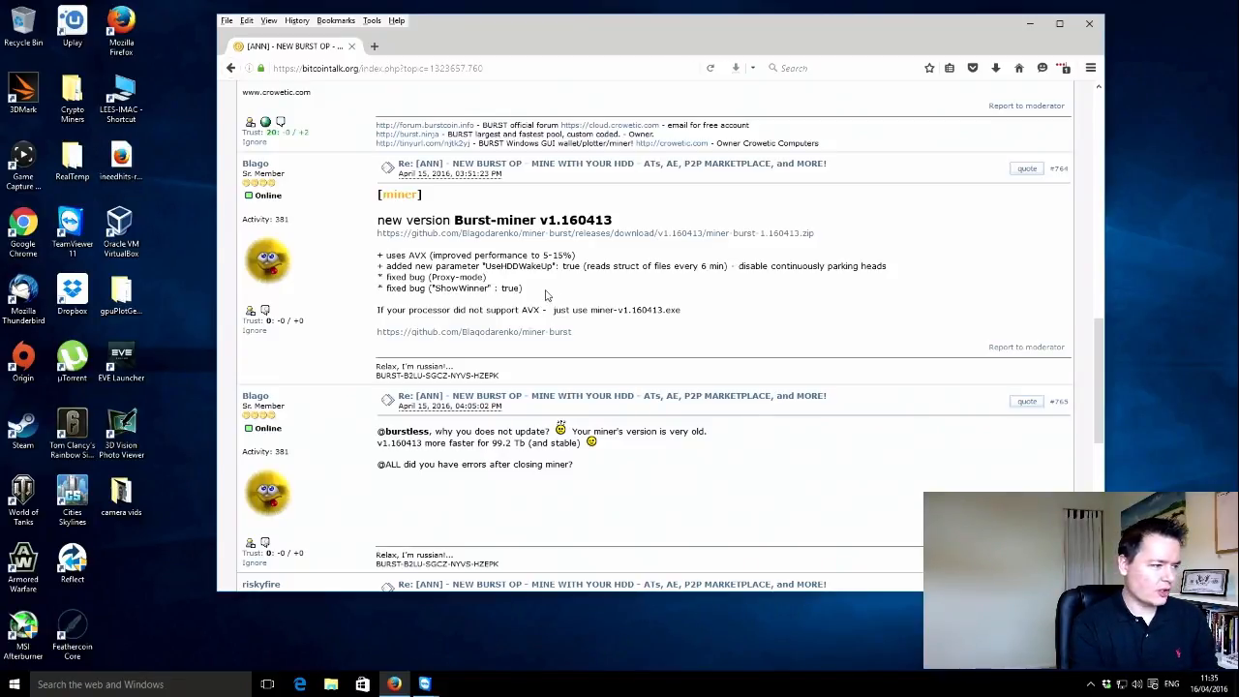
mouse_move(580, 287)
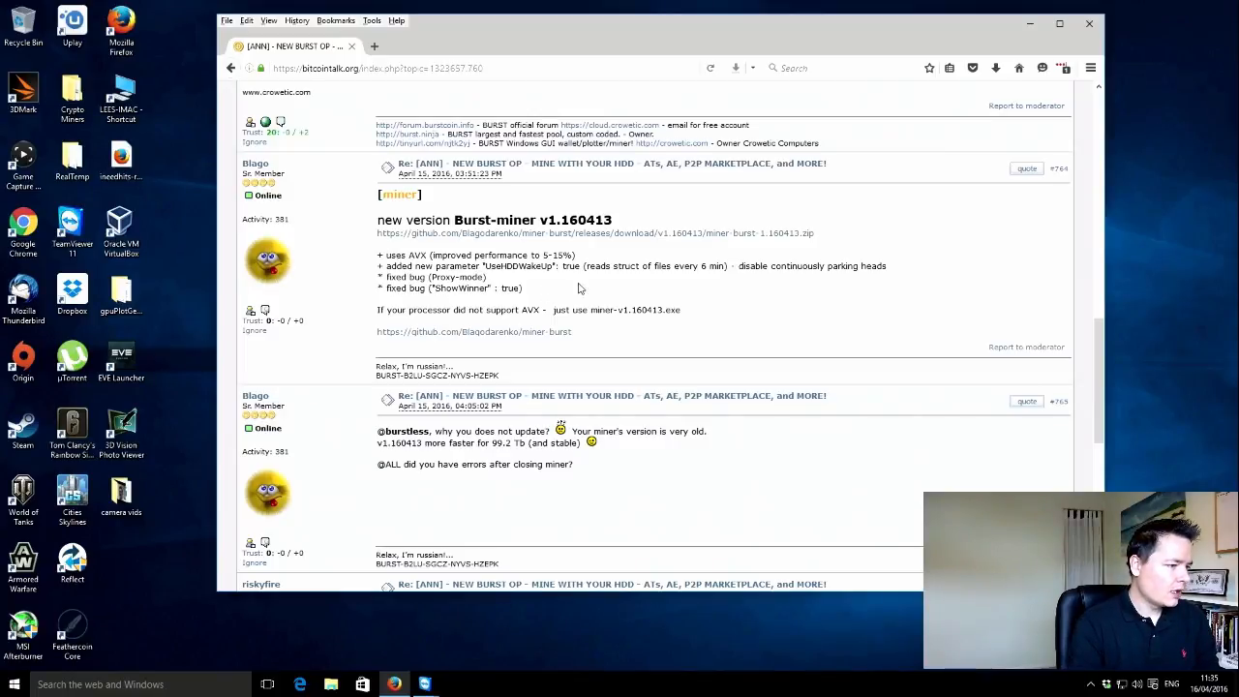
mouse_move(643, 290)
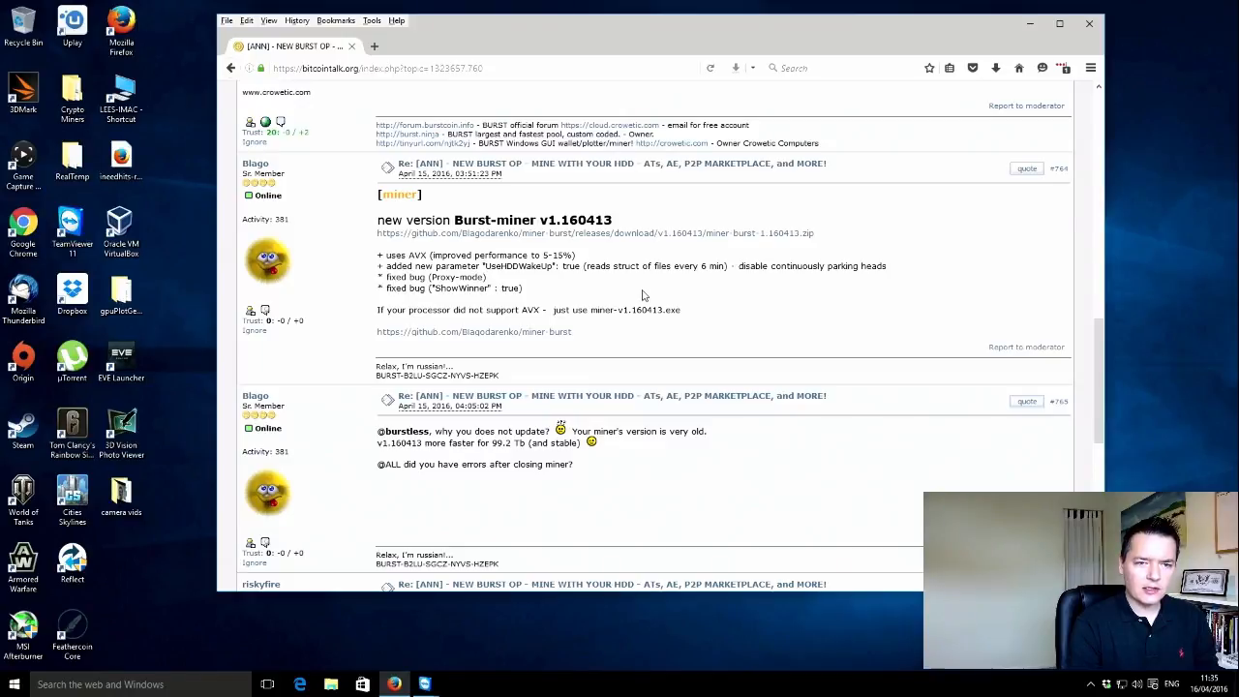
mouse_move(650, 292)
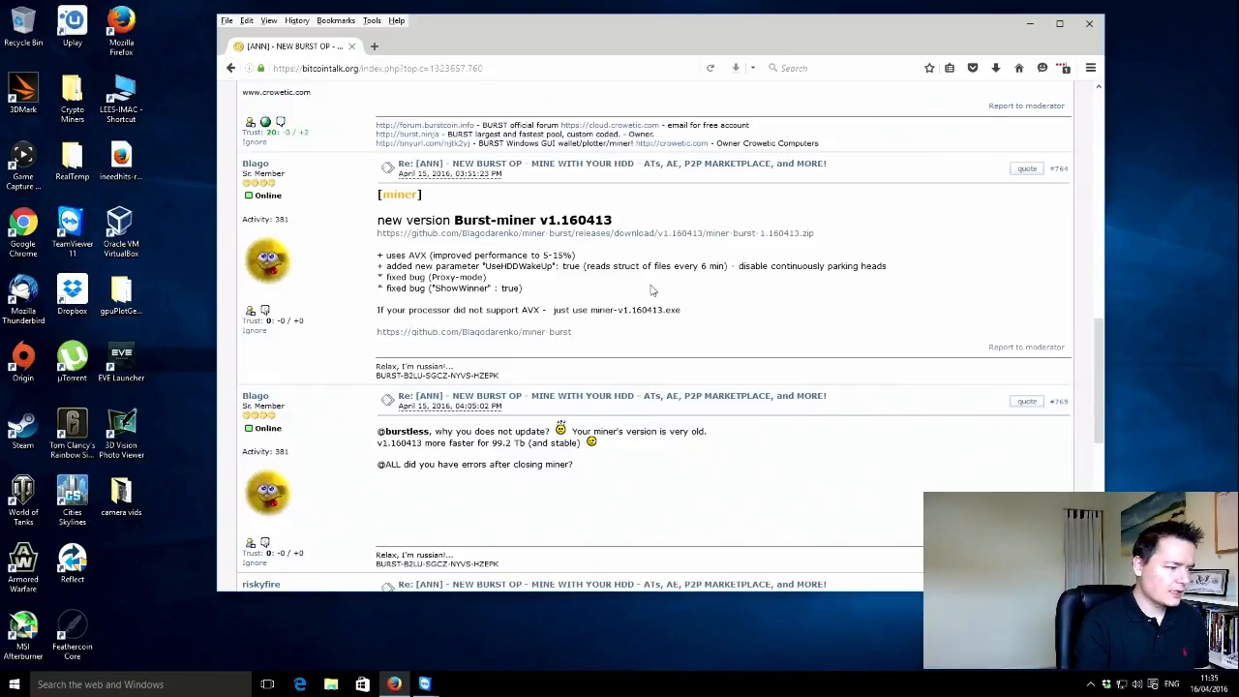
mouse_move(523, 635)
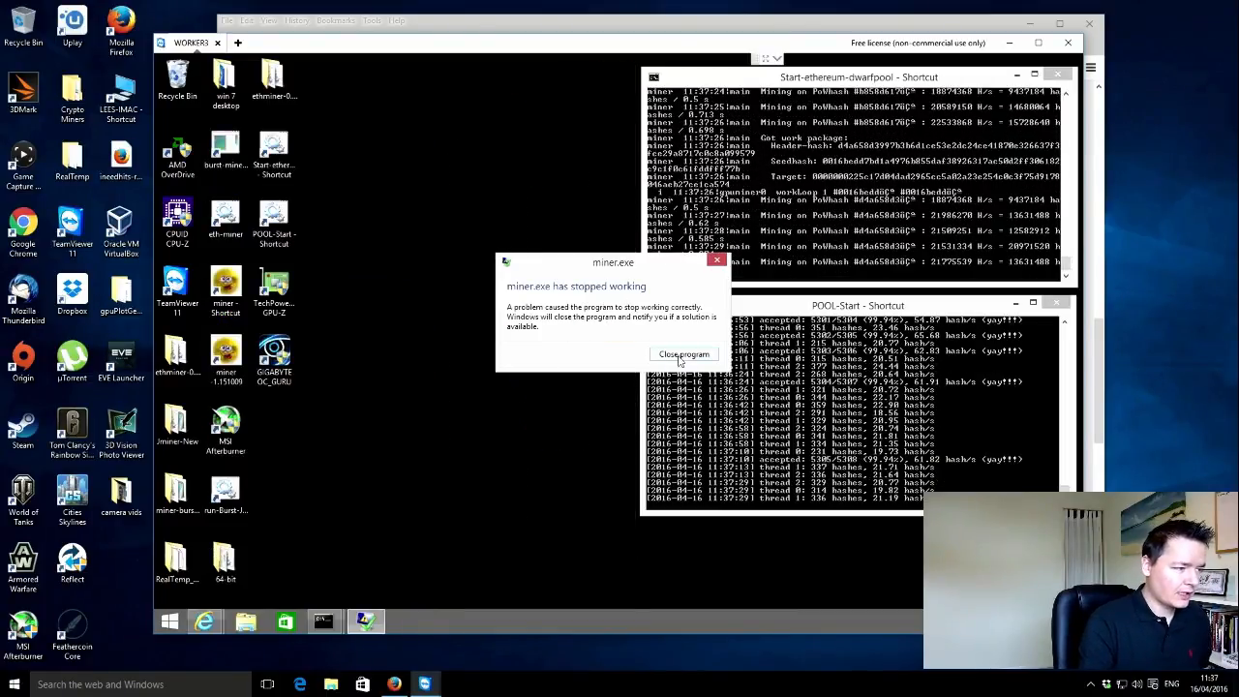
Step: Dismiss the 'miner.exe has stopped working' dialog on the remote worker PC
click(684, 352)
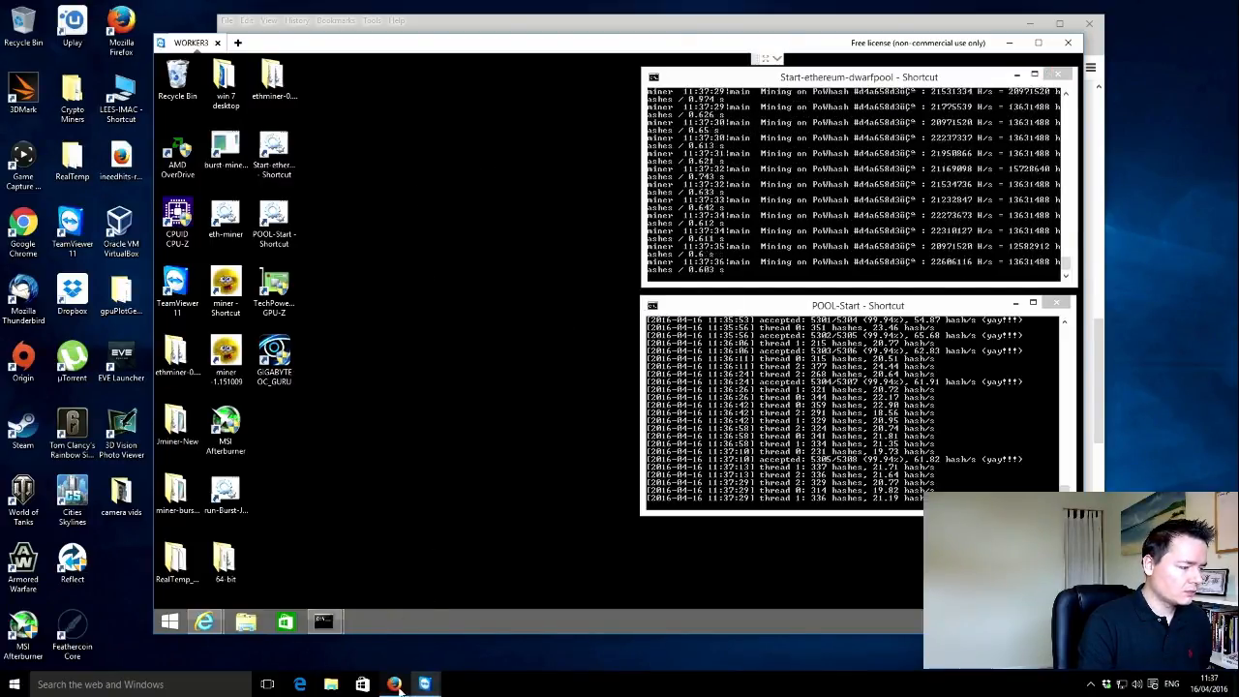
Step: Copy the GitHub zip link address from the v1.160413 release post in Firefox
click(393, 685)
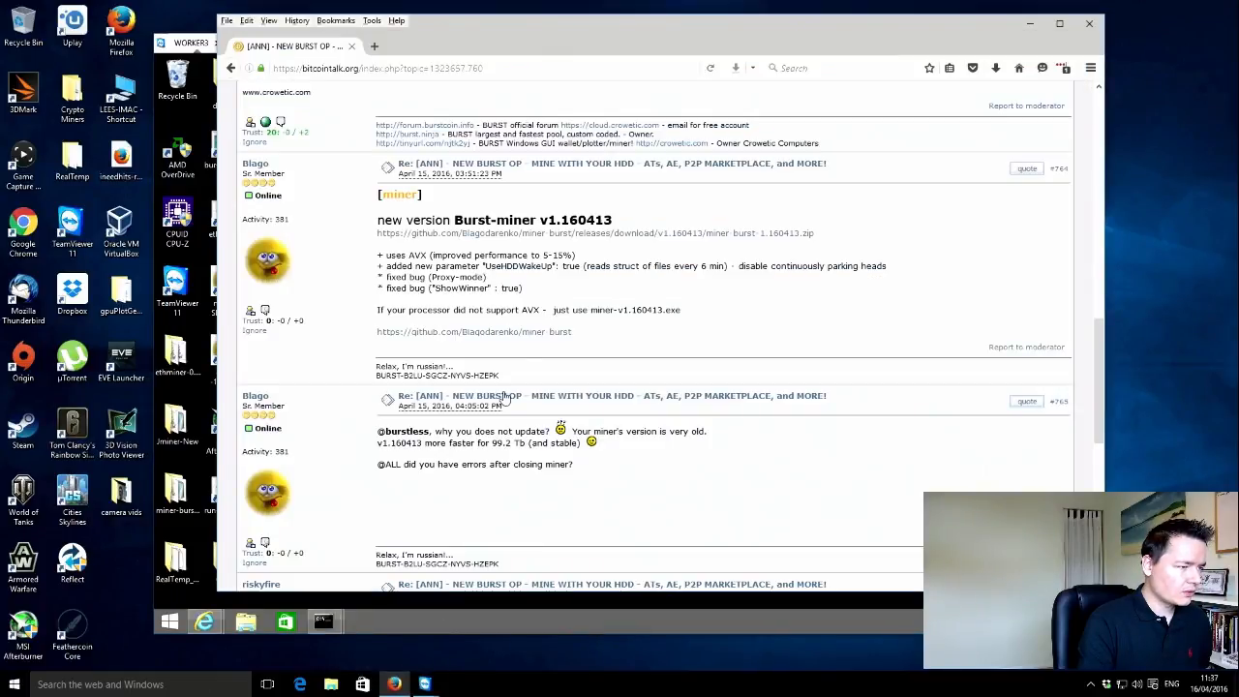
mouse_move(693, 233)
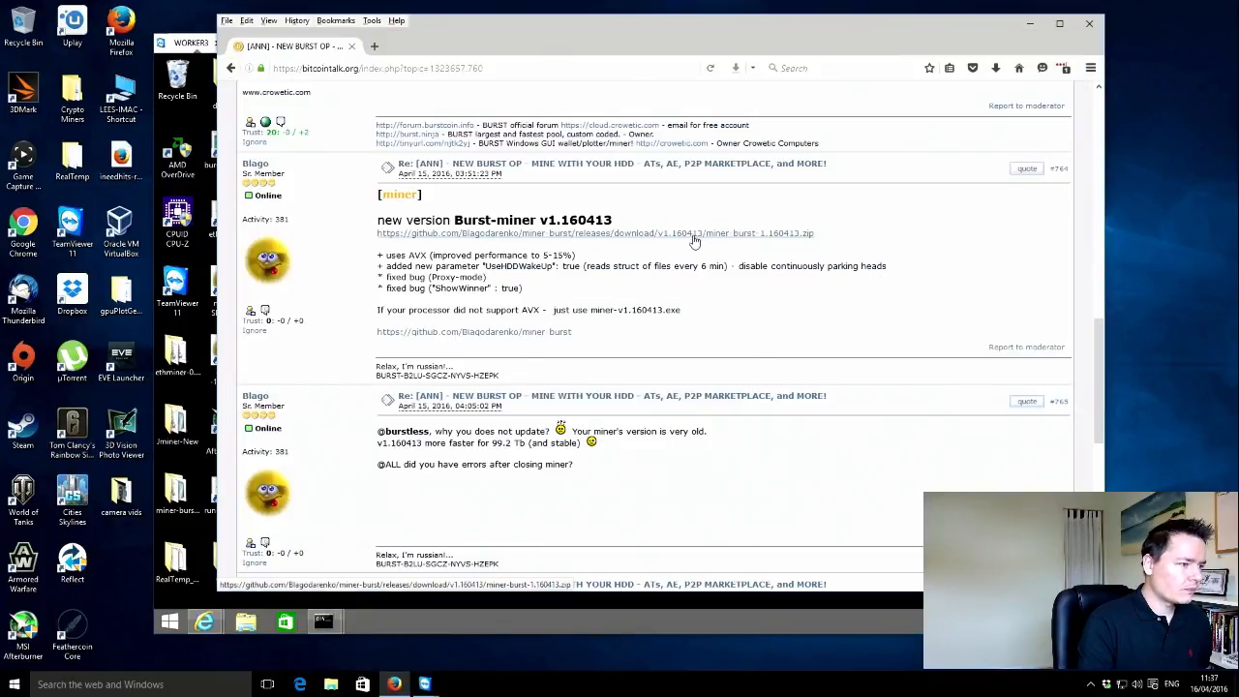
right_click(693, 233)
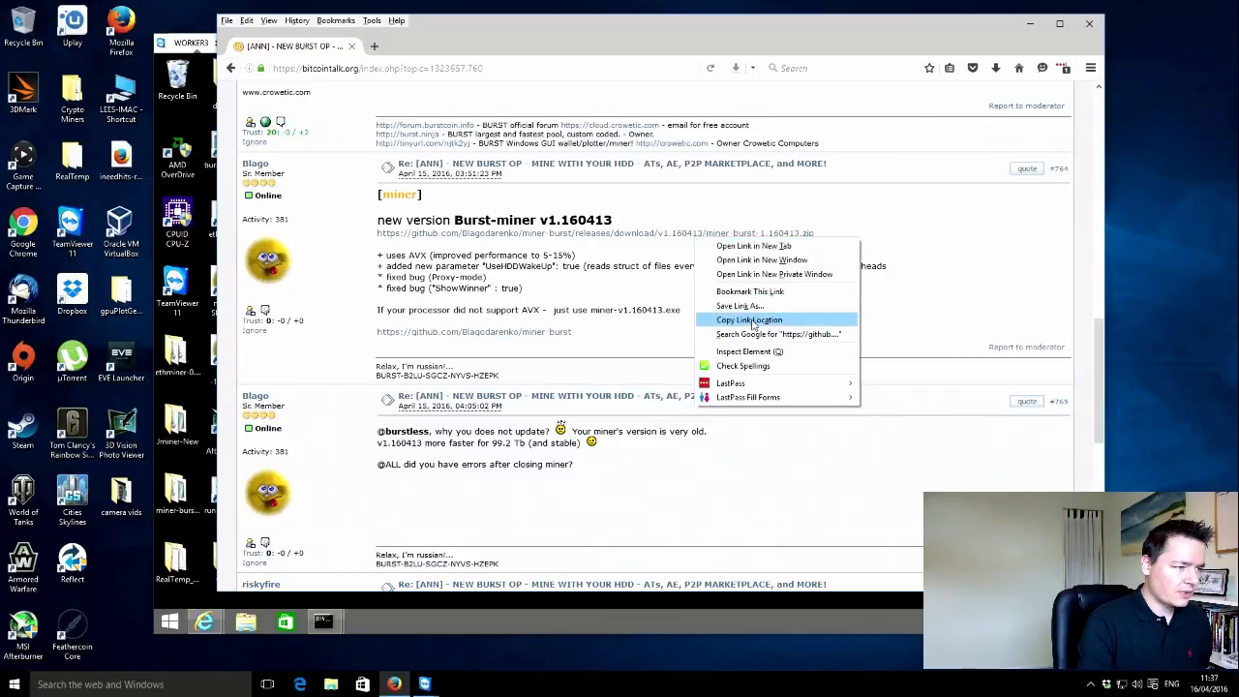
click(747, 319)
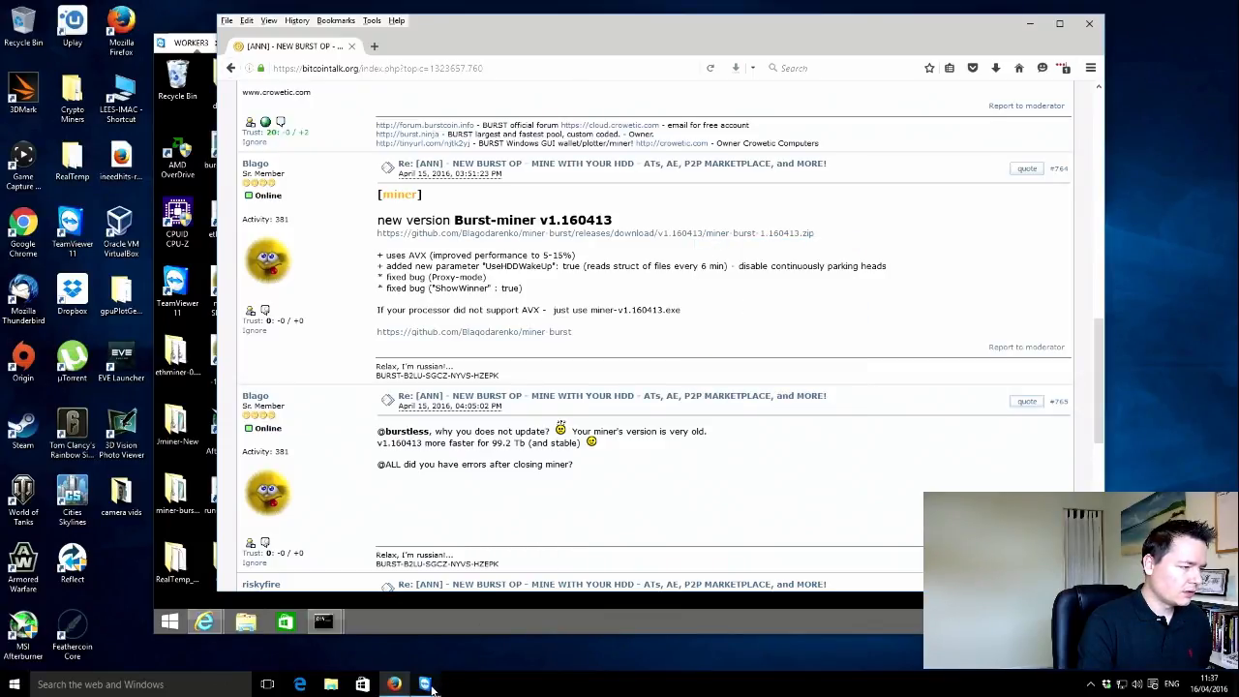
Step: Save the miner-burst-1.160413.zip download in the remote Internet Explorer session
click(426, 685)
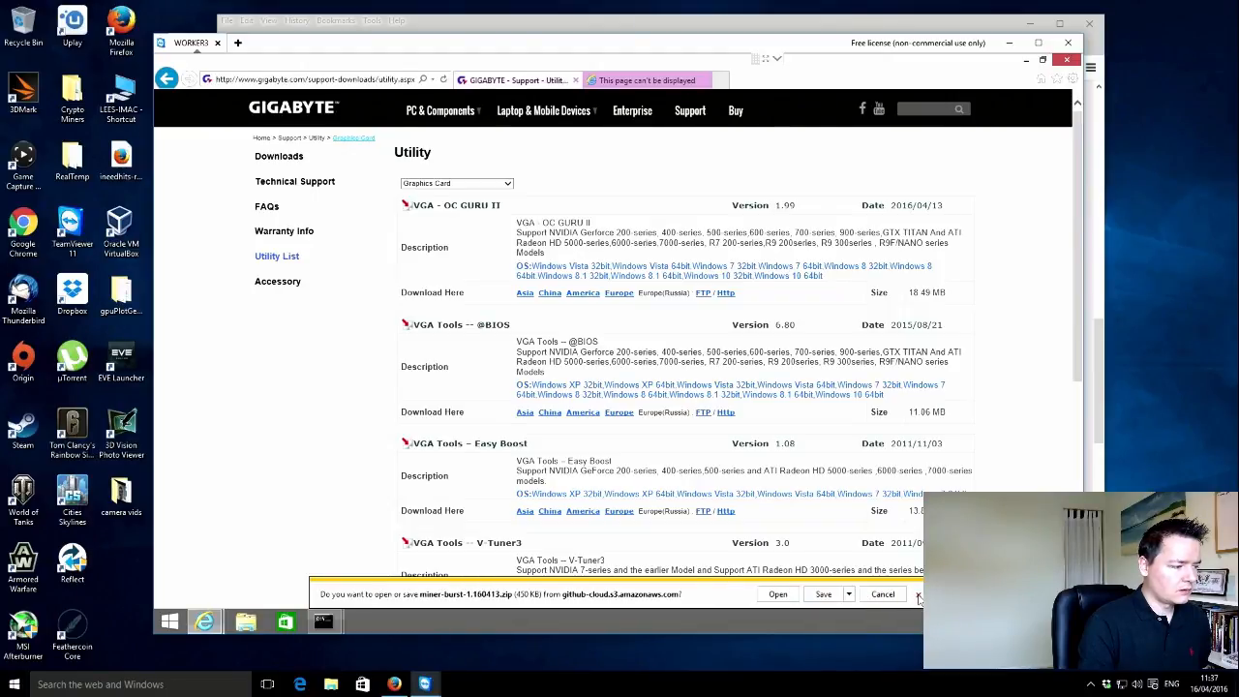
click(821, 592)
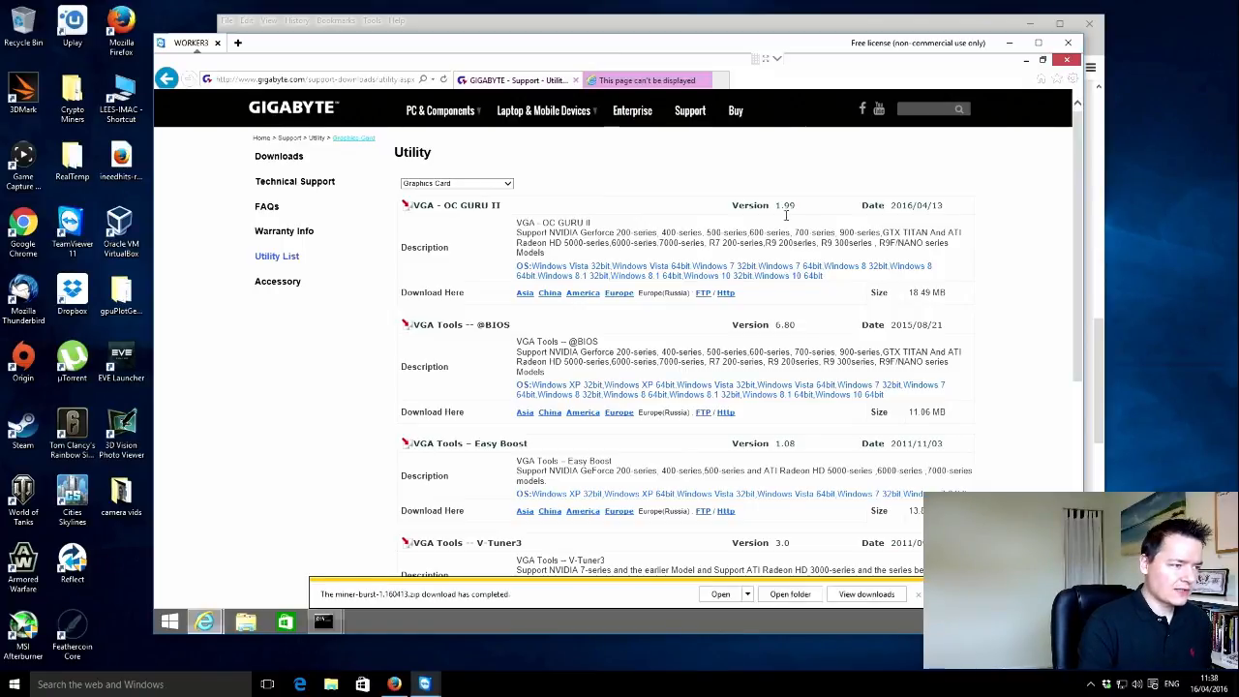
mouse_move(594, 202)
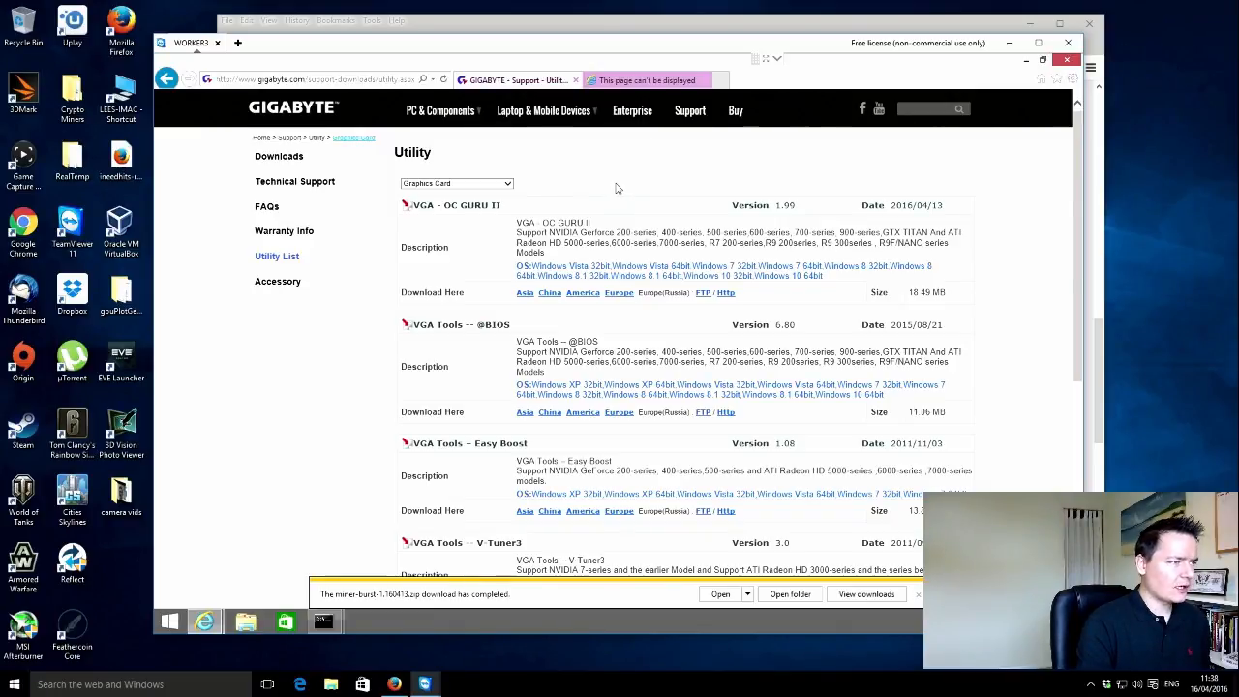
mouse_move(797, 557)
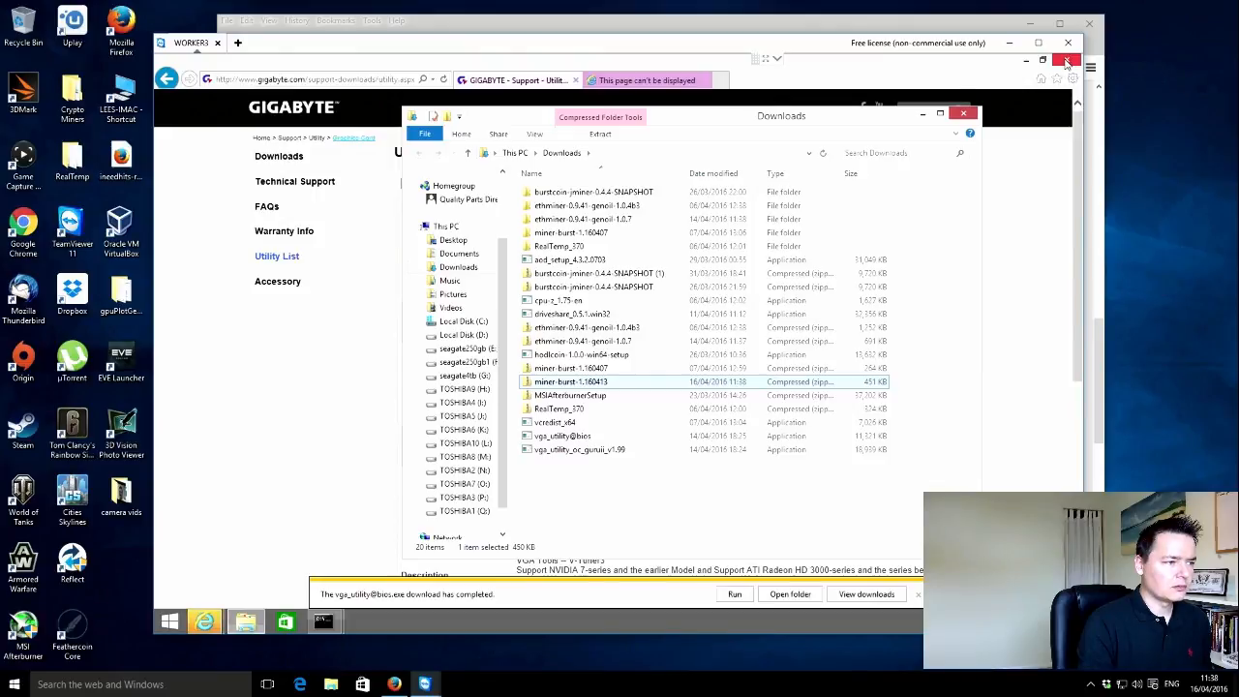
Step: Extract miner-burst-1.160413.zip into its own folder in the remote Downloads
click(964, 112)
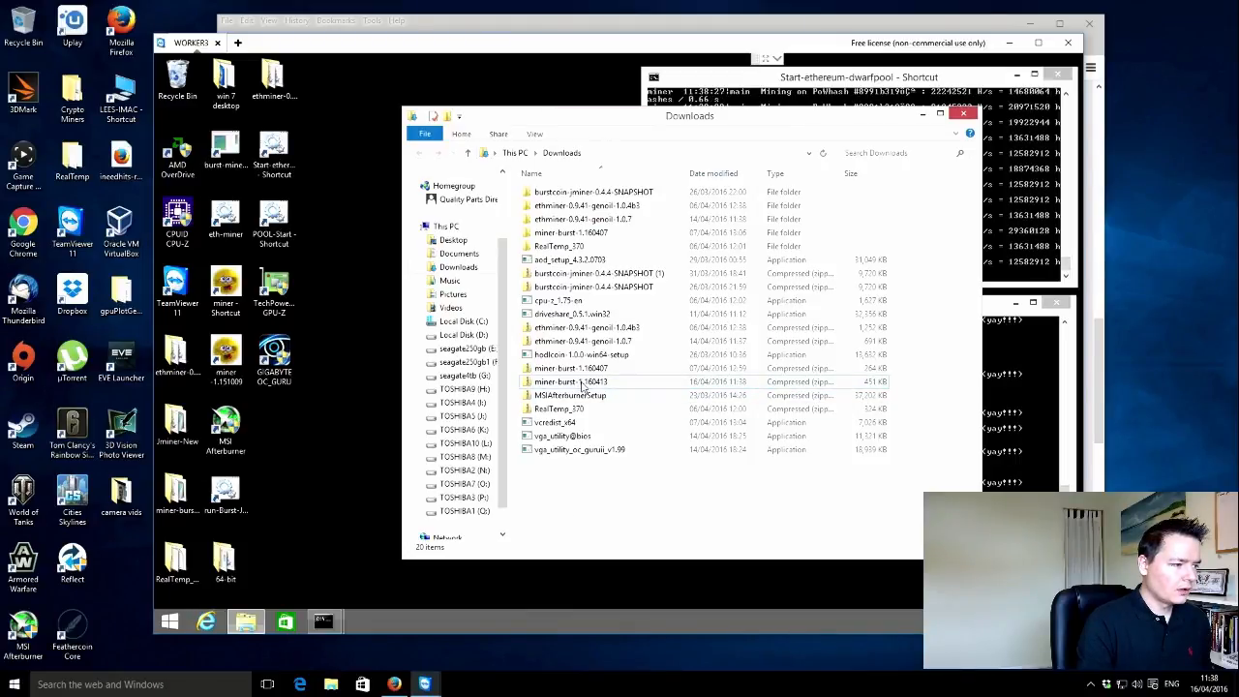
right_click(581, 382)
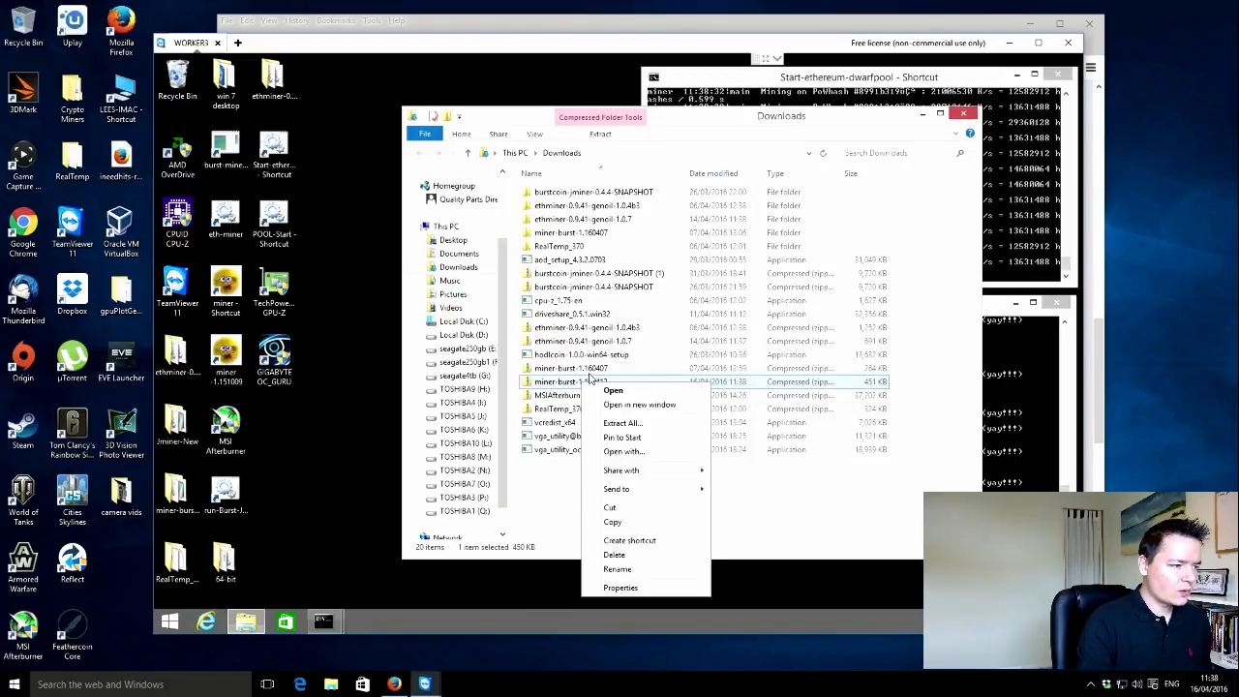
mouse_move(611, 391)
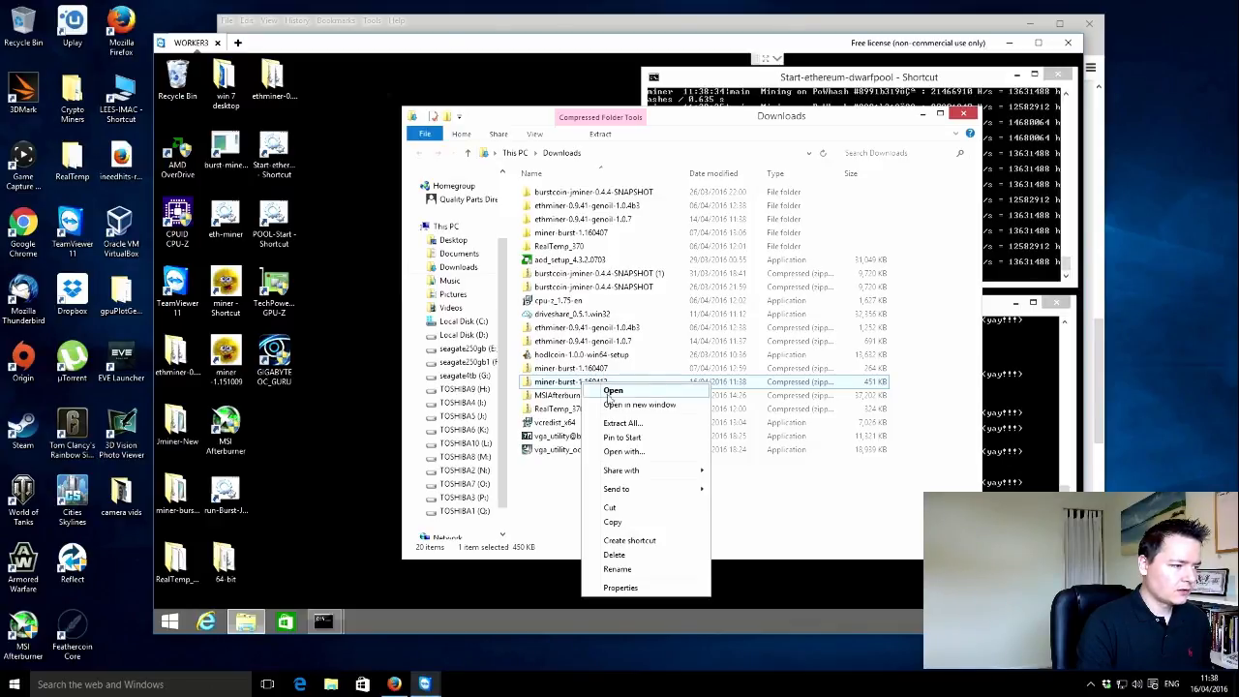
click(624, 422)
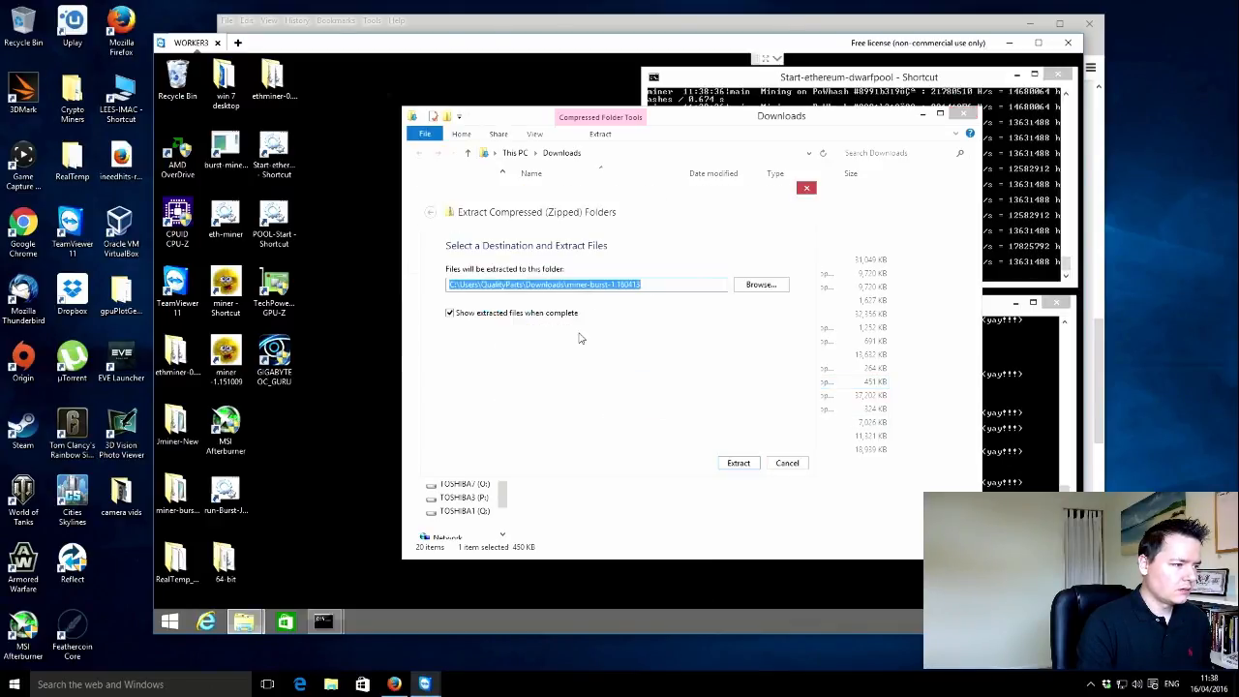
click(737, 462)
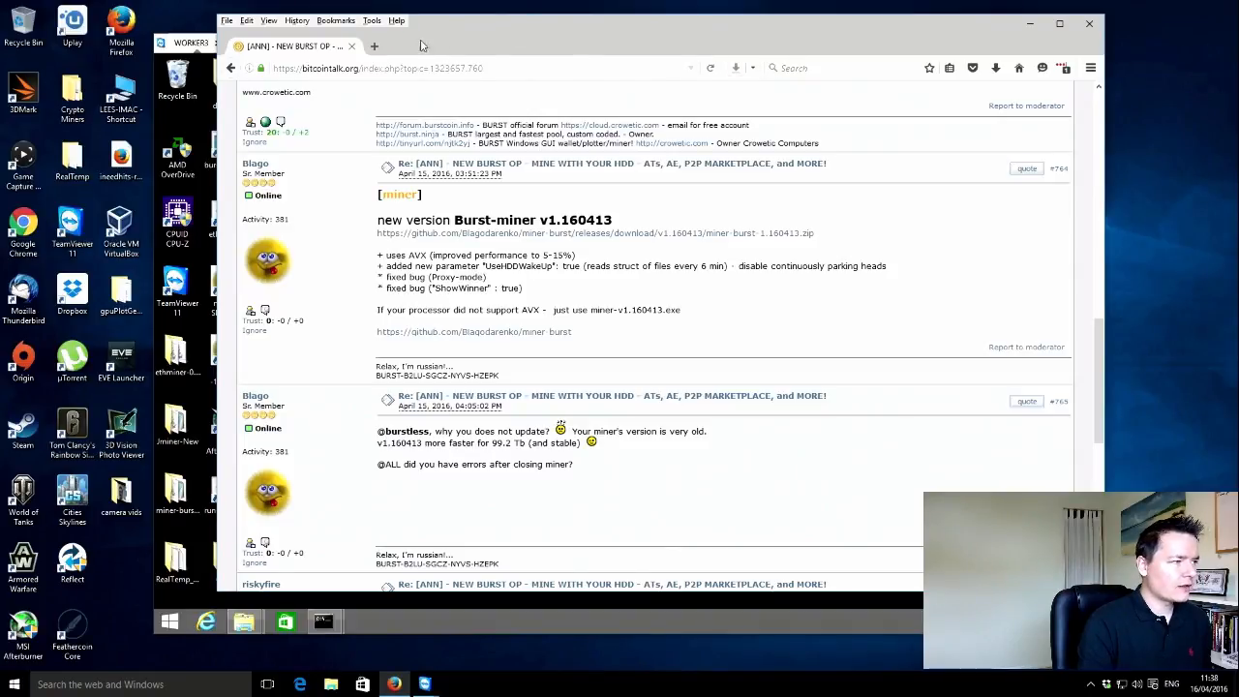
Step: Search 'a10 instruct' and open the CPU page for the A10-7700K
click(373, 47)
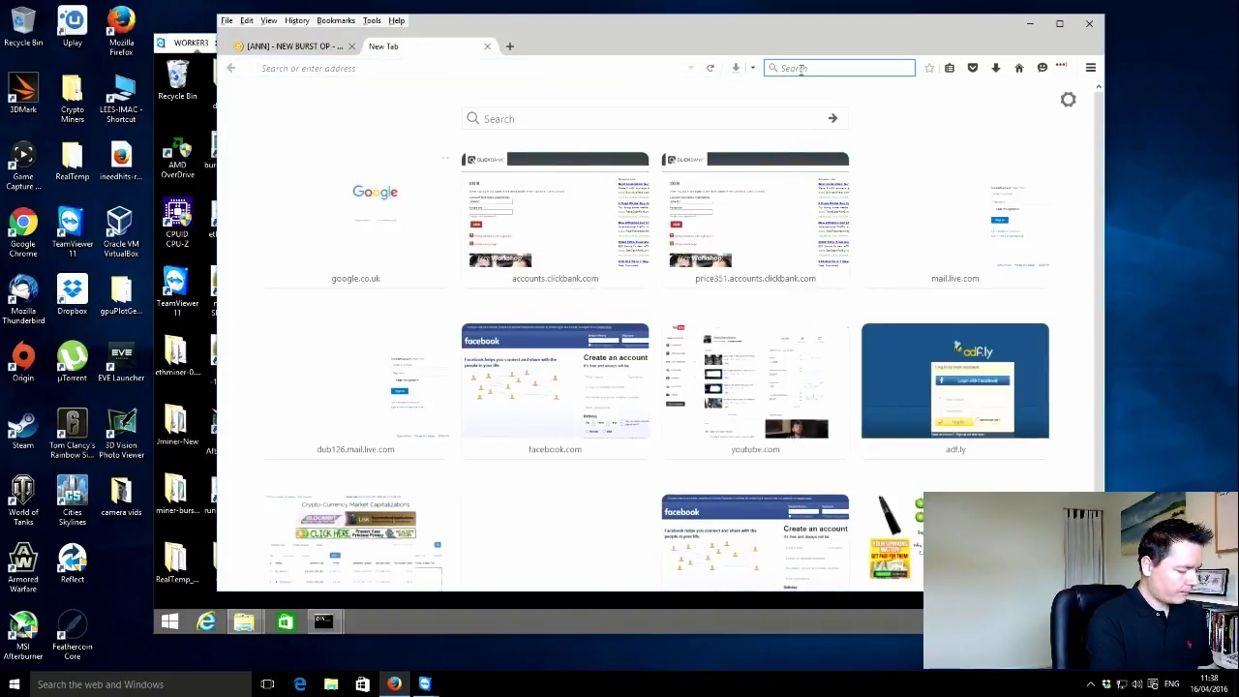
text(a10 7700k)
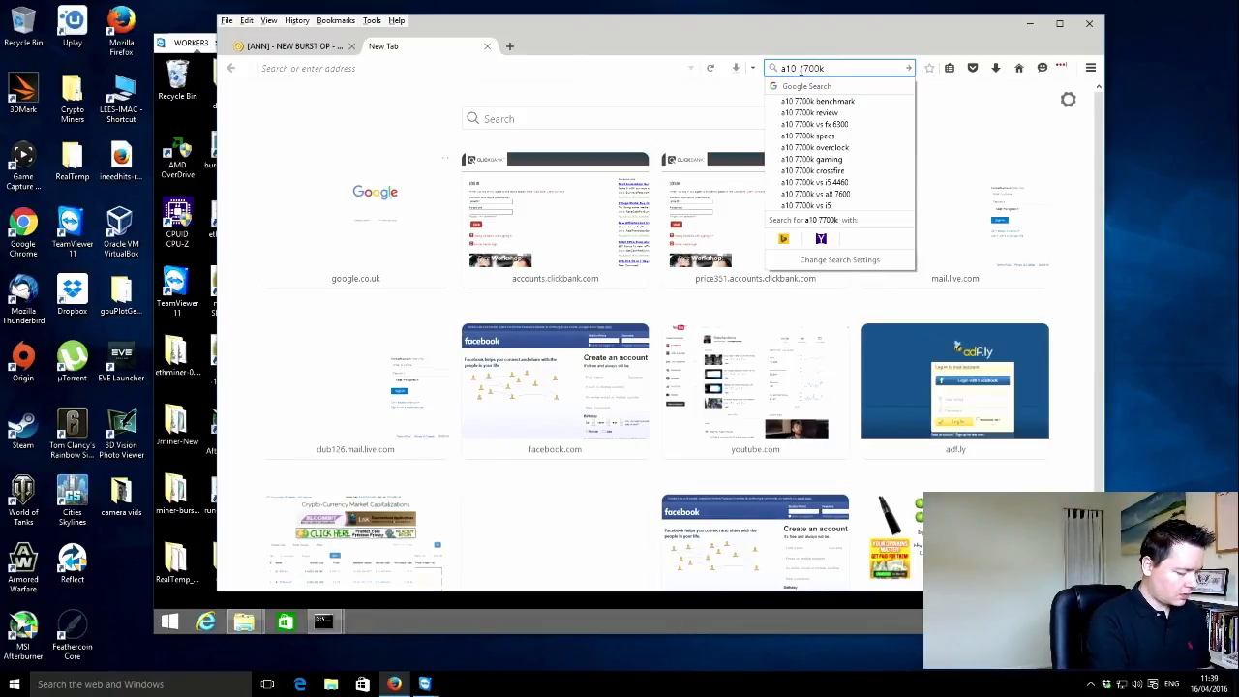
text(instruction set)
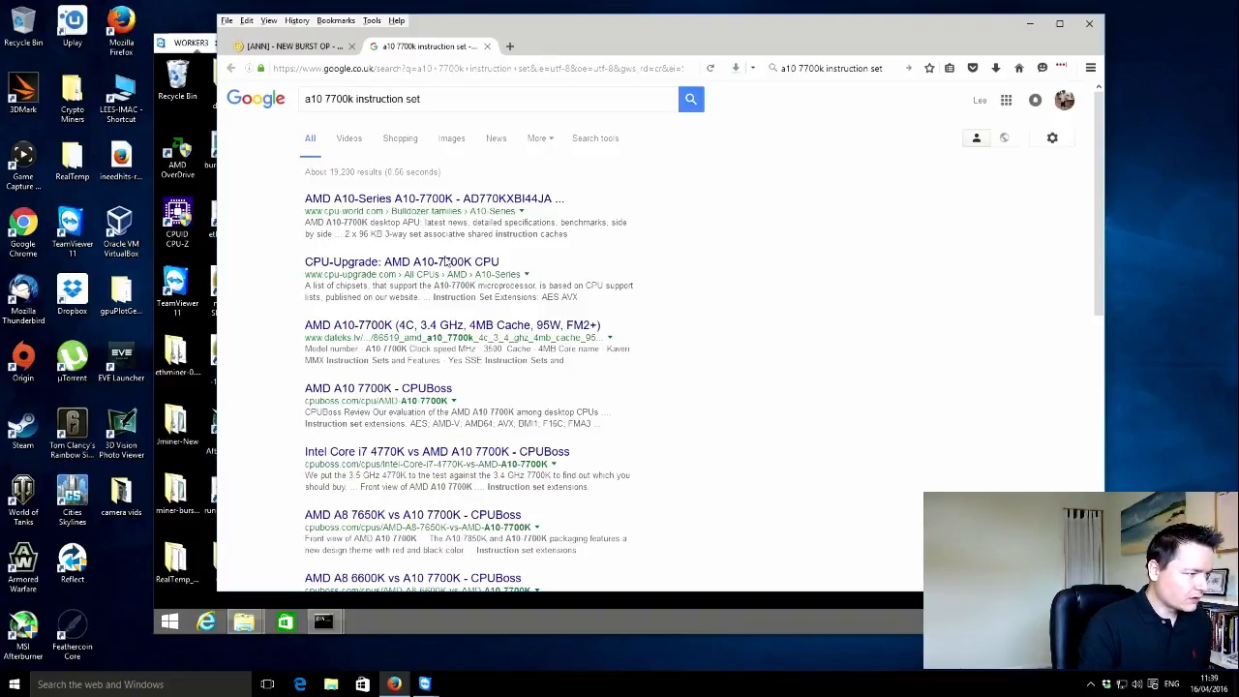
click(401, 261)
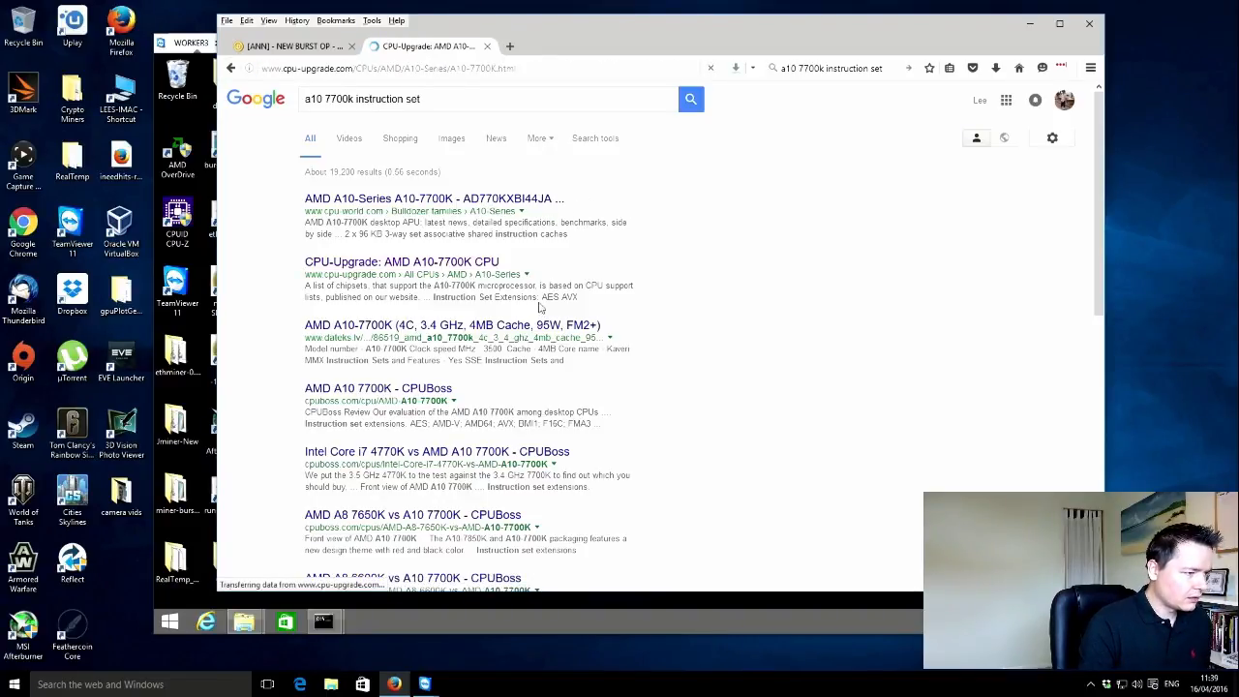
click(401, 261)
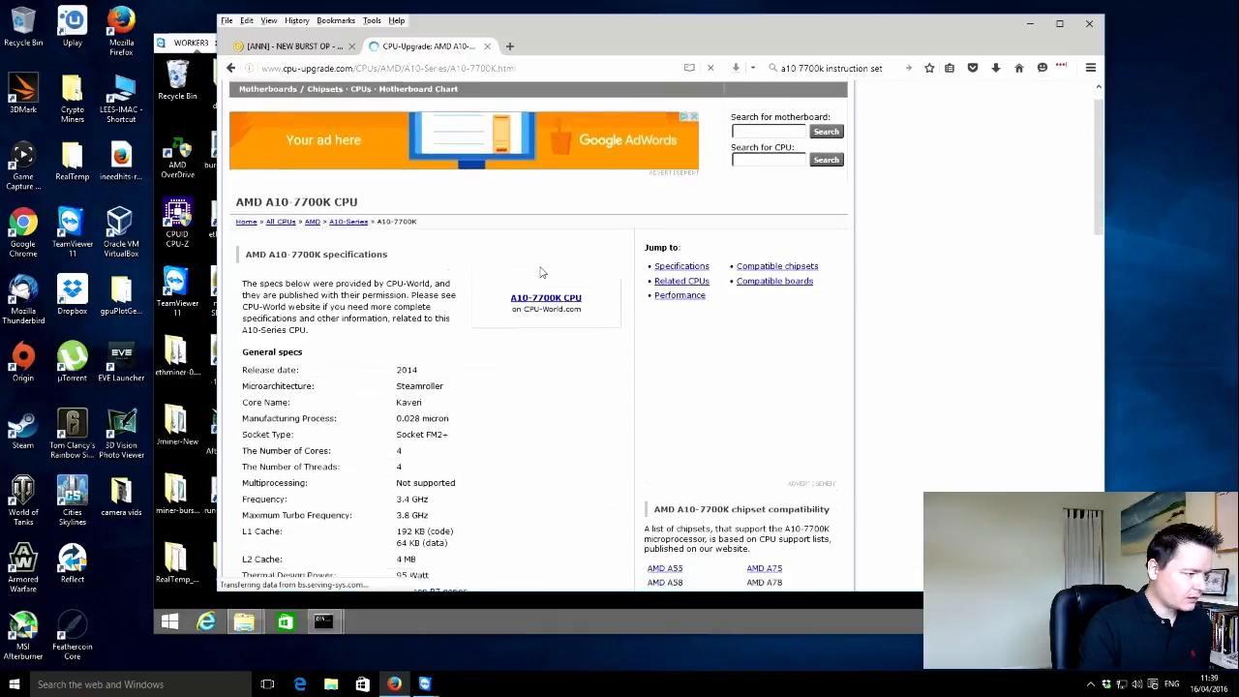
Step: Find AVX in the A10-7700K's Instruction Set Extensions list
scroll(down, 3)
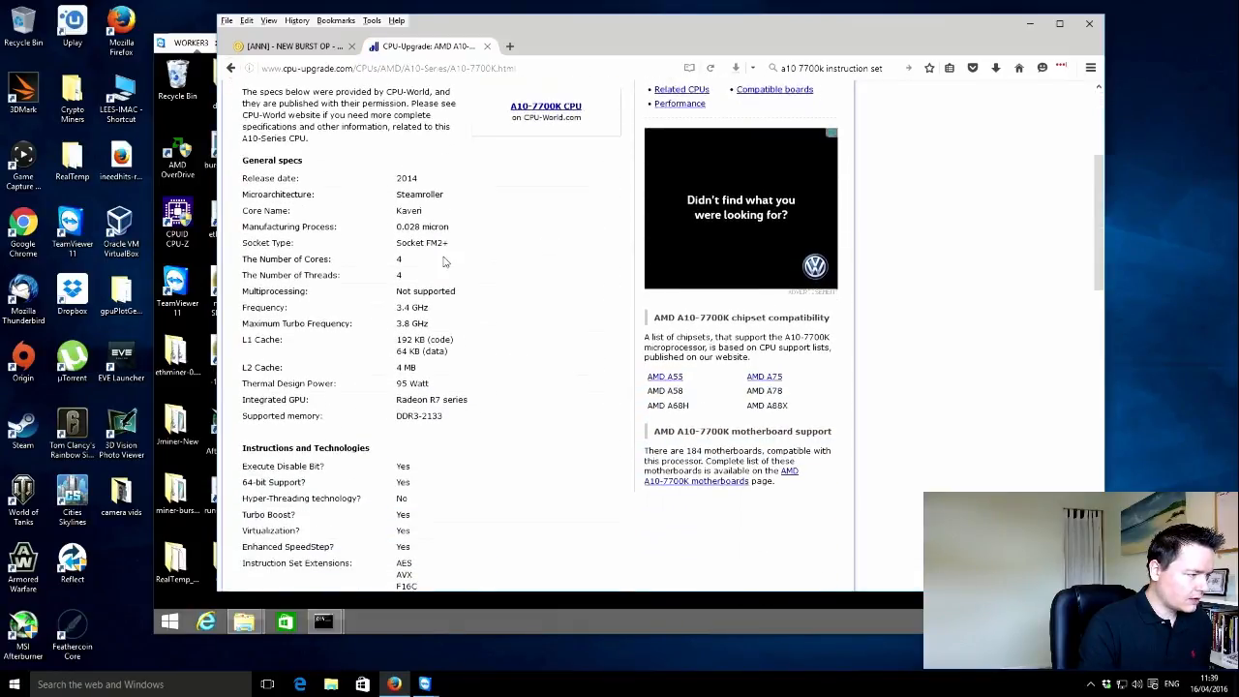
scroll(down, 3)
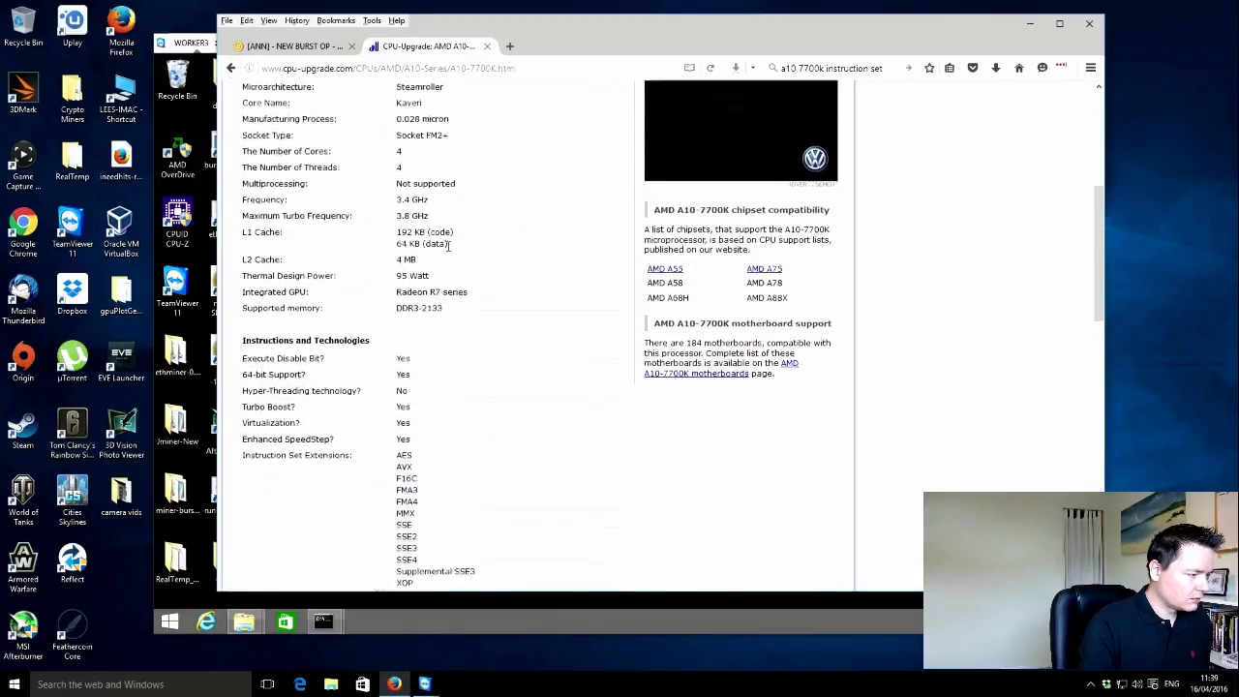
scroll(down, 3)
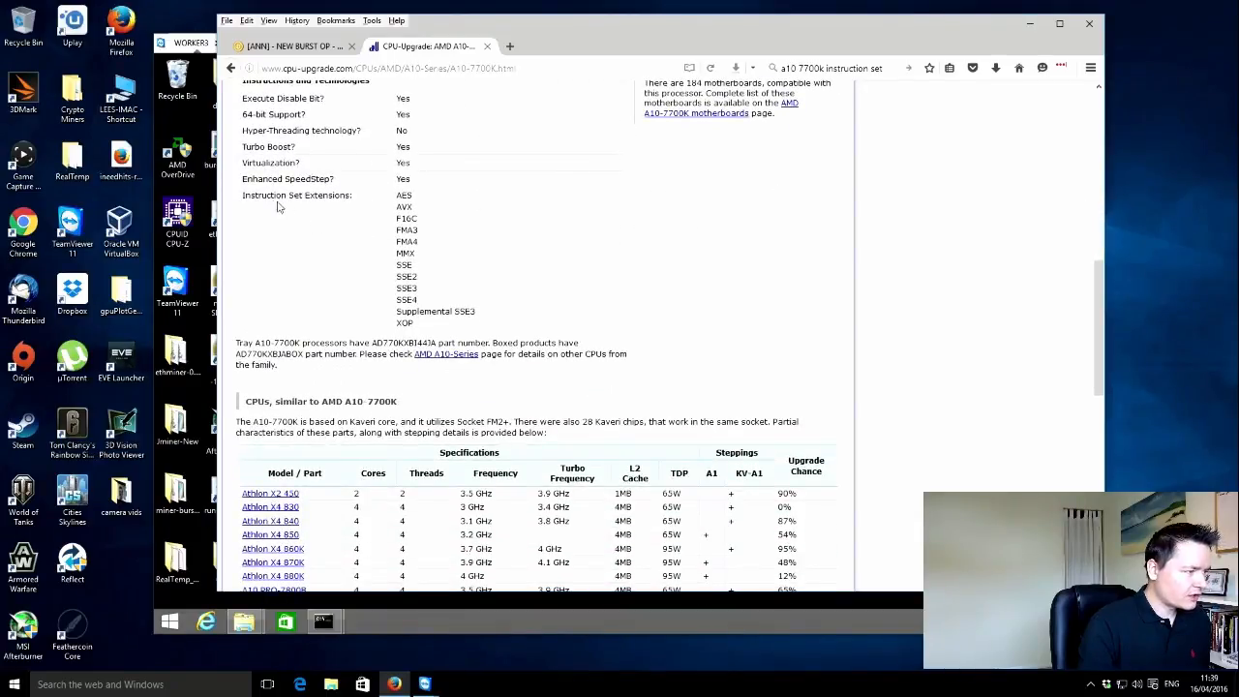
double_click(403, 205)
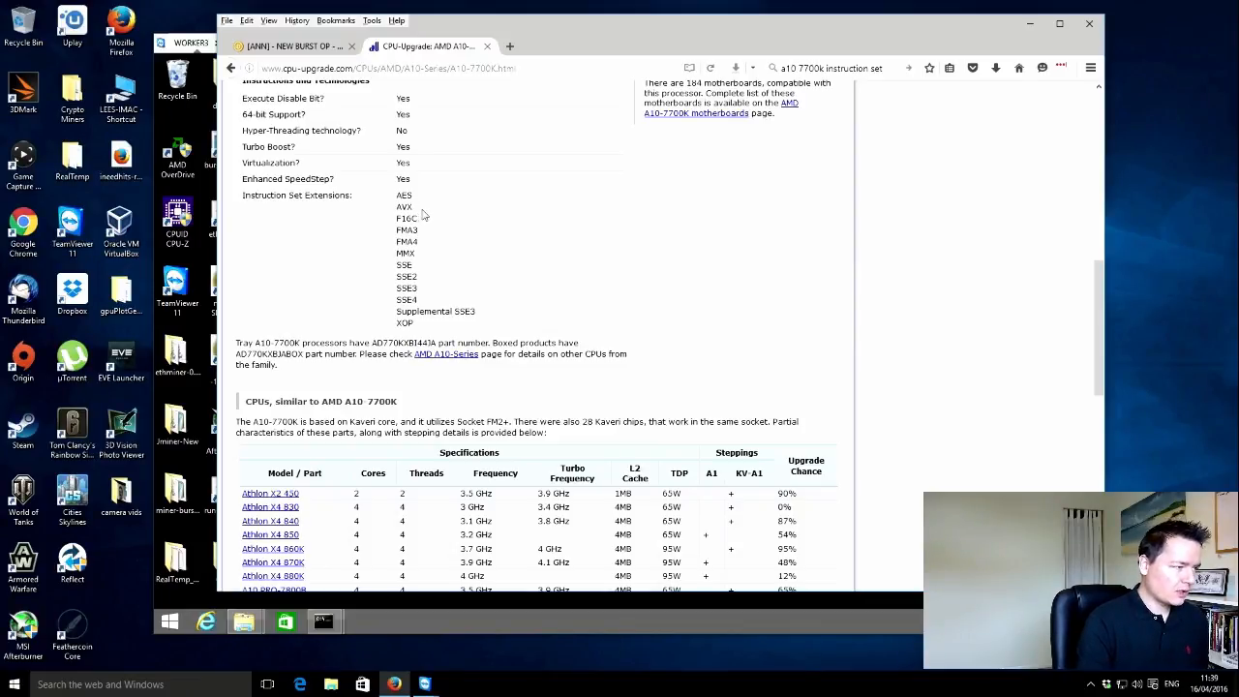
double_click(402, 205)
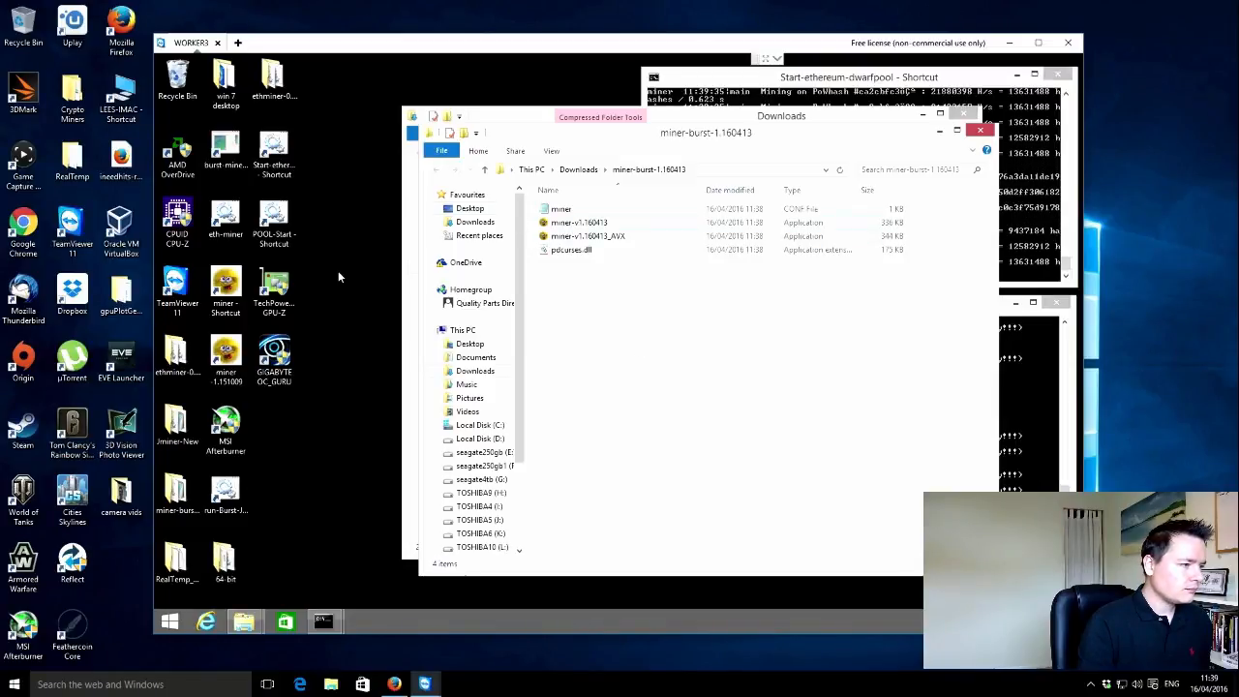
mouse_move(530, 120)
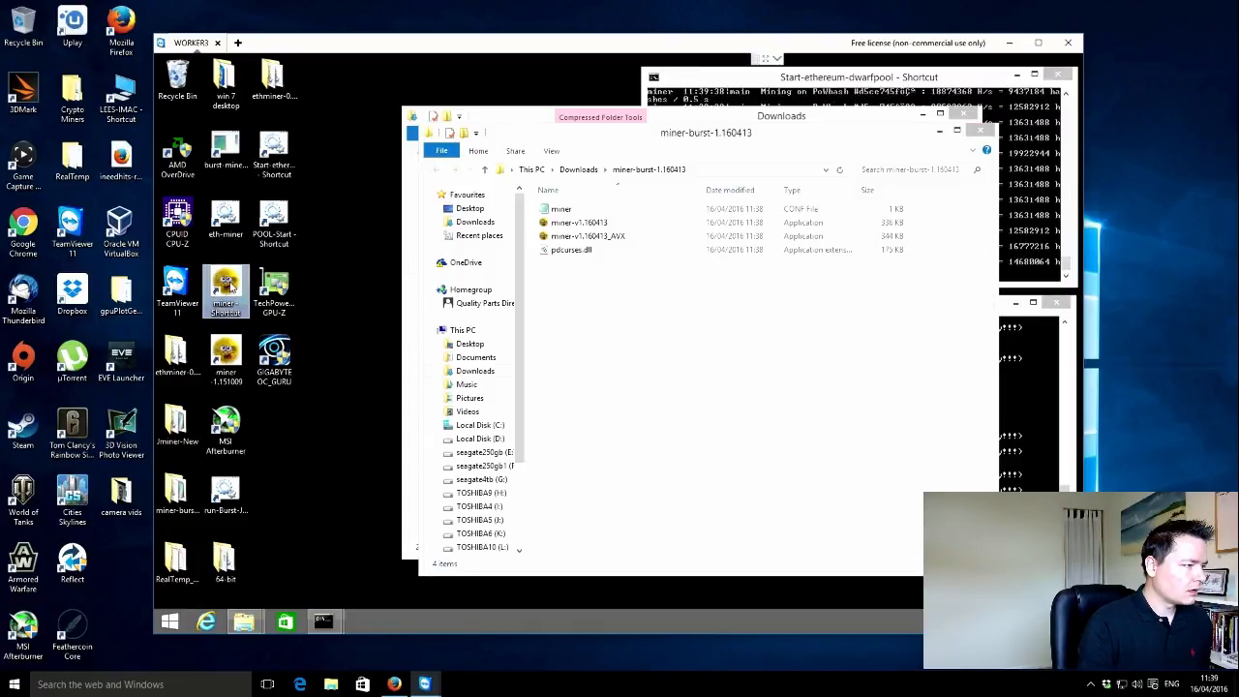
Step: Open the old miner-burst-1.160407 config file in Notepad from the shortcut's folder
right_click(225, 290)
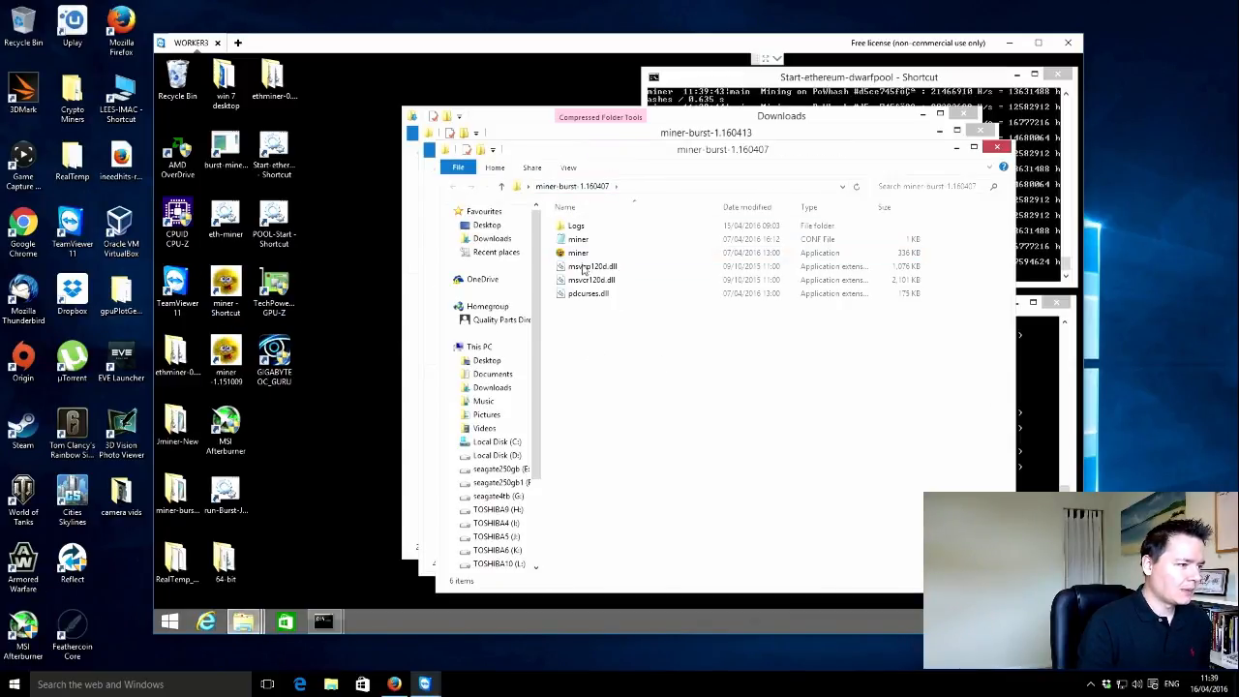
click(577, 240)
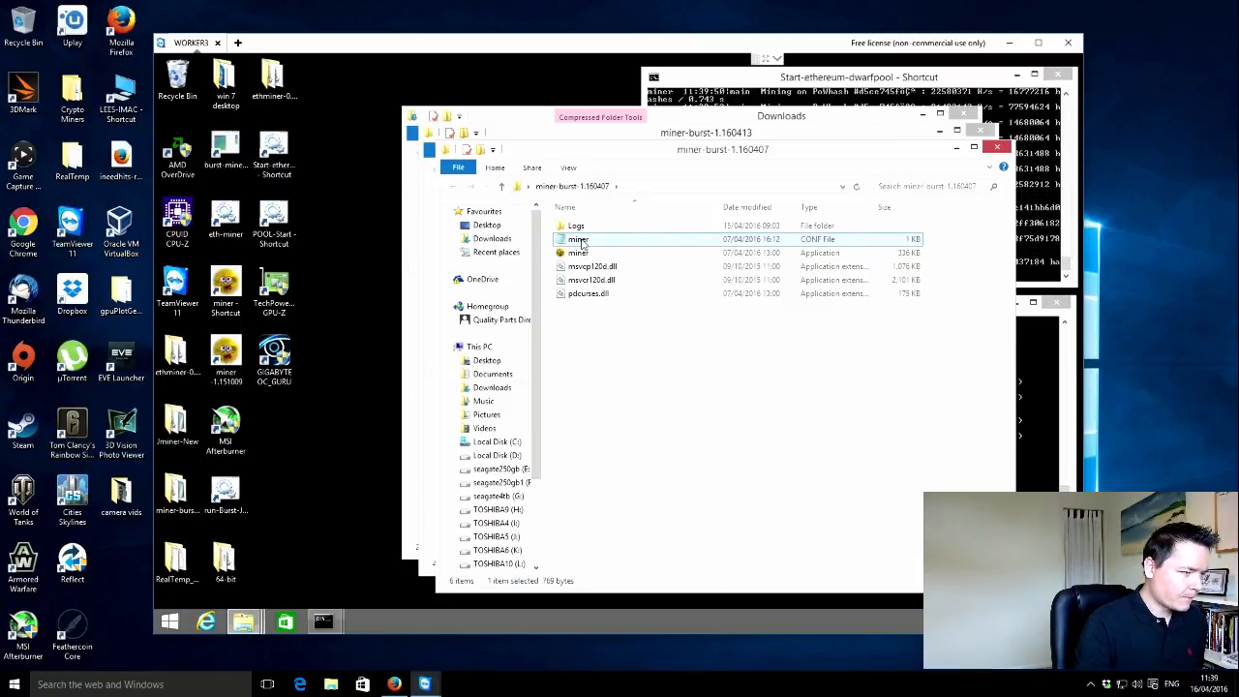
right_click(577, 240)
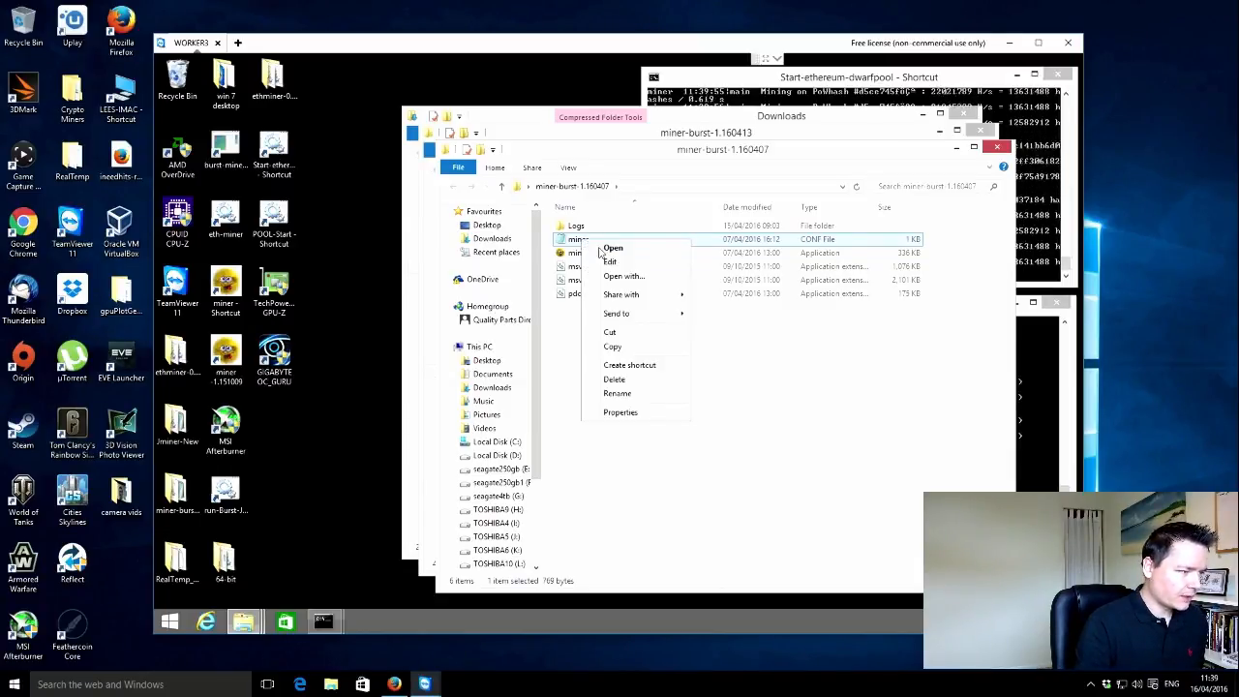
mouse_move(623, 267)
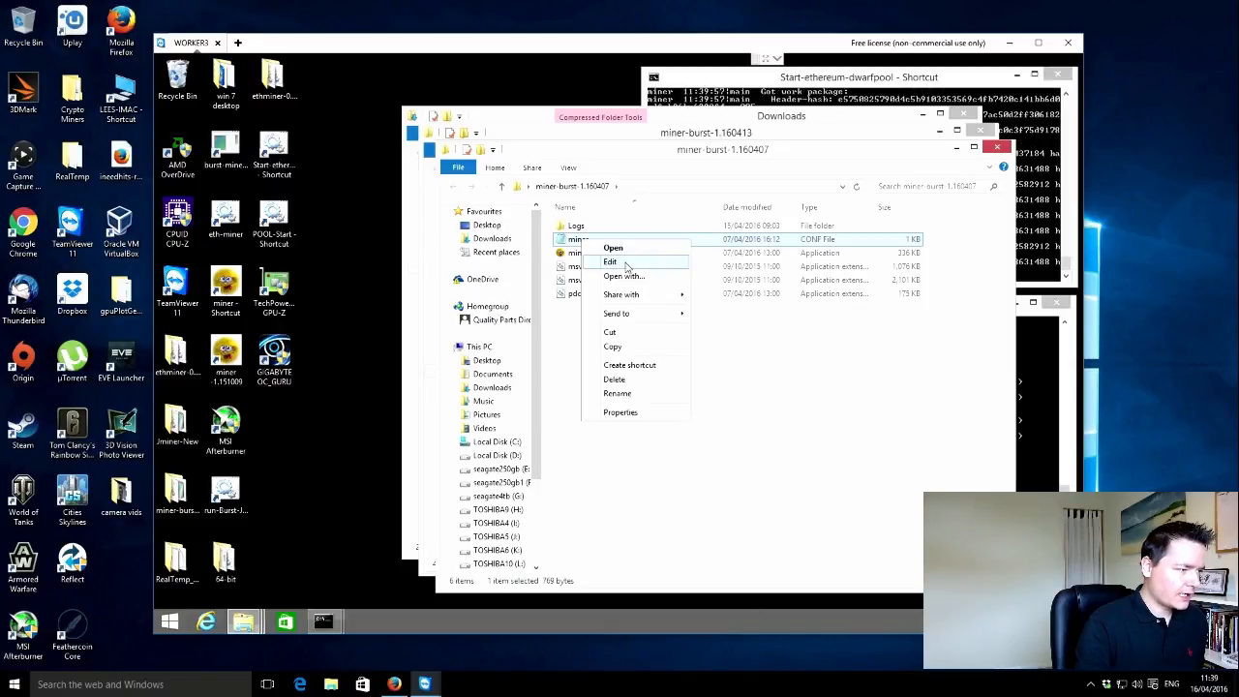
click(608, 261)
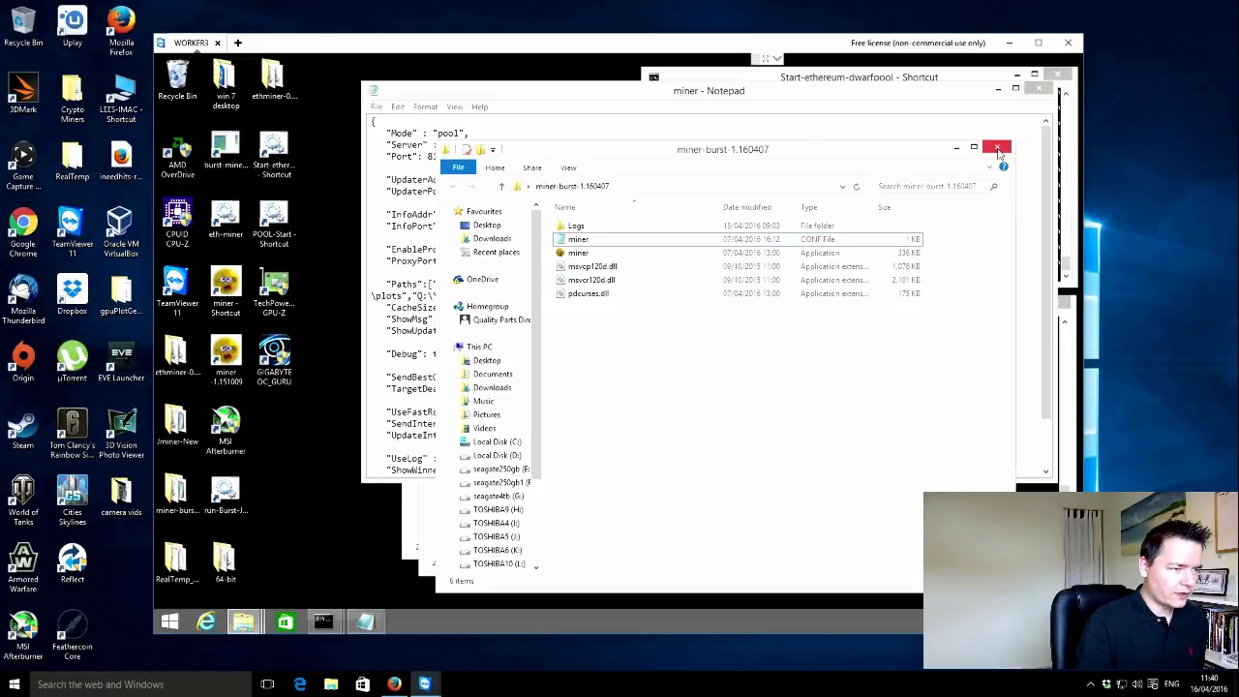
Step: Bring the new miner-burst-1.160413 folder forward and select its config file
click(997, 147)
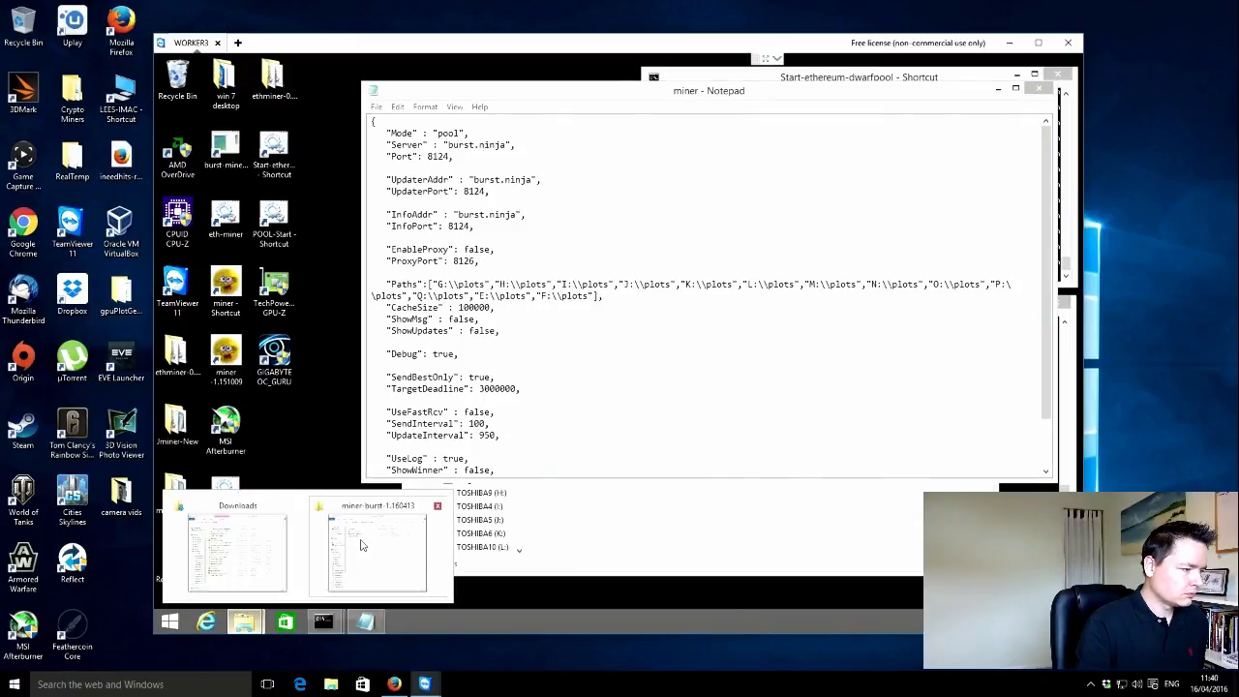
click(377, 546)
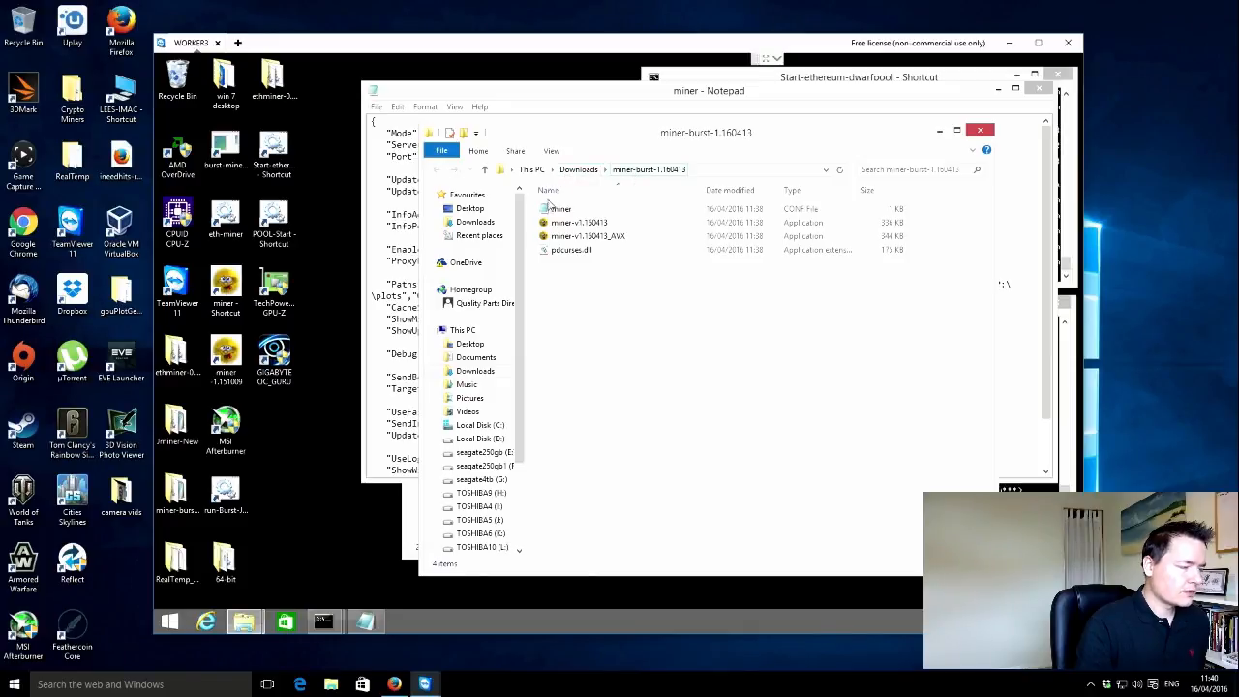
click(557, 209)
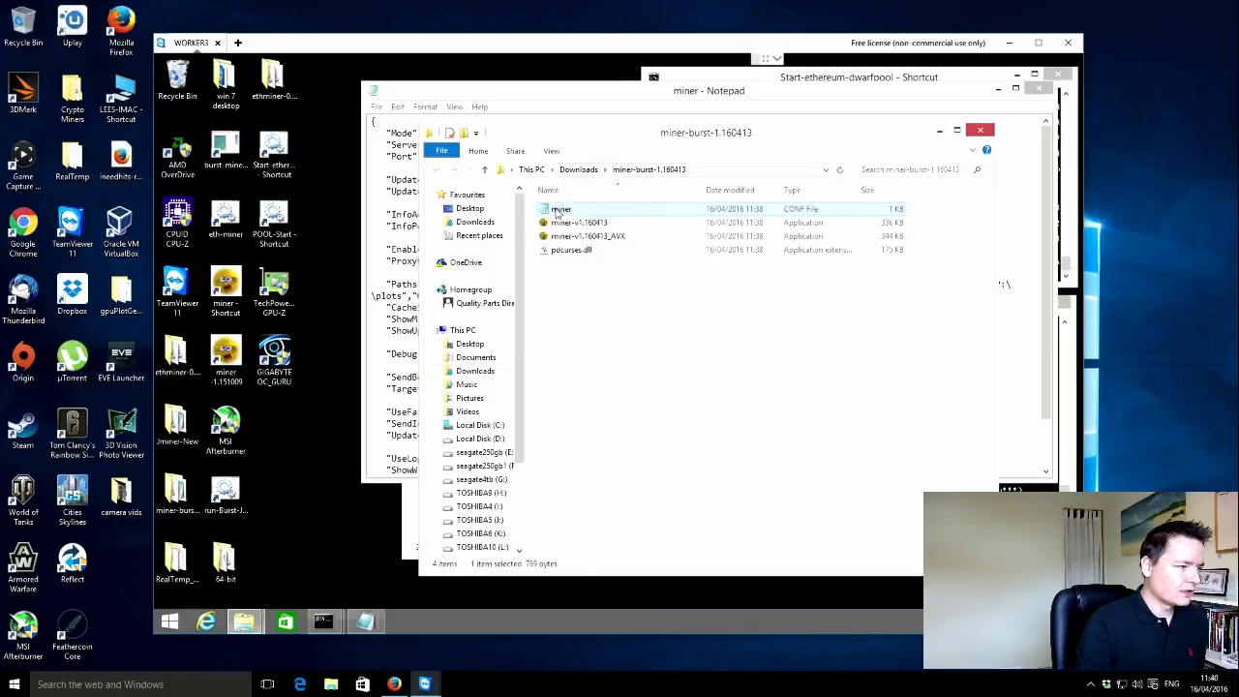
right_click(560, 209)
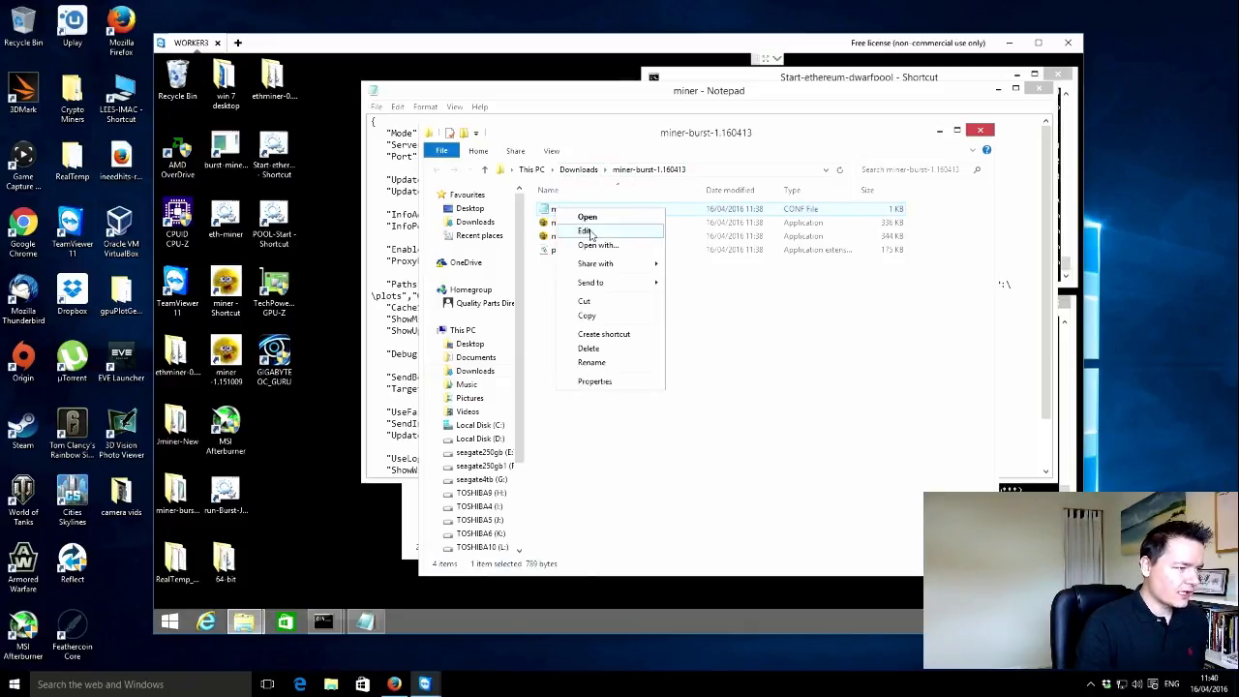
Step: Open the new config, paste the old plot paths line and set CacheSize to 10000
click(584, 229)
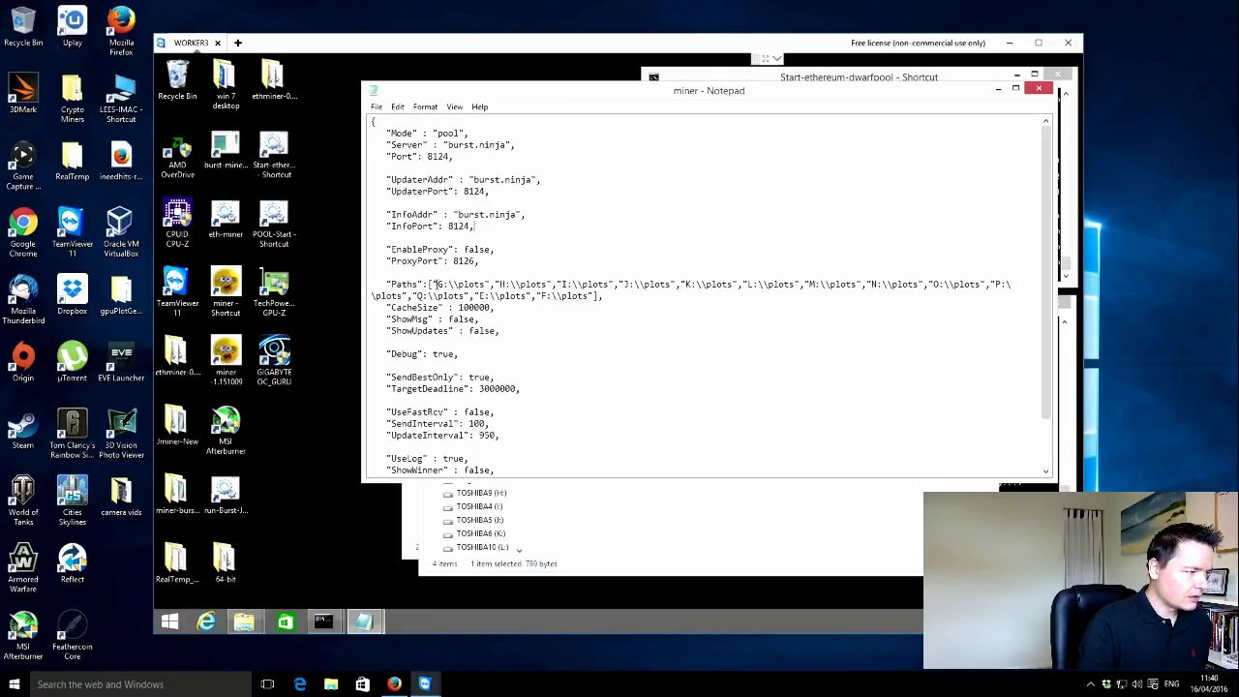
drag(436, 282, 590, 295)
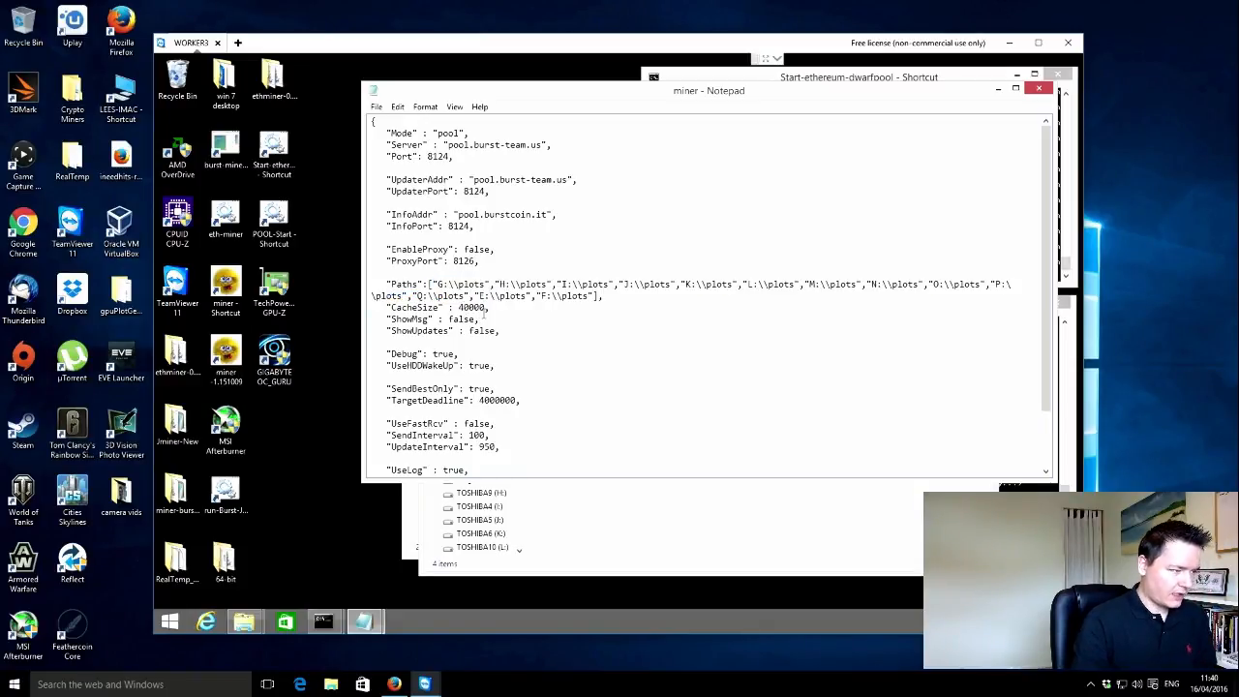
text(10000)
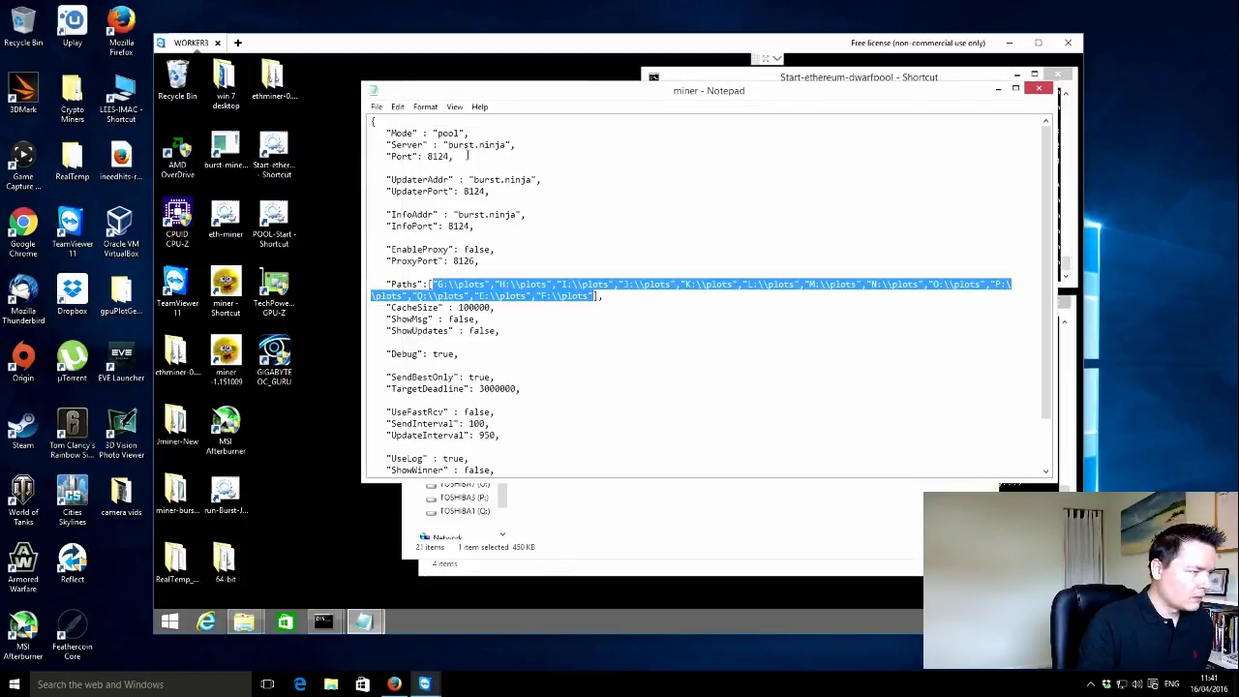
Step: Replace pool.burst-team.us with burst.ninja for Server and UpdaterAddr in the new config
double_click(474, 144)
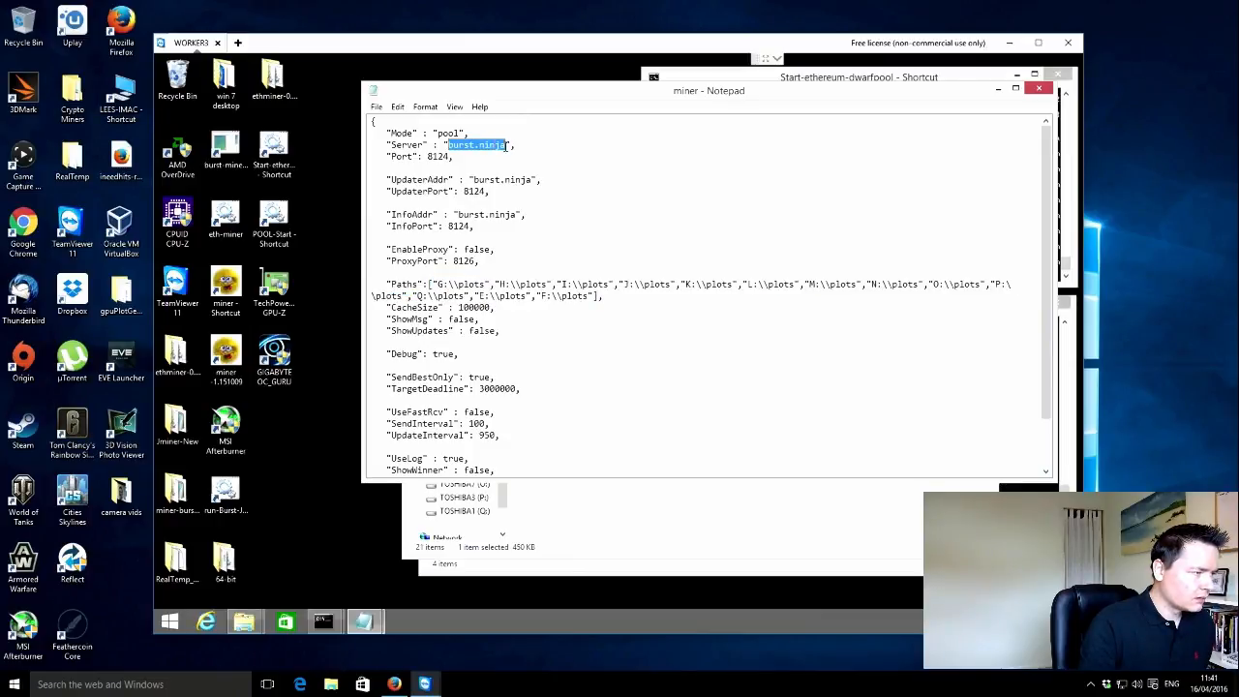
mouse_move(372, 619)
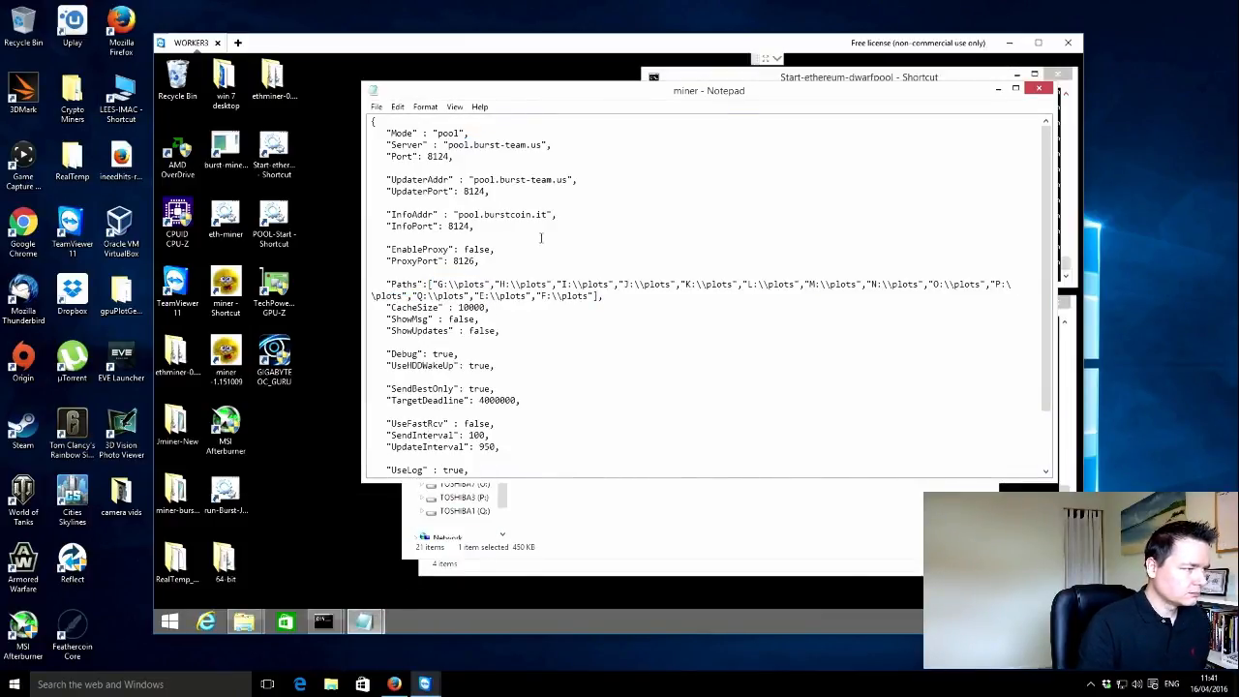
double_click(494, 143)
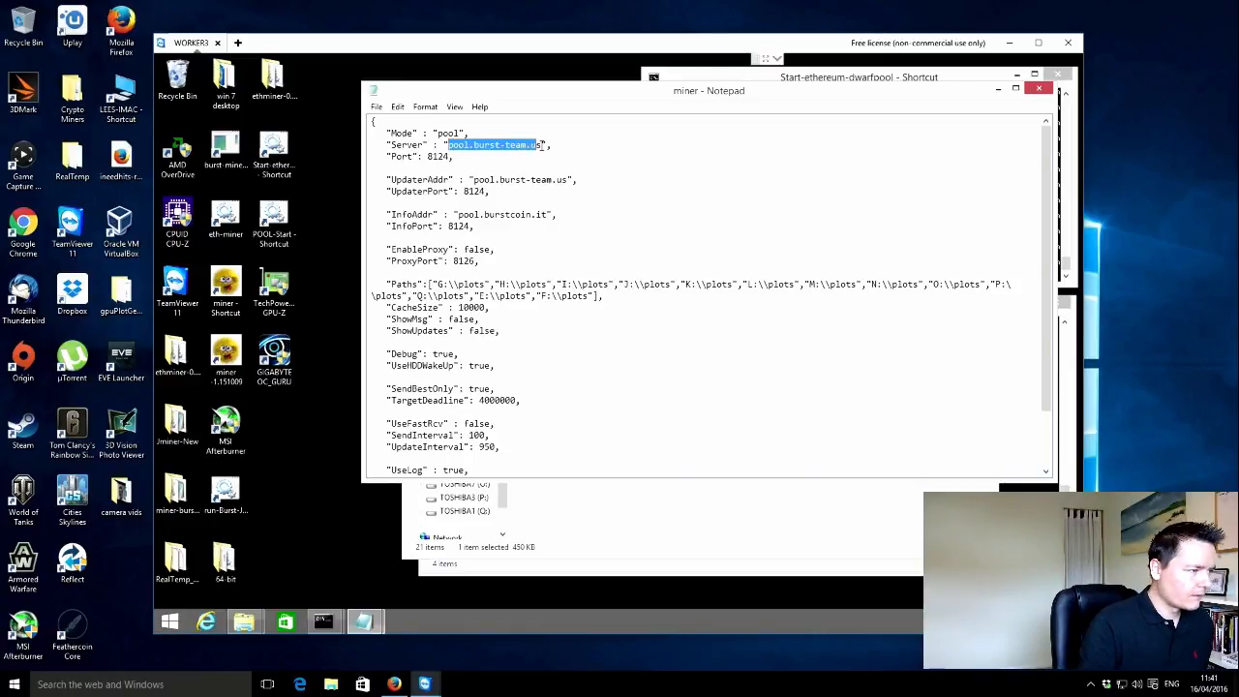
text(burst.ninja)
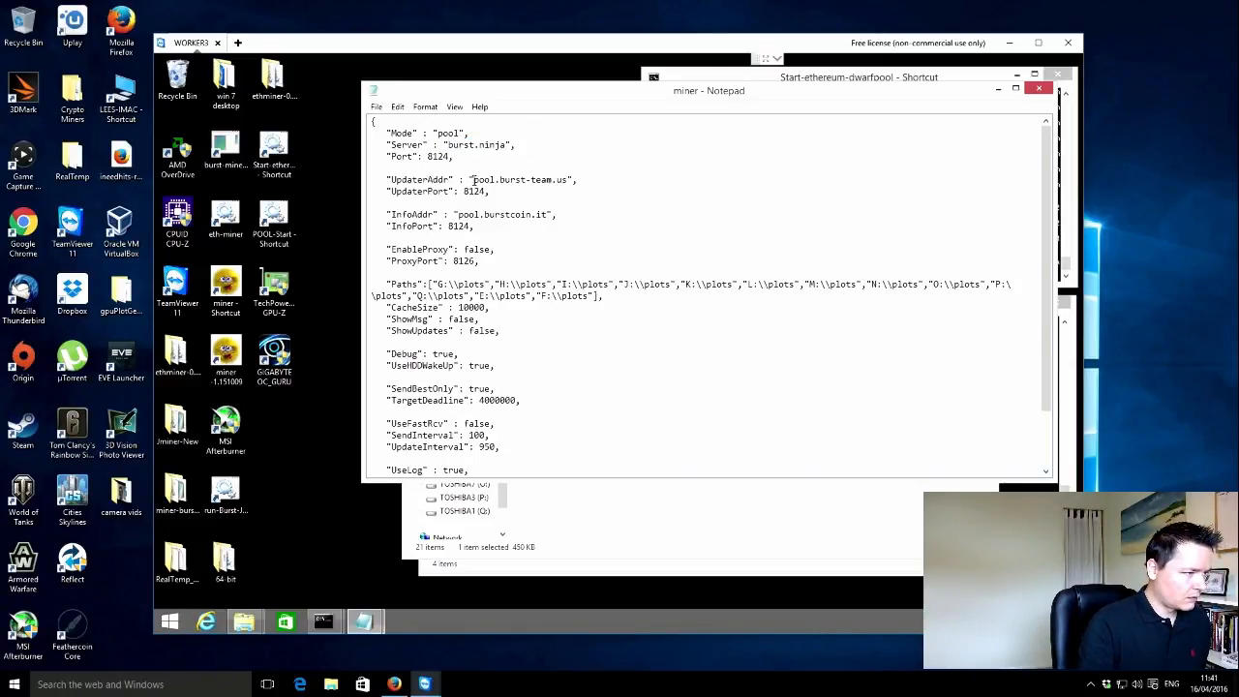
double_click(518, 178)
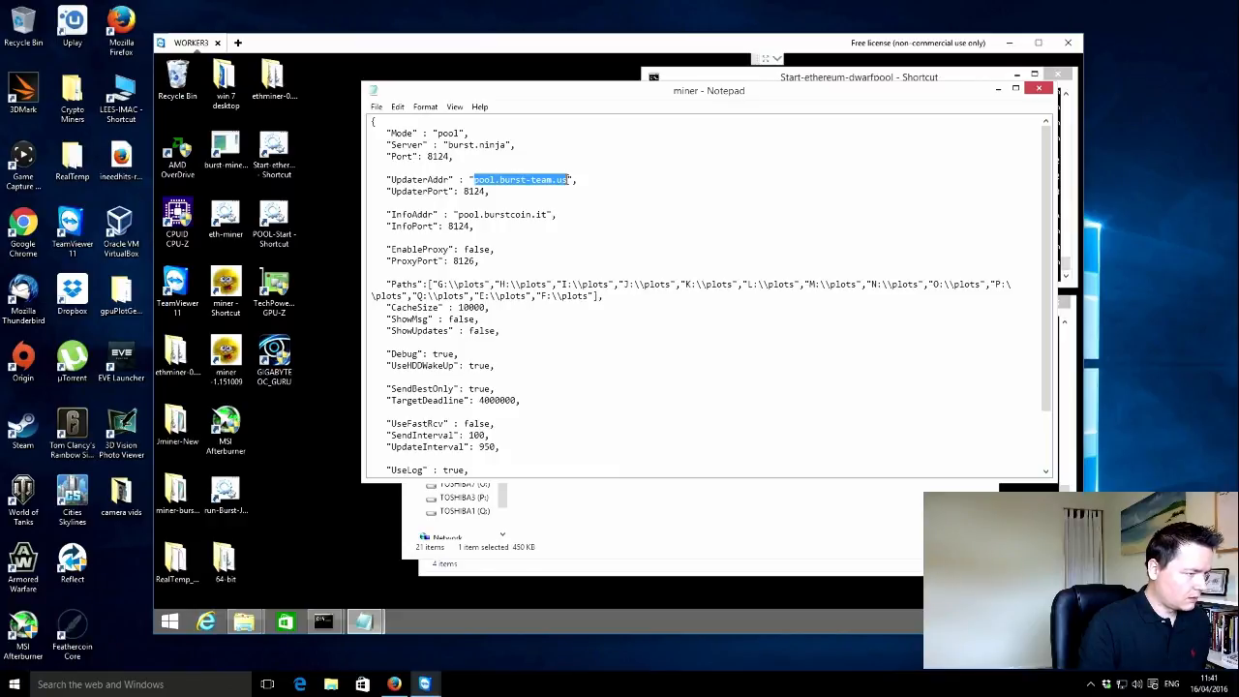
text(burst.ninja)
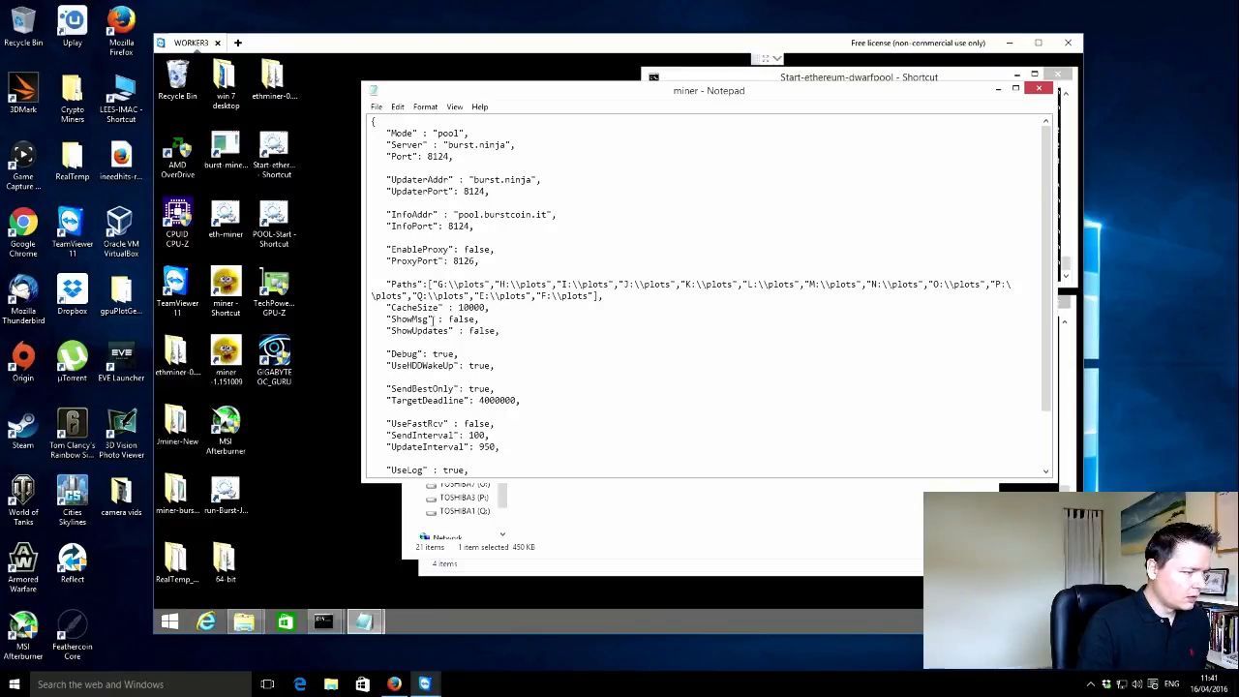
scroll(down, 3)
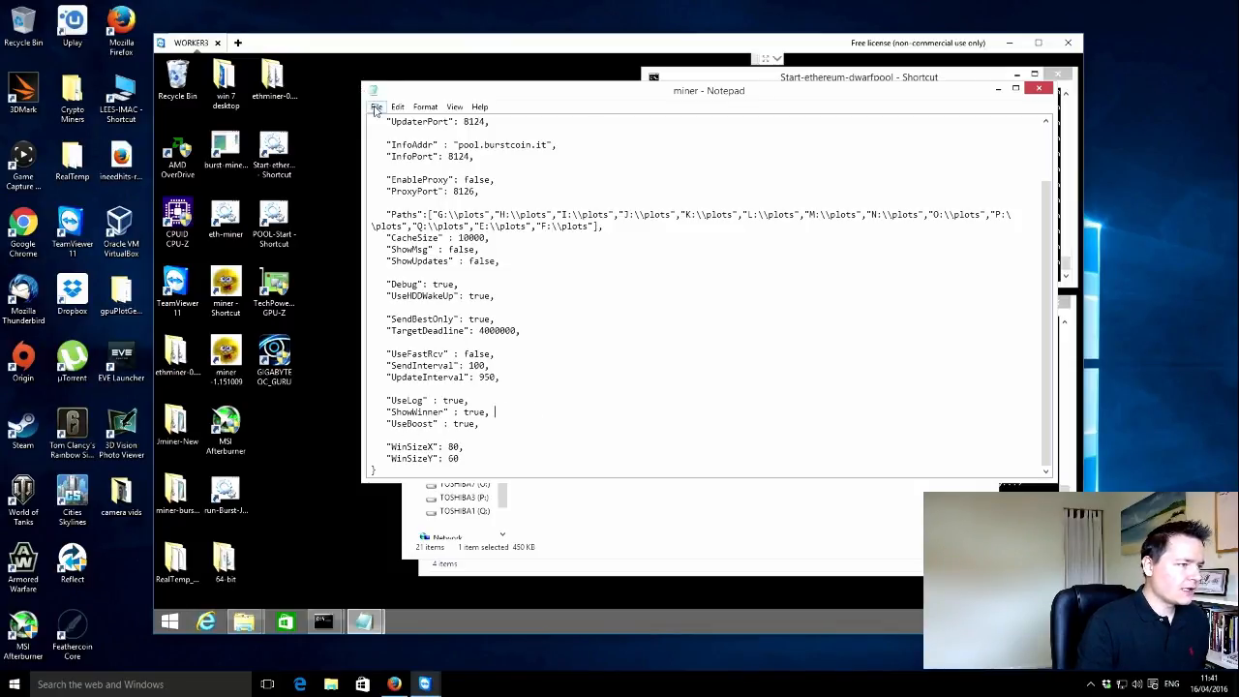
Step: Save the edited miner config in Notepad before closing the editor
click(375, 107)
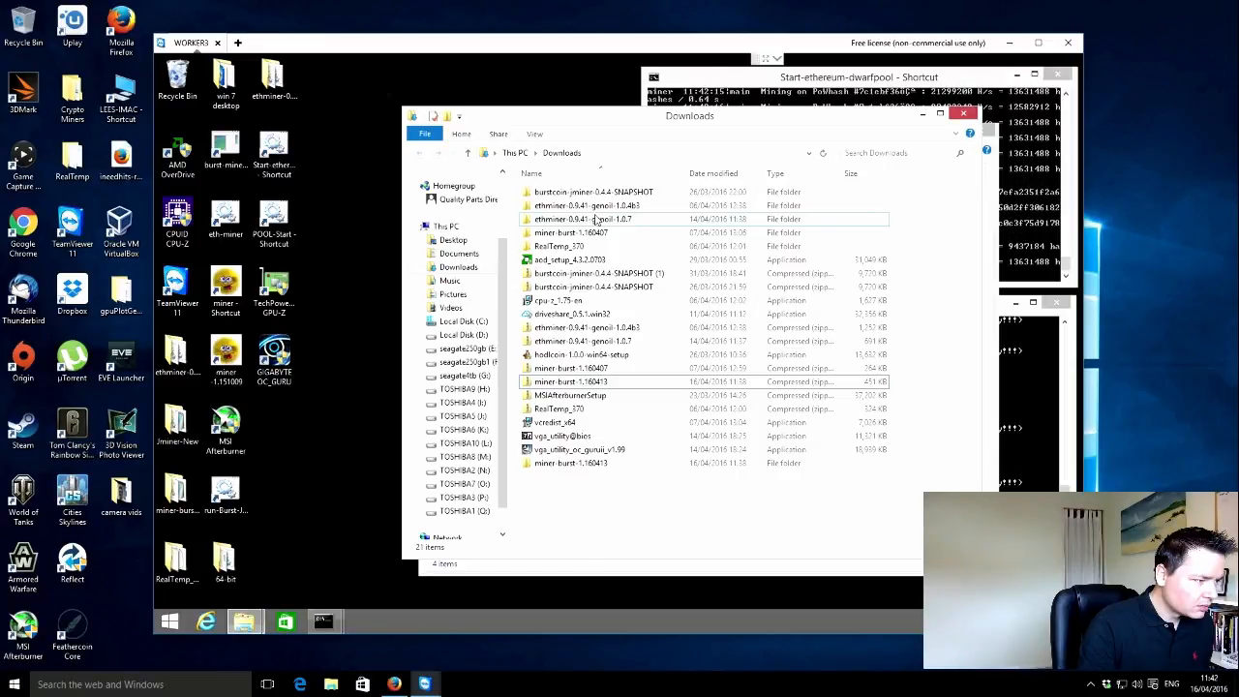
mouse_move(592, 219)
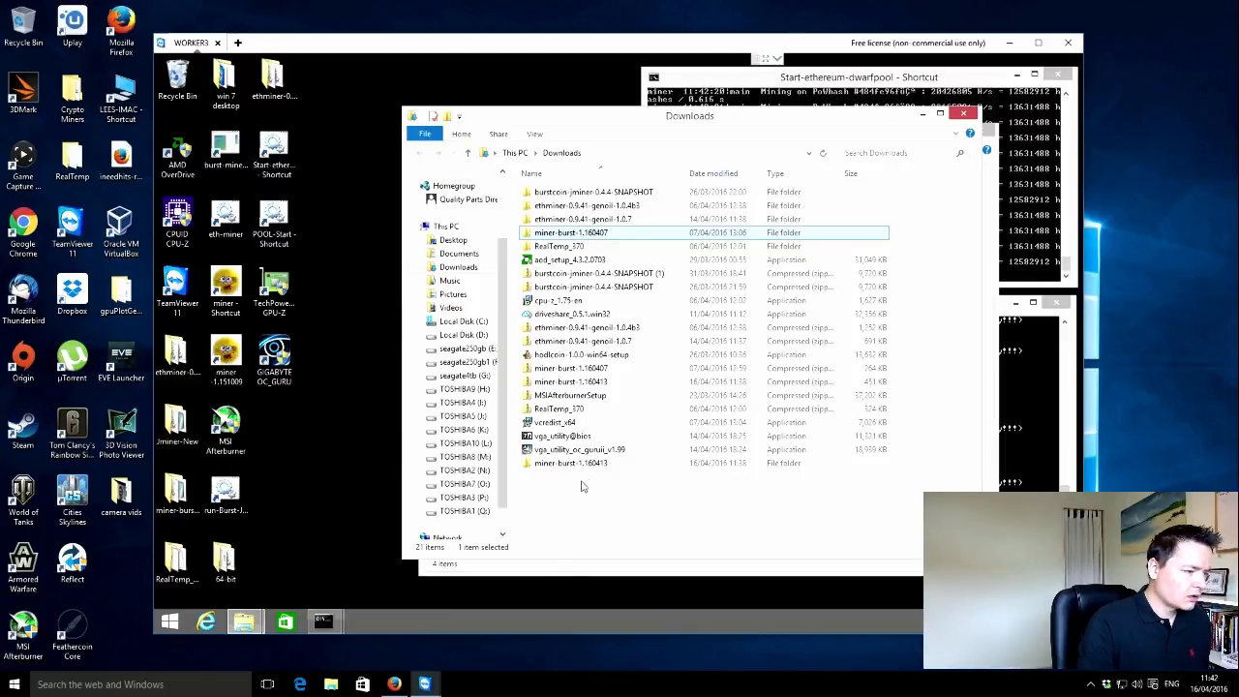
Step: Launch miner-v1.160413_AVX.exe from the miner-burst-1.160413 folder, dismiss the SmartScreen block and close the folder
click(571, 461)
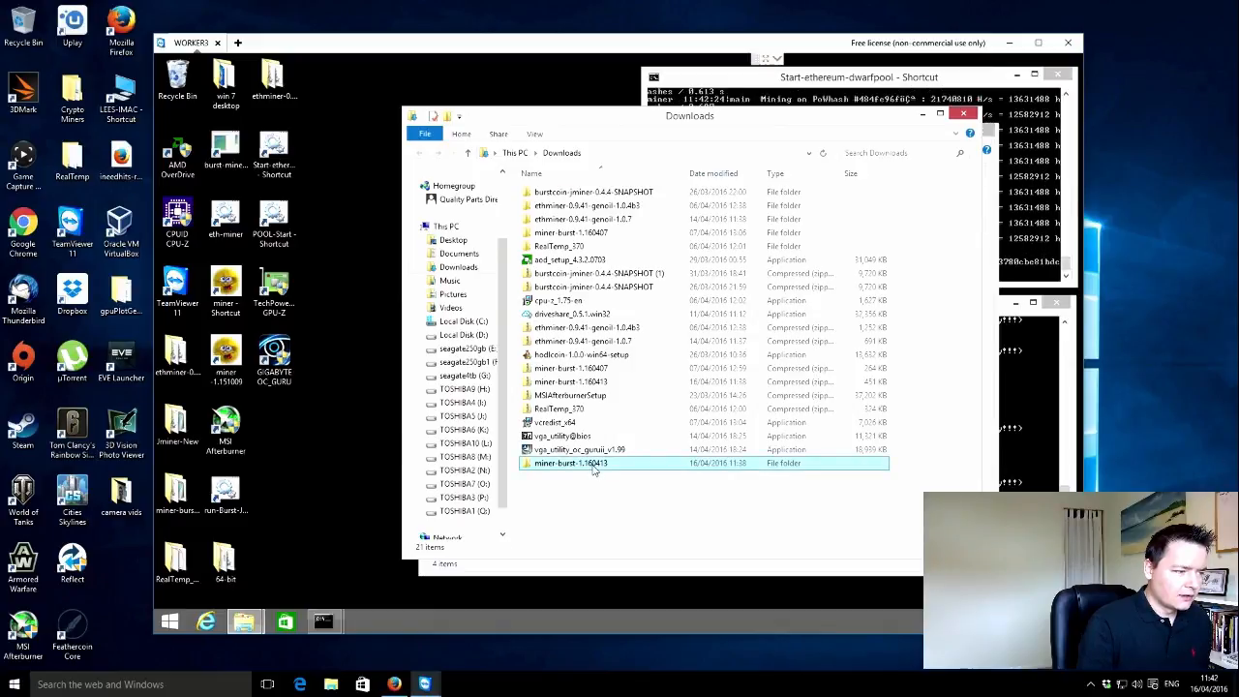
double_click(569, 463)
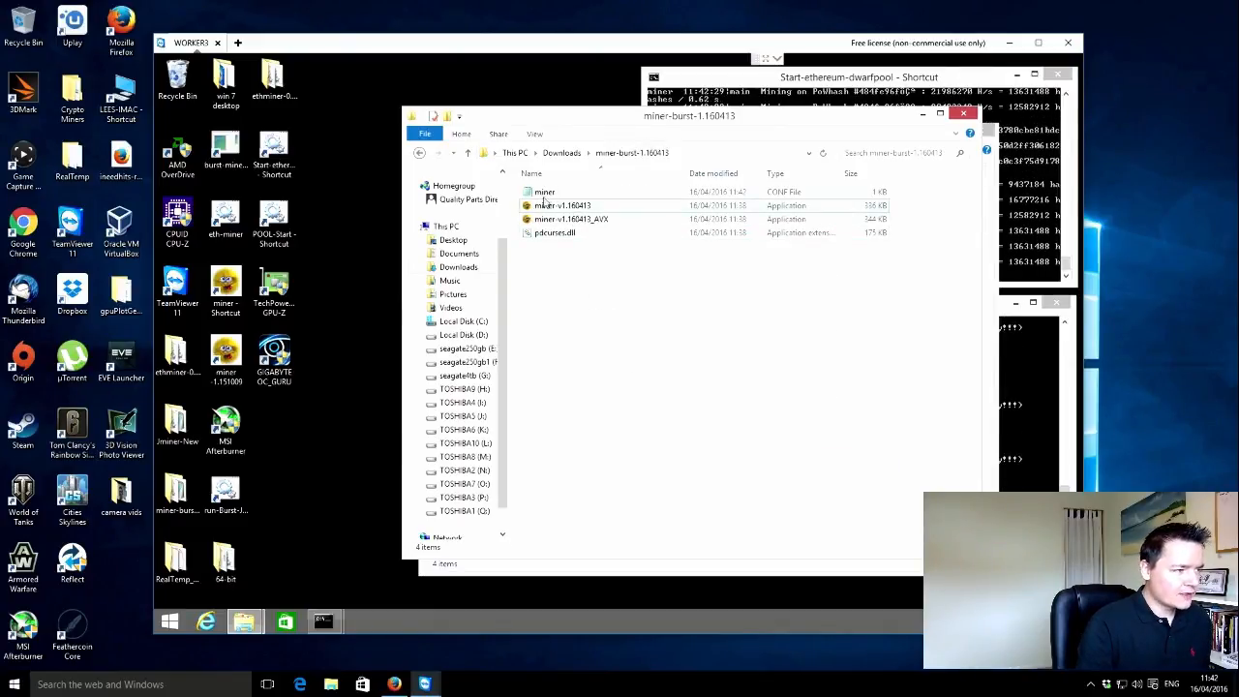
mouse_move(561, 205)
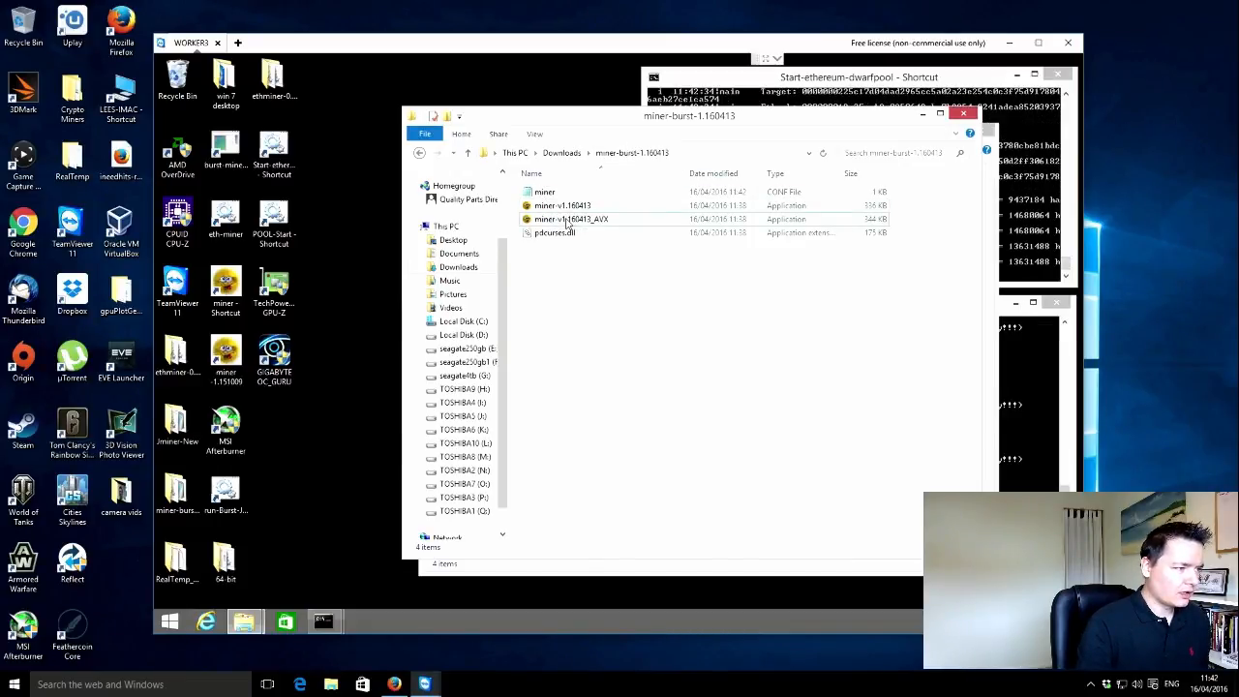
click(571, 219)
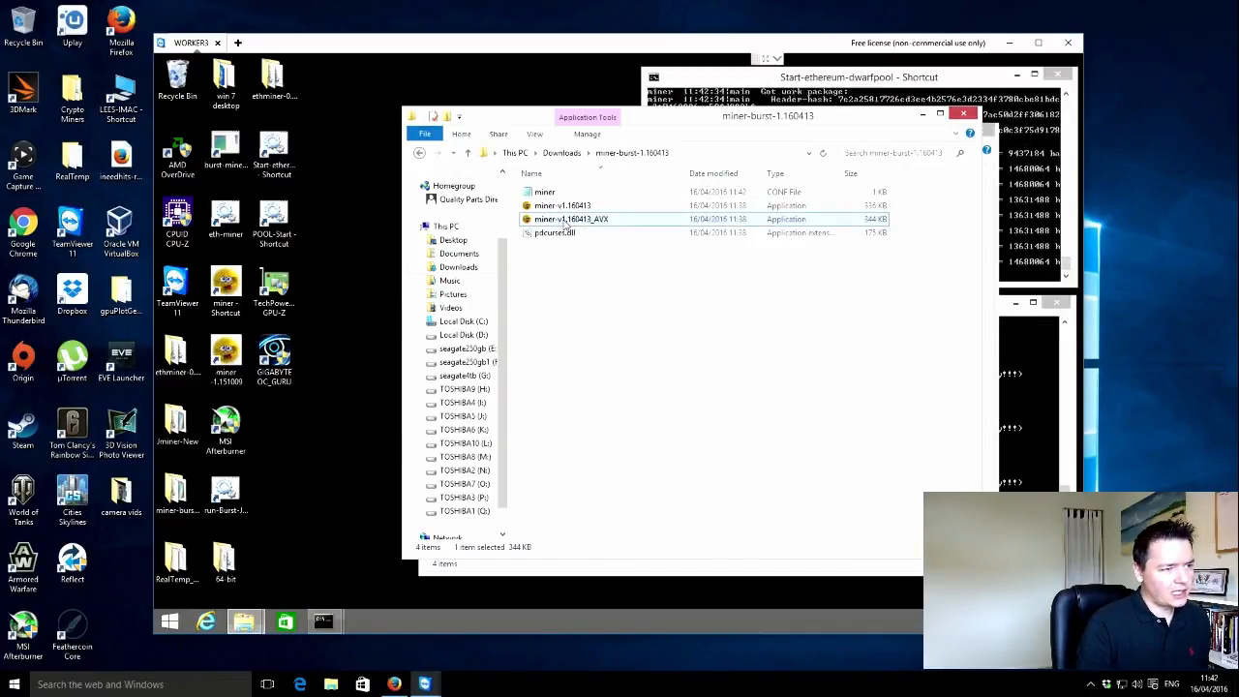
mouse_move(571, 219)
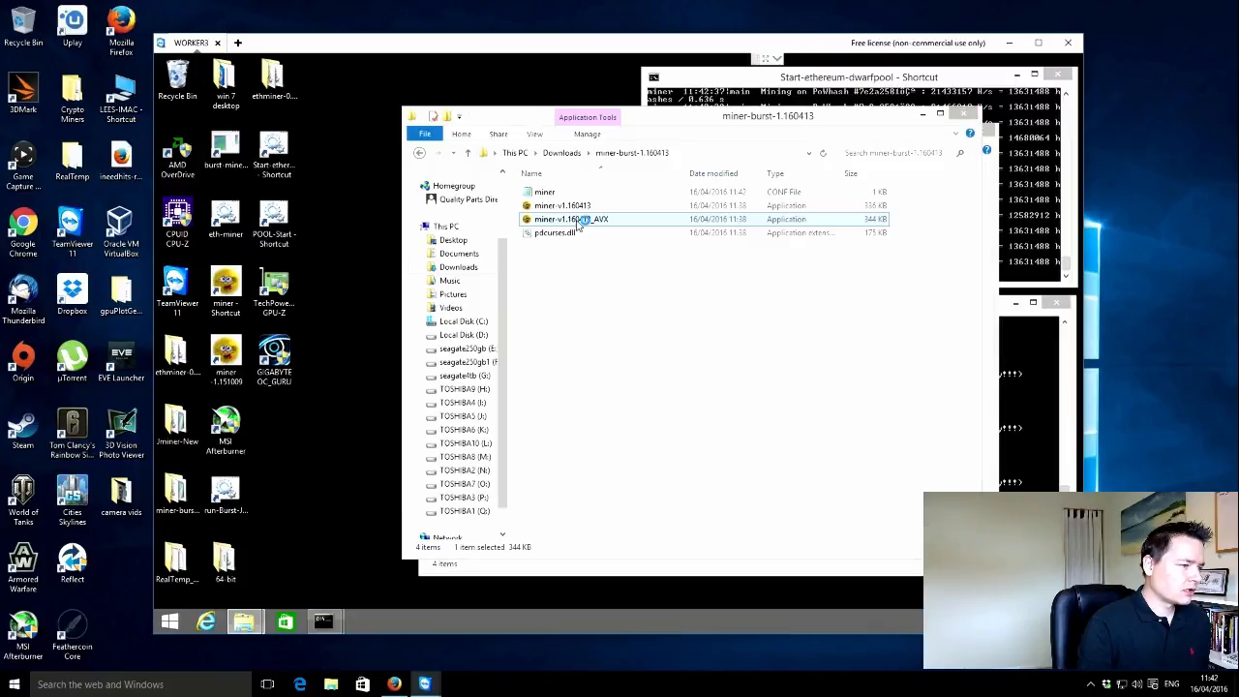
double_click(571, 219)
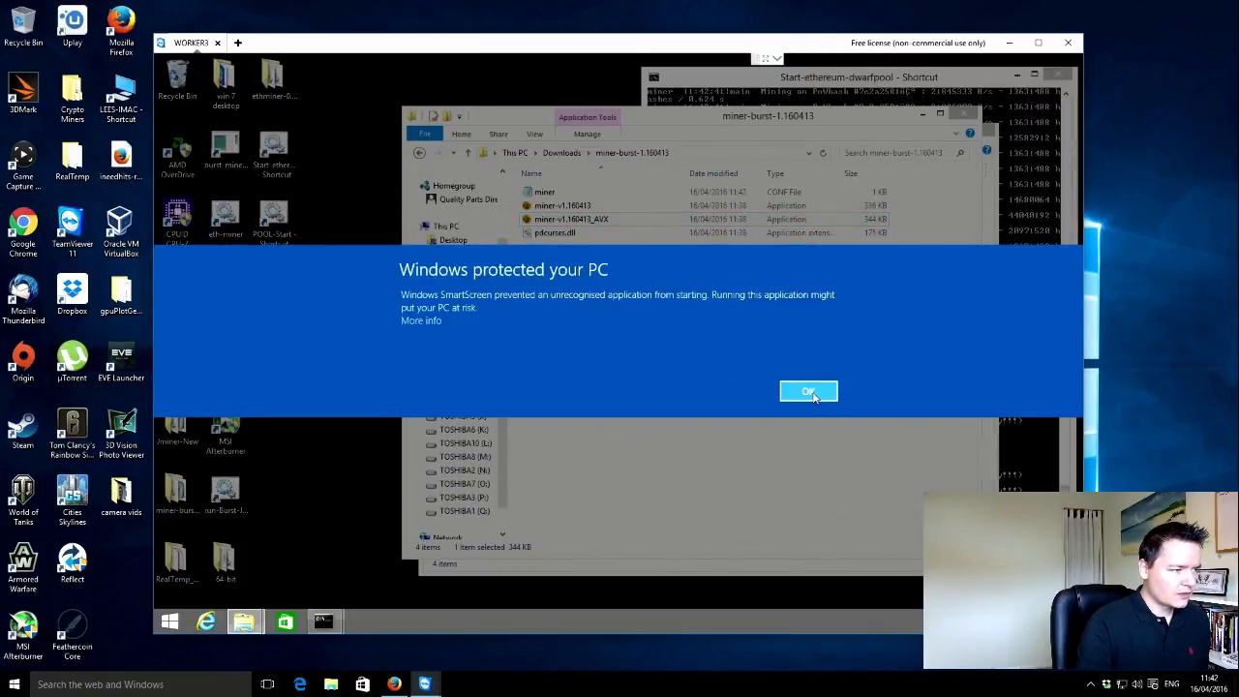
click(807, 391)
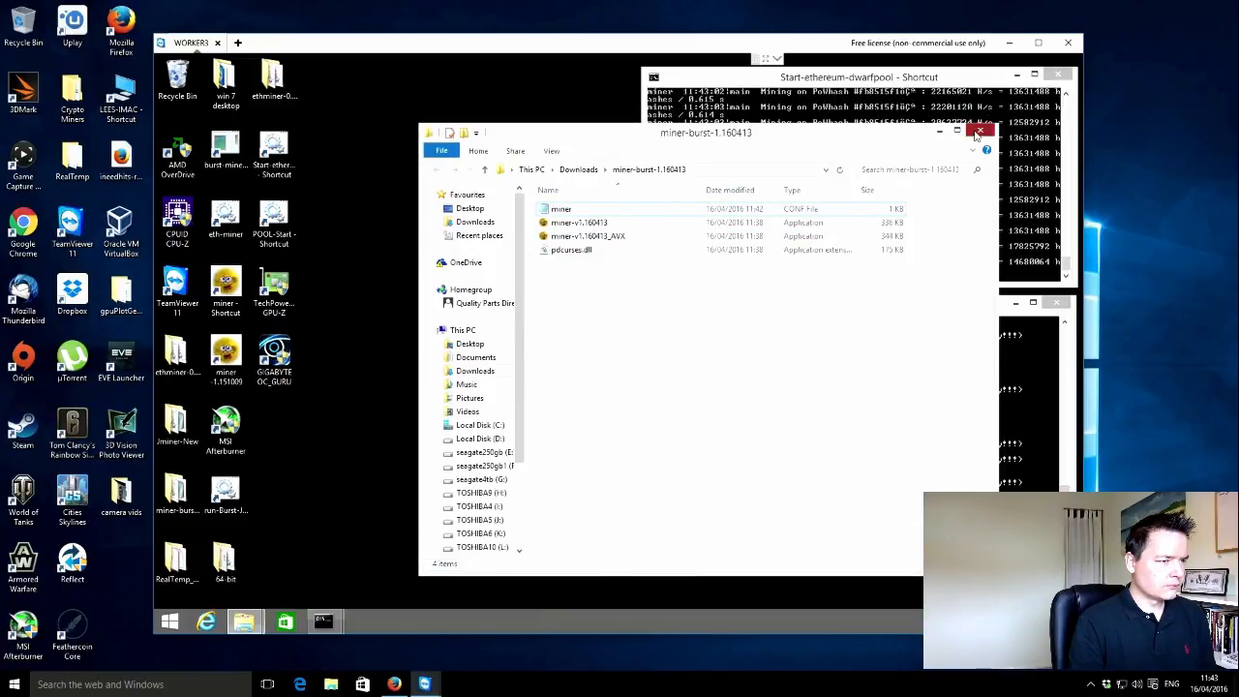
click(979, 131)
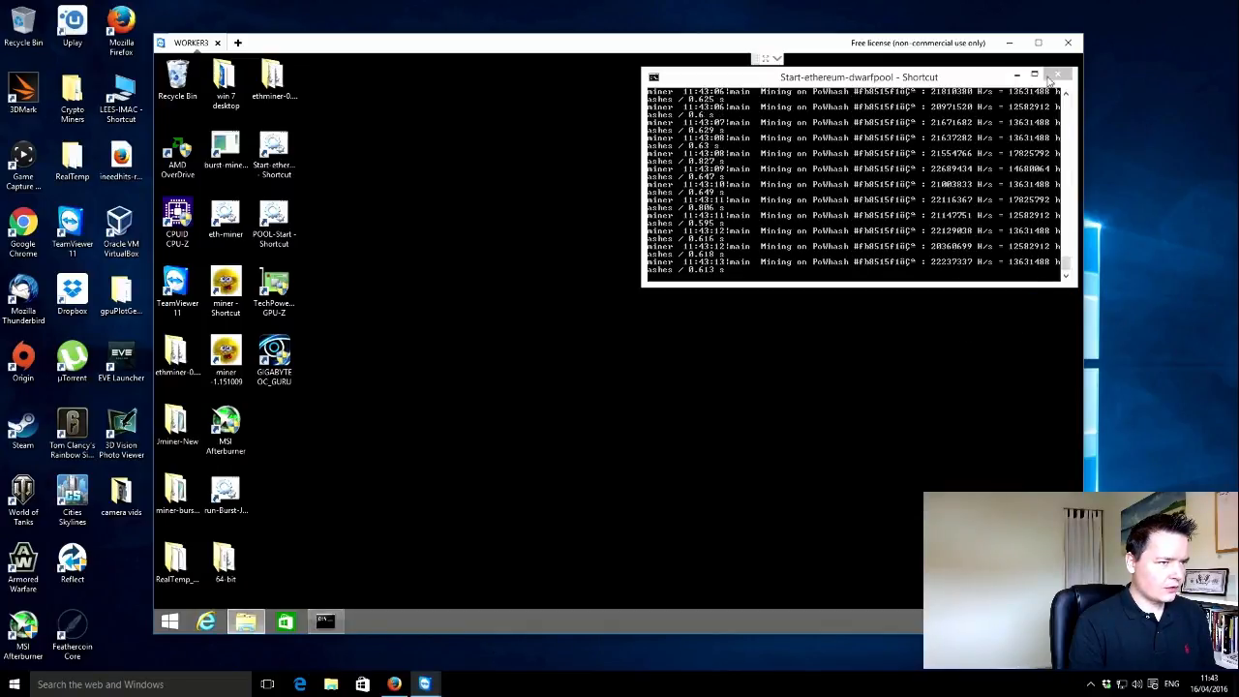
Step: Run the AVX miner exe as administrator from the reopened folder; SmartScreen blocks it again
click(1059, 77)
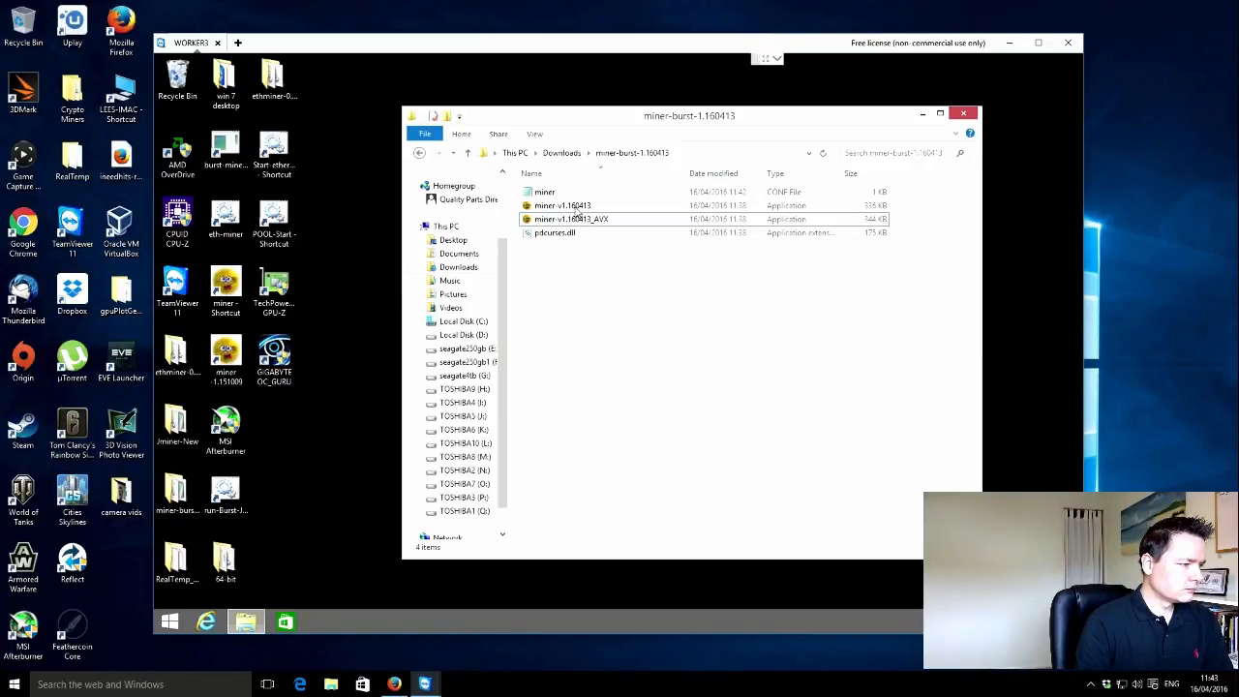
click(571, 219)
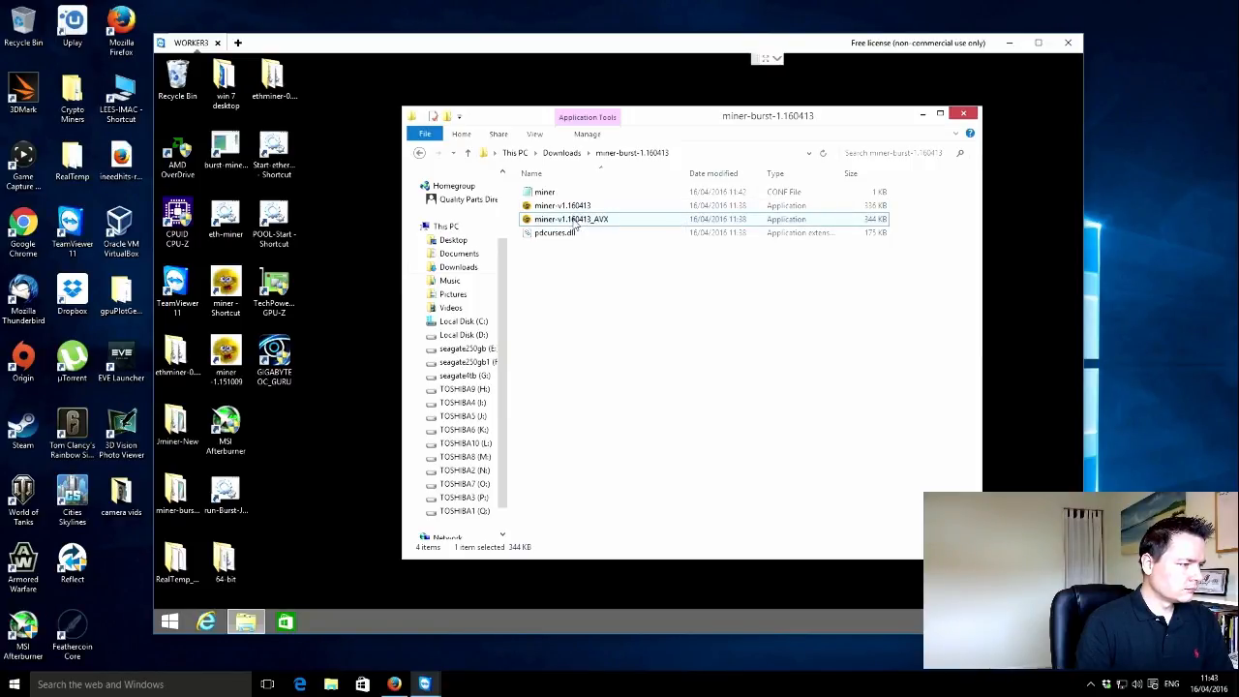
right_click(569, 219)
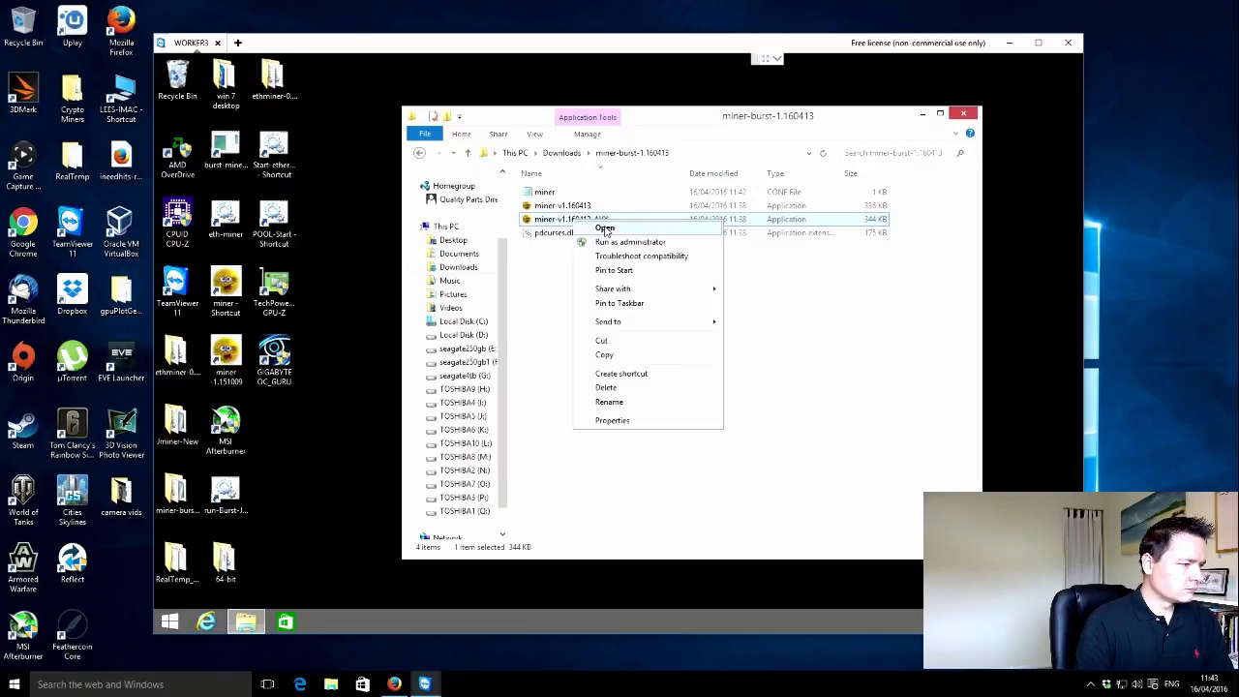
mouse_move(615, 247)
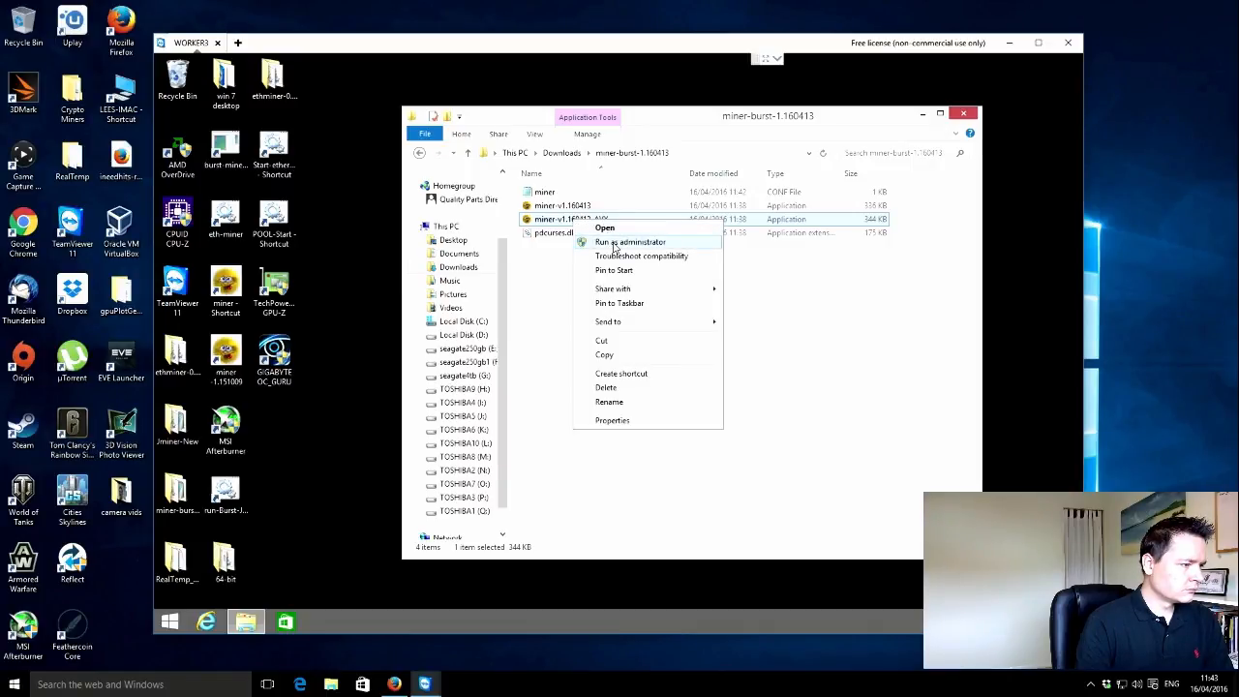
click(603, 229)
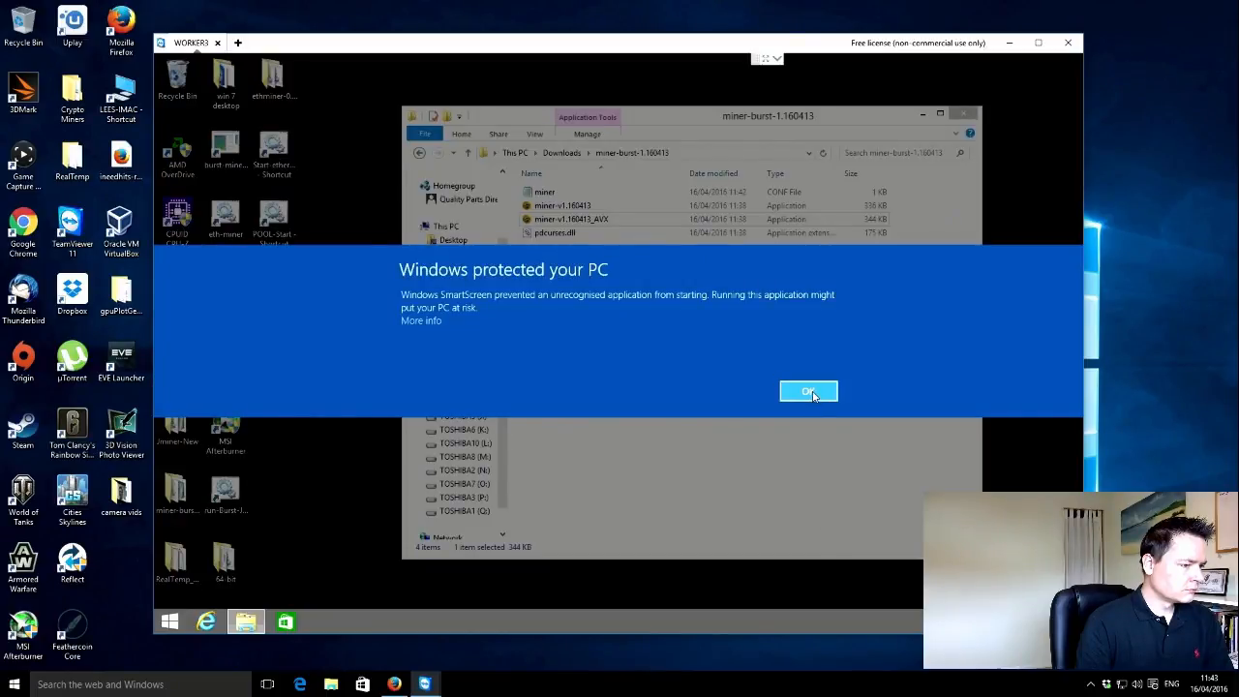
click(809, 391)
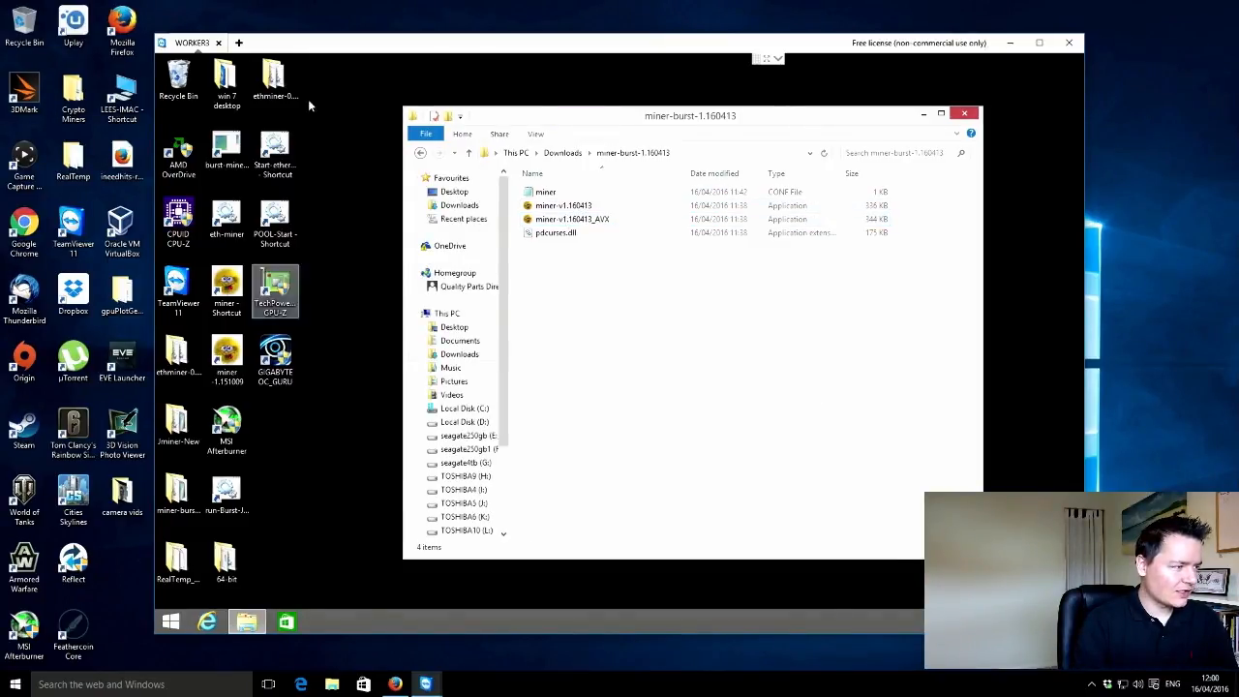
Step: Launch the AVX miner exe and bypass SmartScreen via More info and Run anyway
click(571, 219)
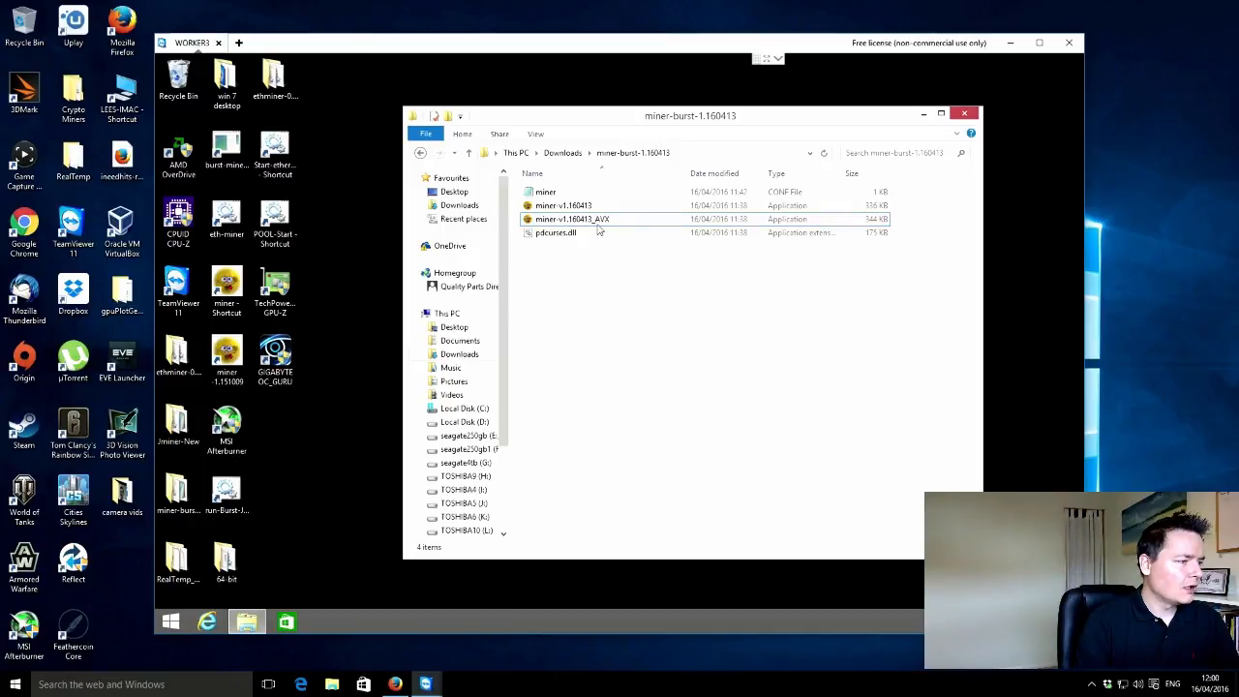
click(576, 219)
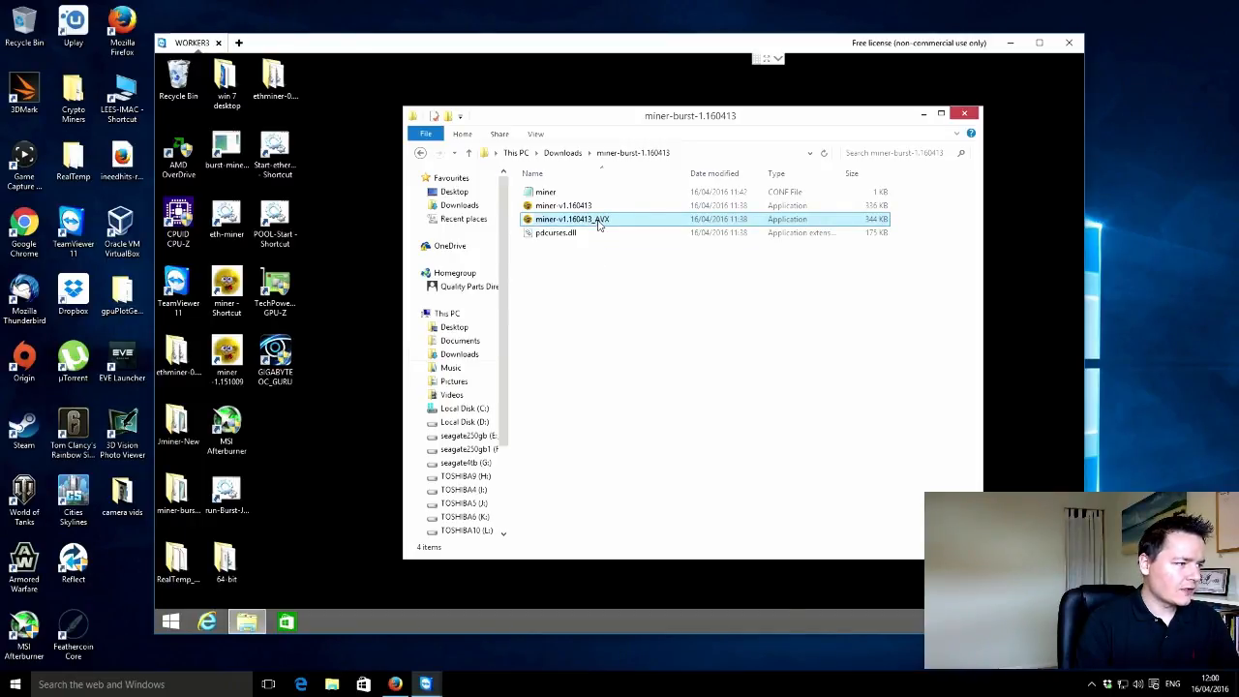
click(571, 218)
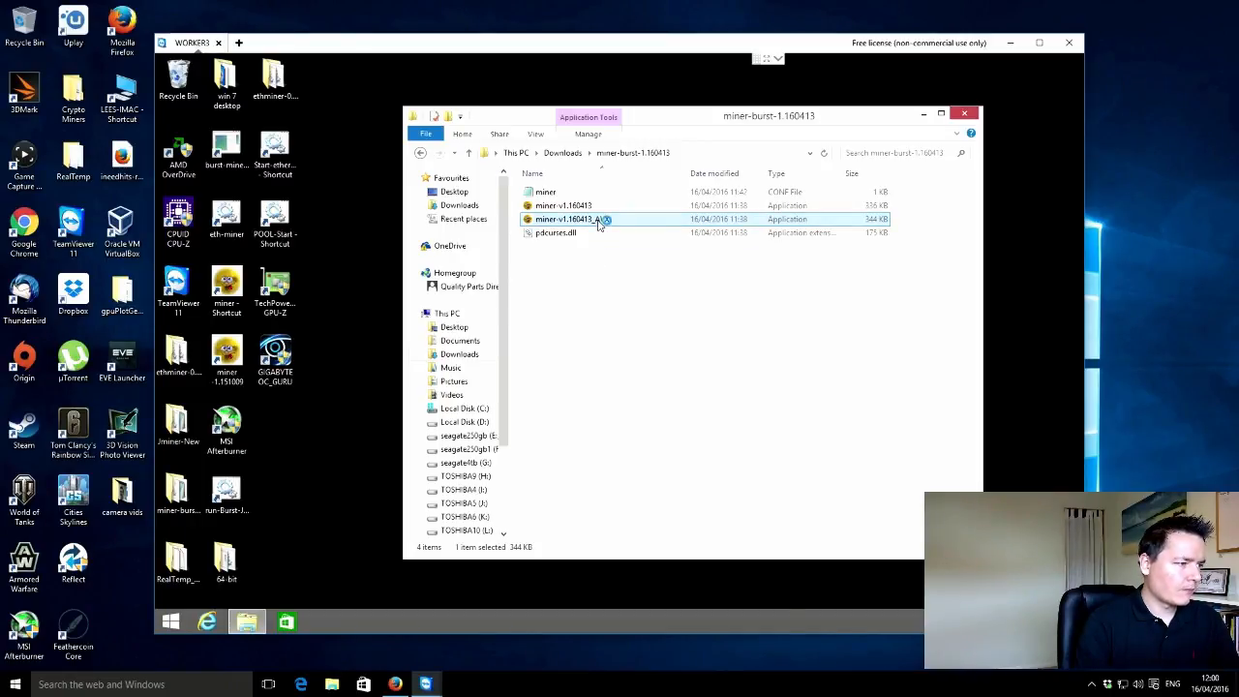
double_click(565, 219)
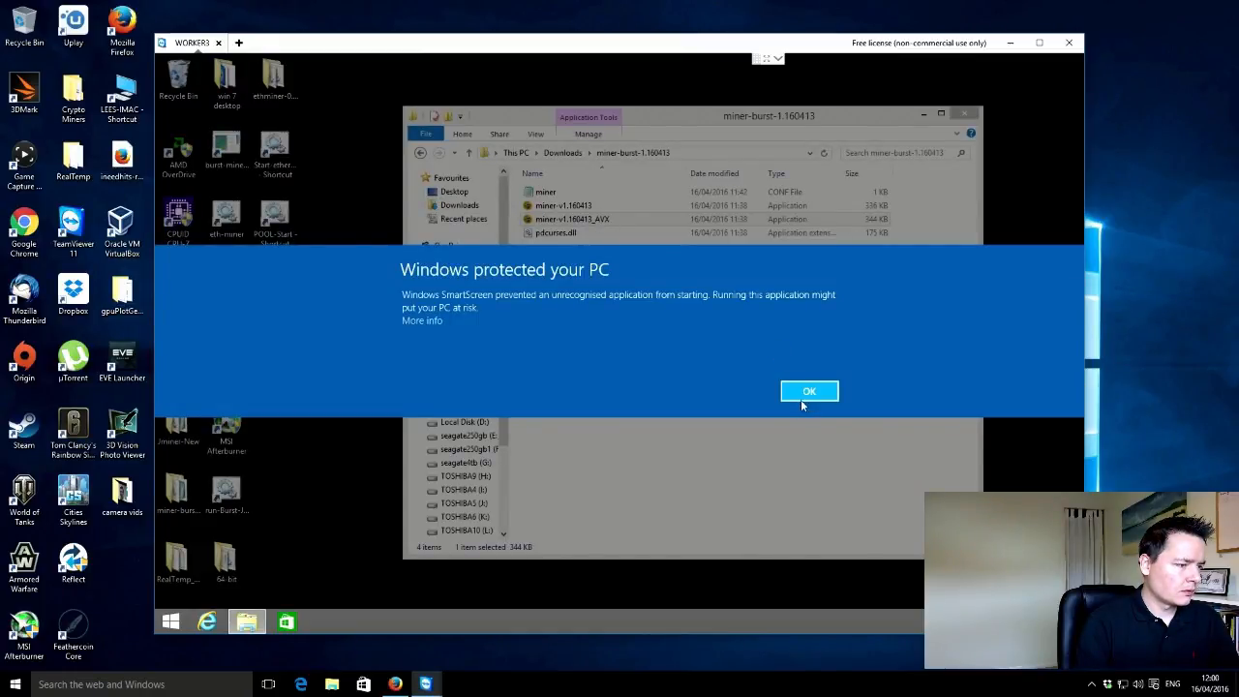
mouse_move(743, 377)
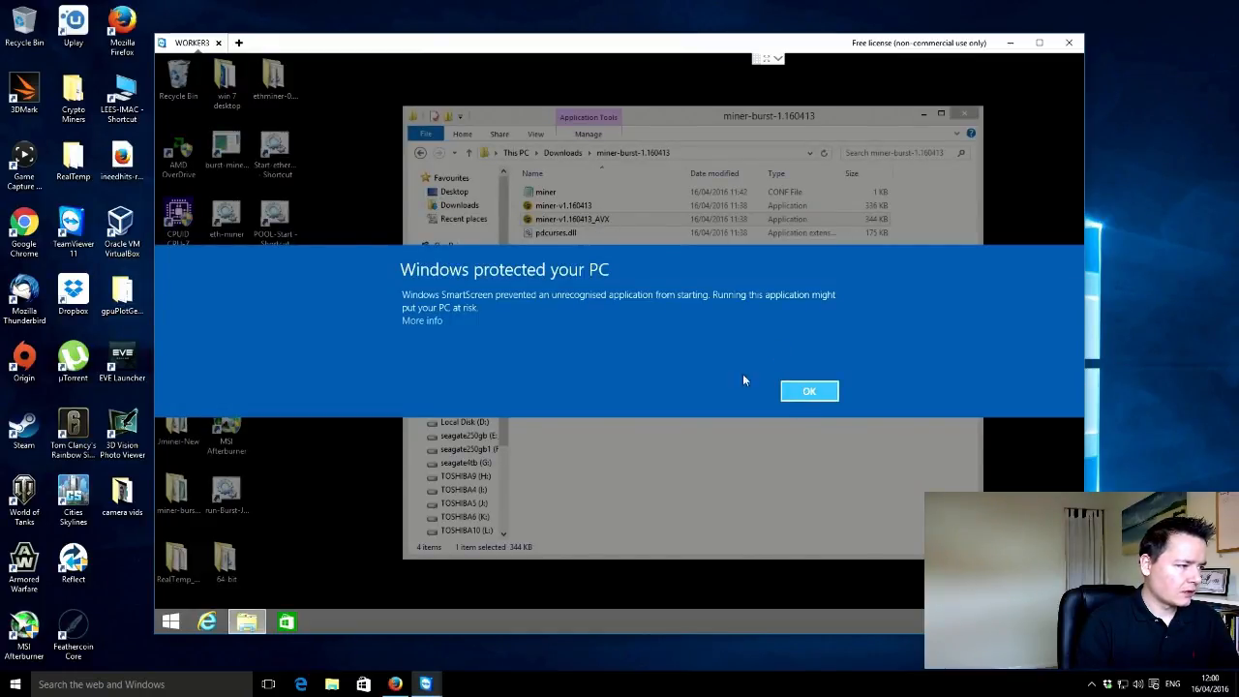
click(422, 319)
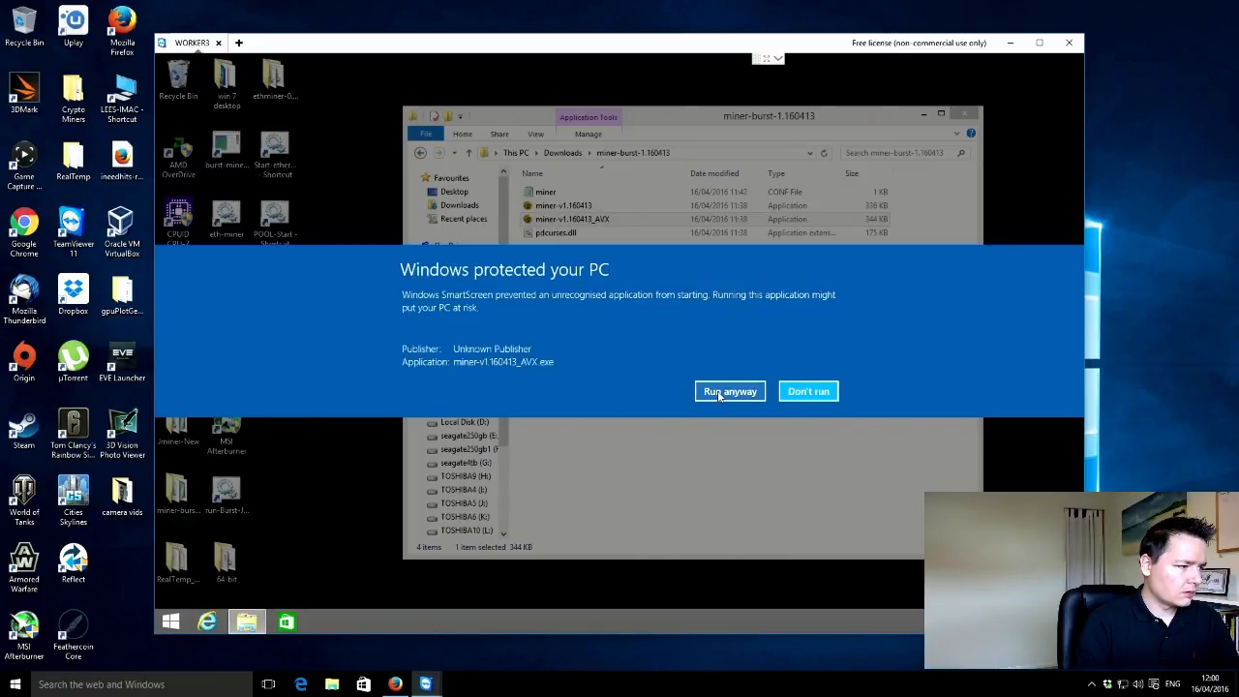
click(728, 391)
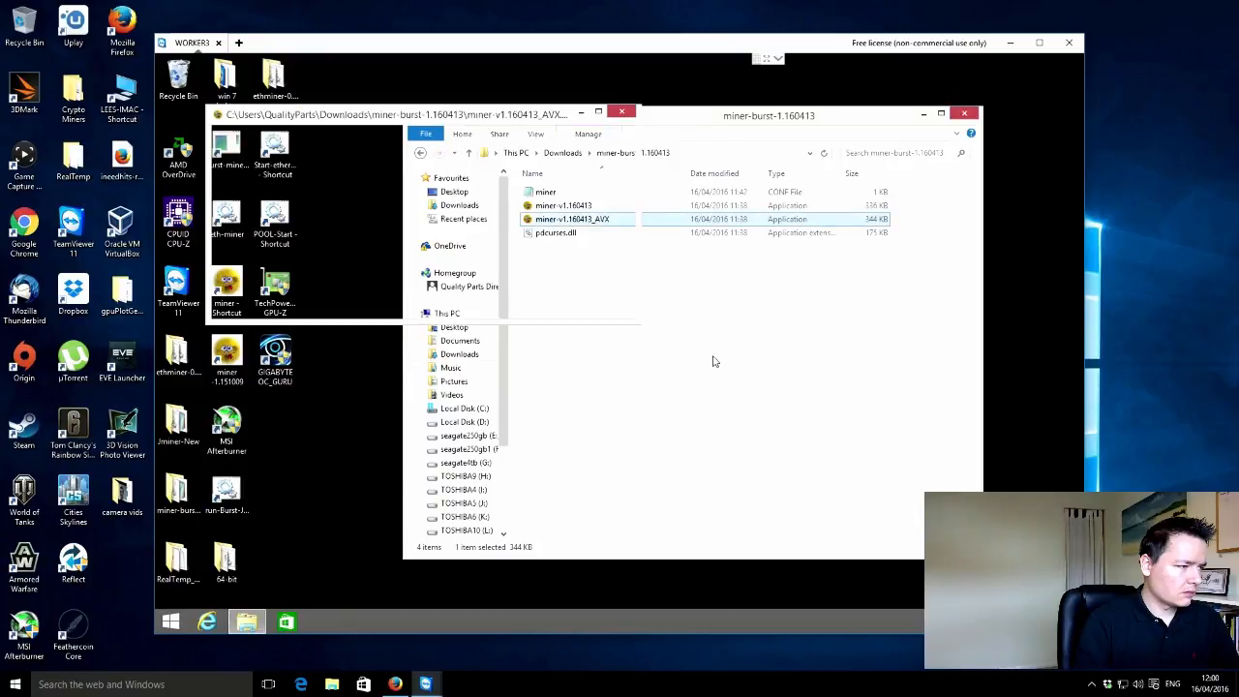
double_click(571, 218)
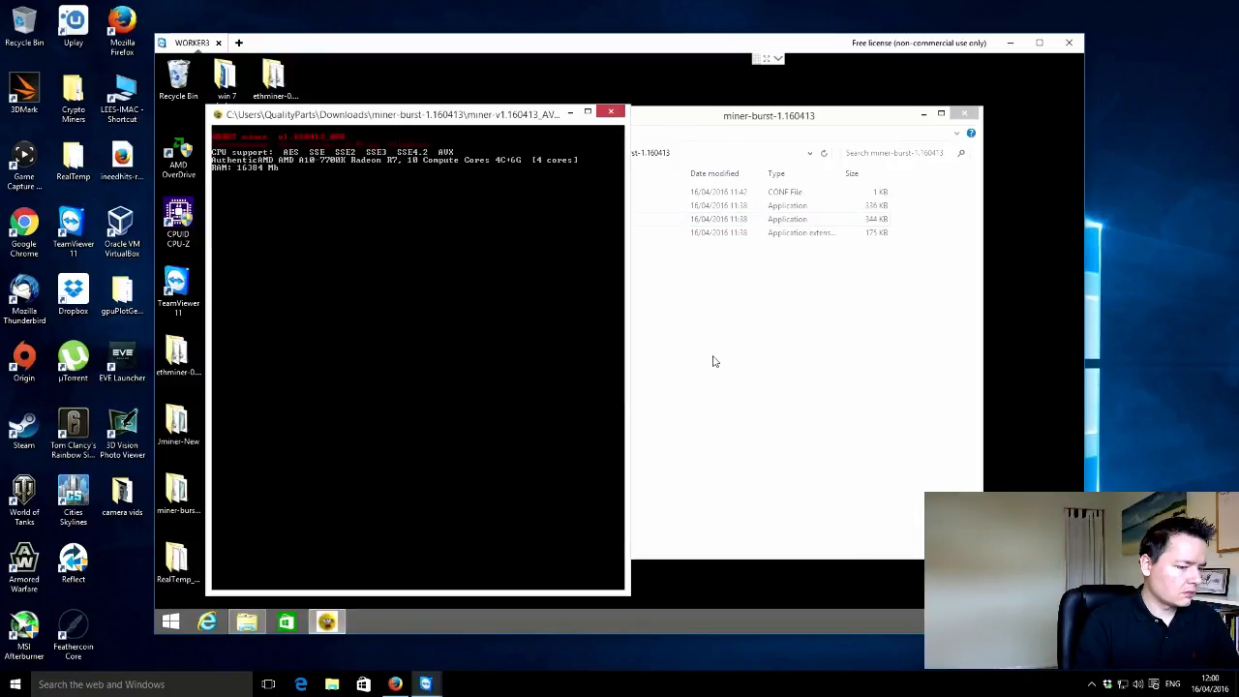
mouse_move(716, 349)
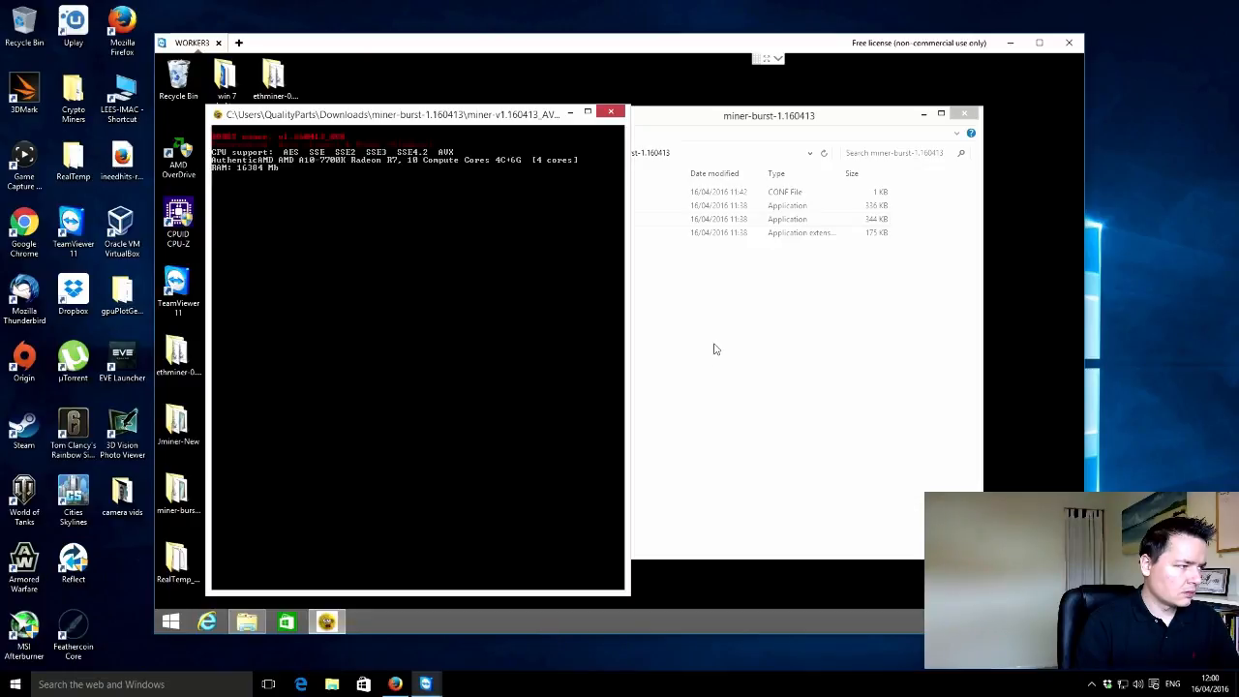
mouse_move(712, 306)
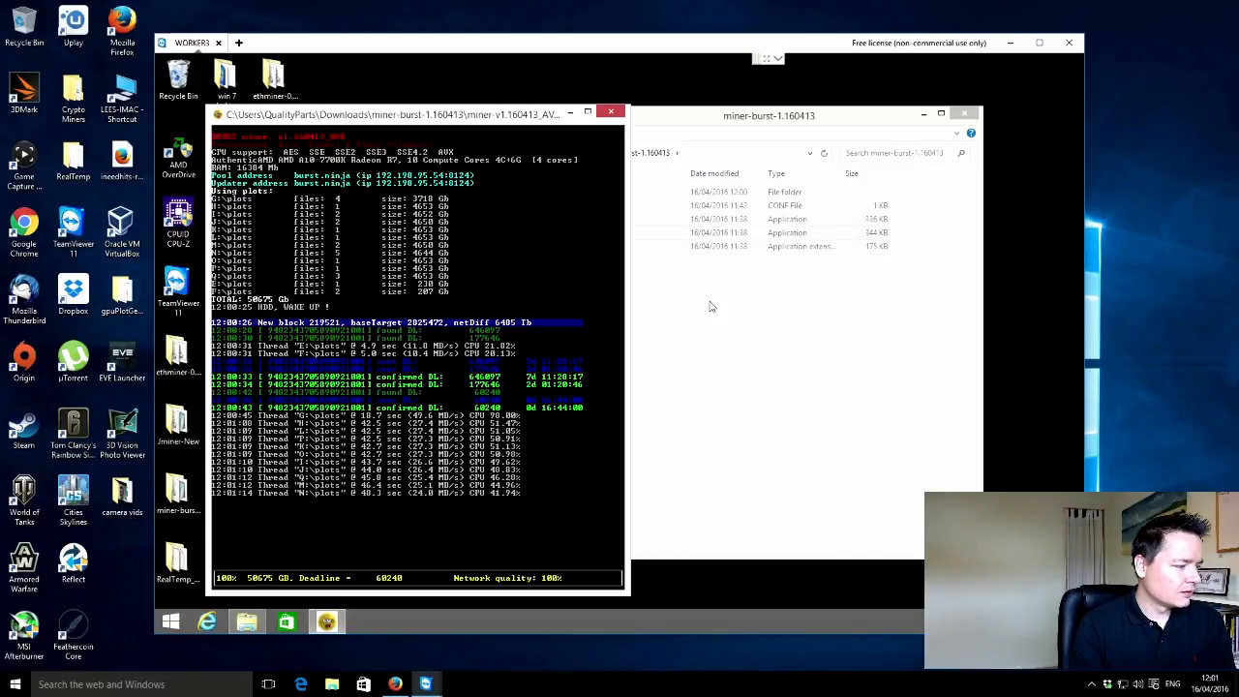
mouse_move(426, 200)
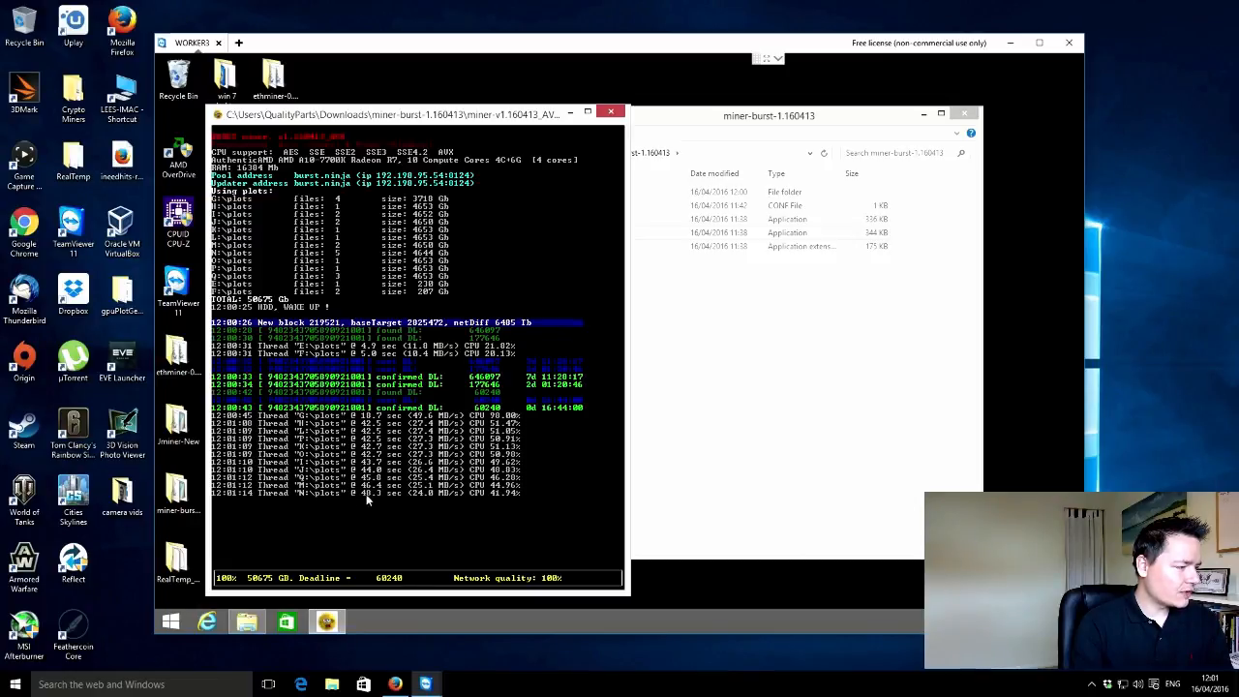
mouse_move(720, 391)
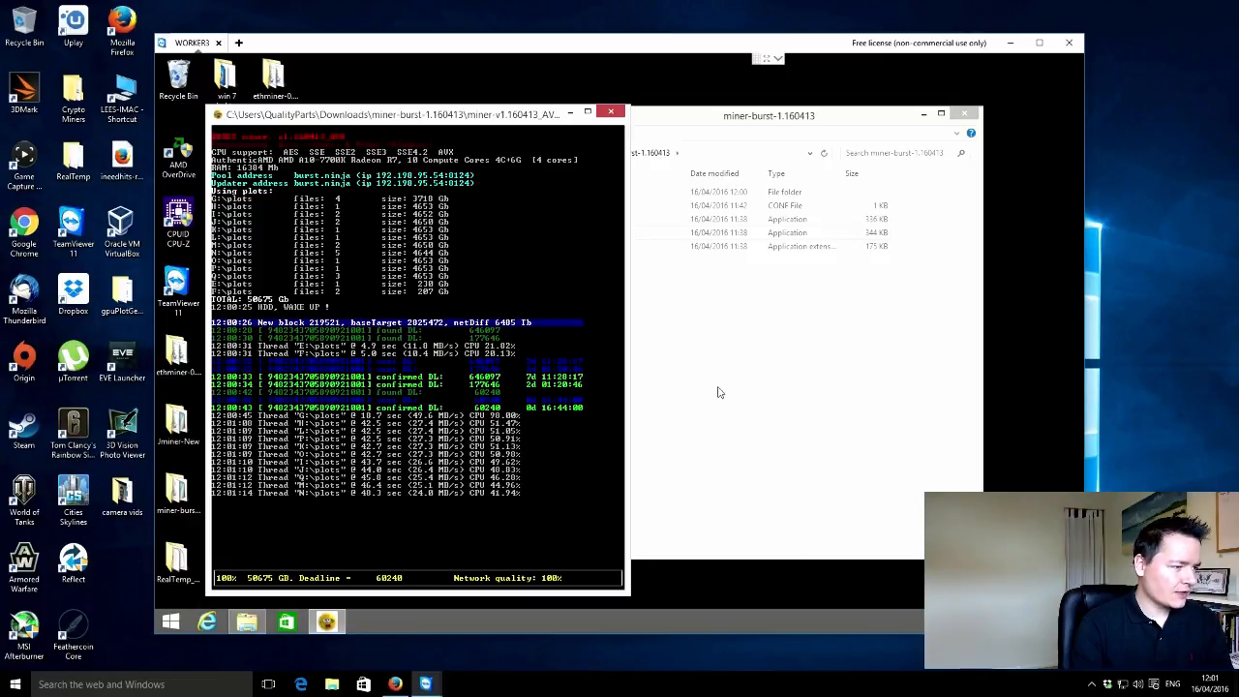
Step: Close the File Explorer window behind the mining Burst console
click(769, 116)
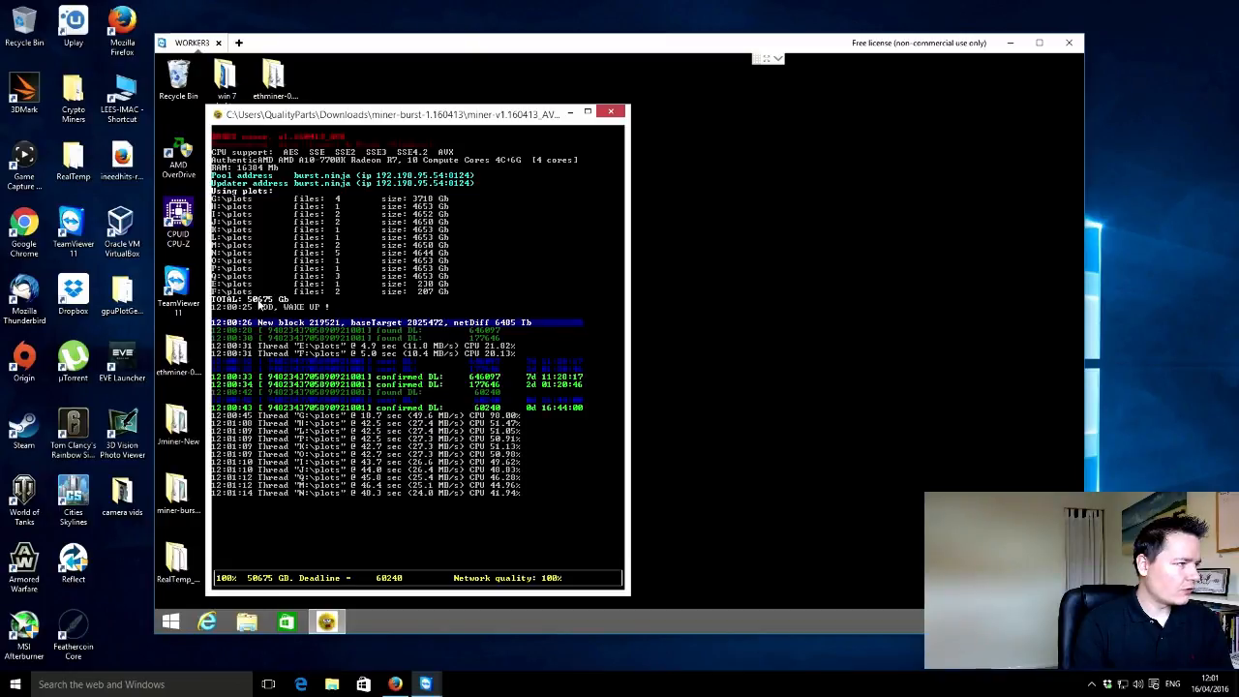
mouse_move(409, 126)
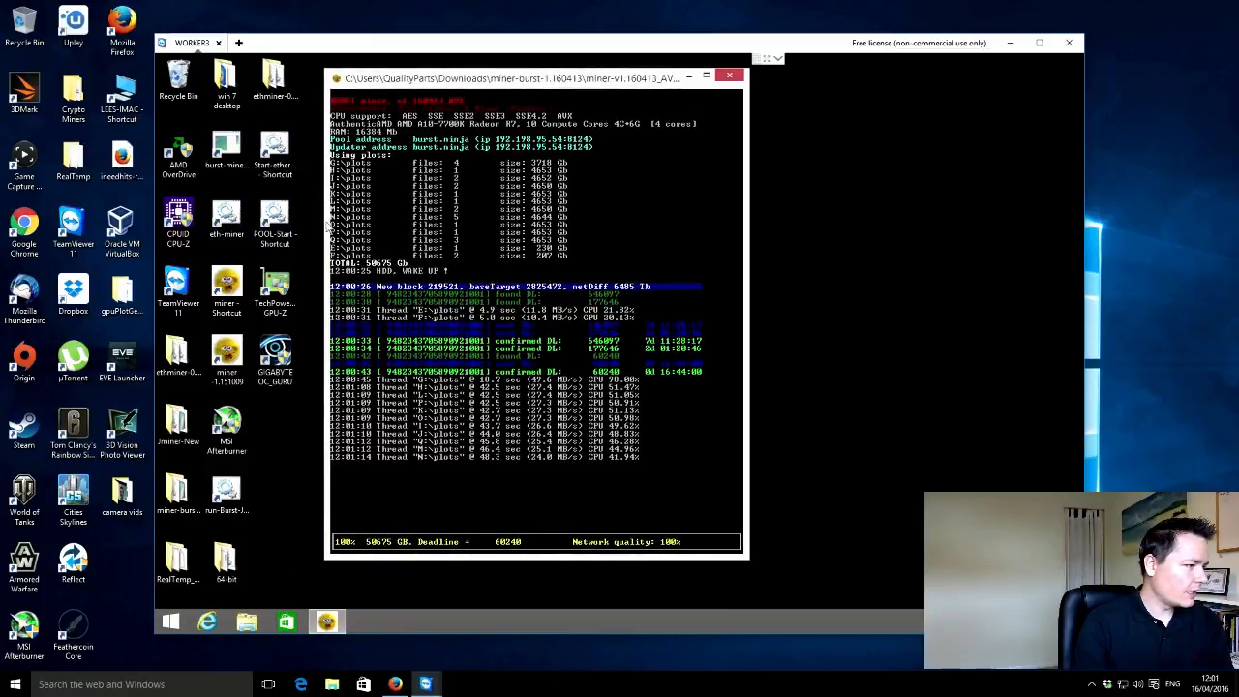
Step: Start the Ethereum dwarfpool script via the shortcut's file location, then the POOL-Start HODL miner
click(274, 217)
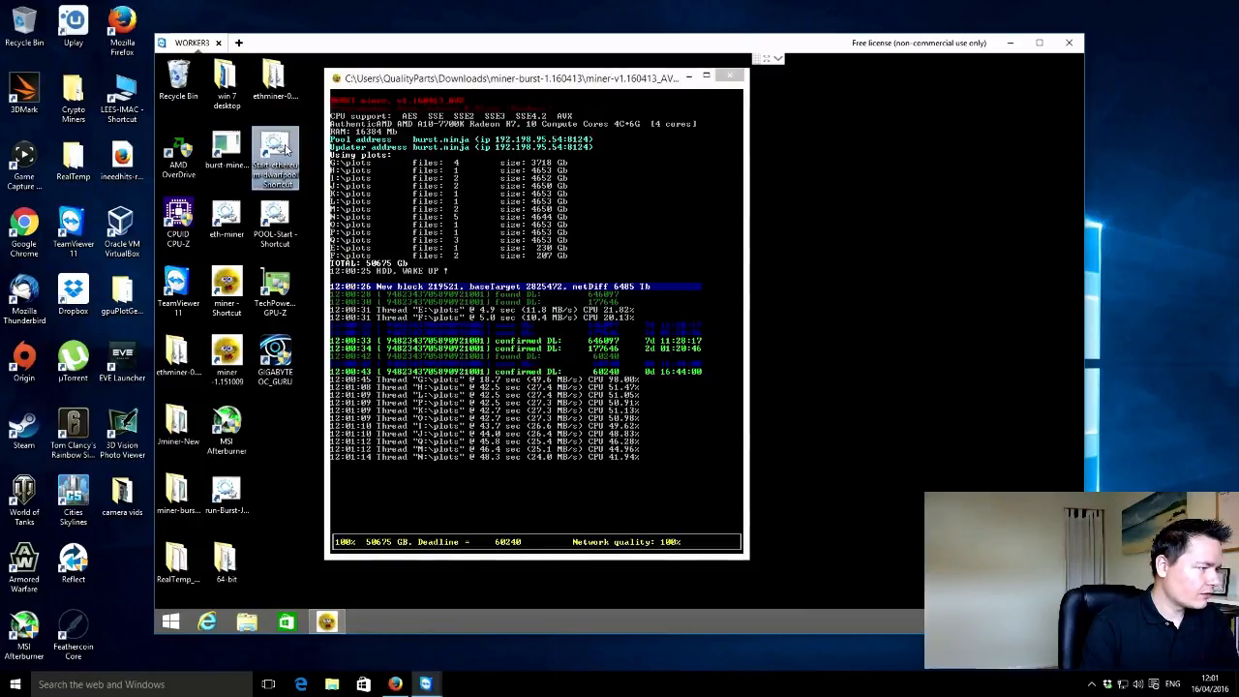
right_click(275, 155)
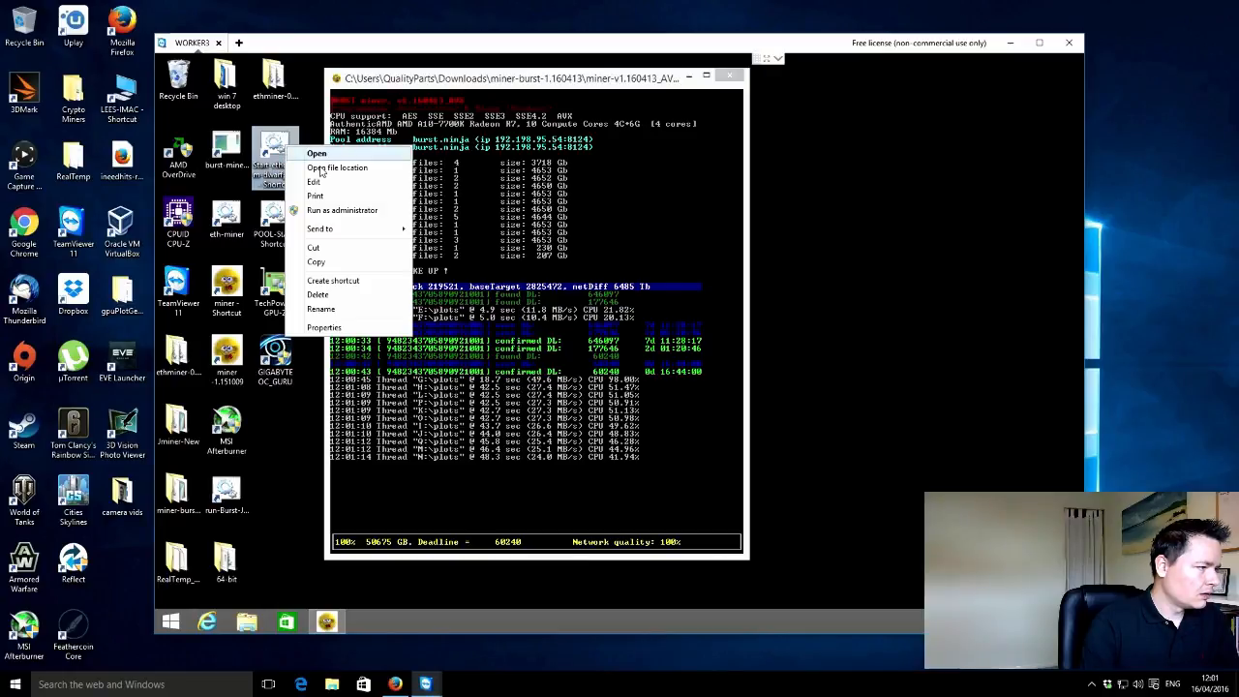
click(317, 153)
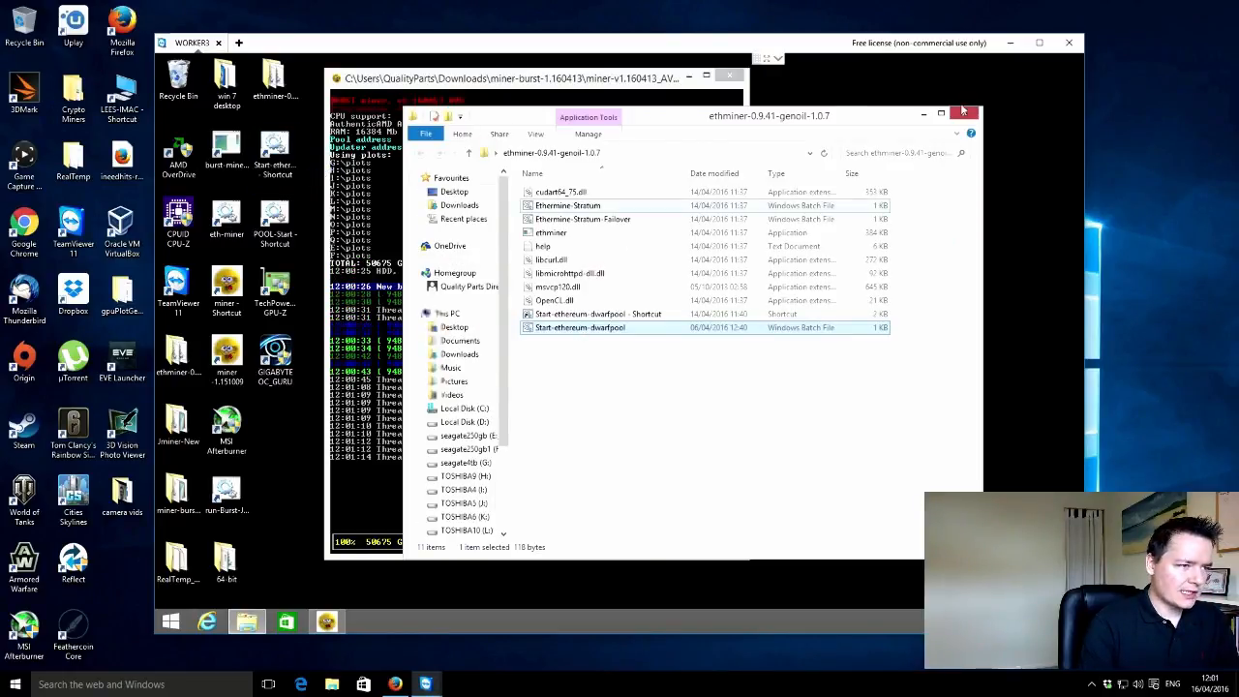
click(961, 111)
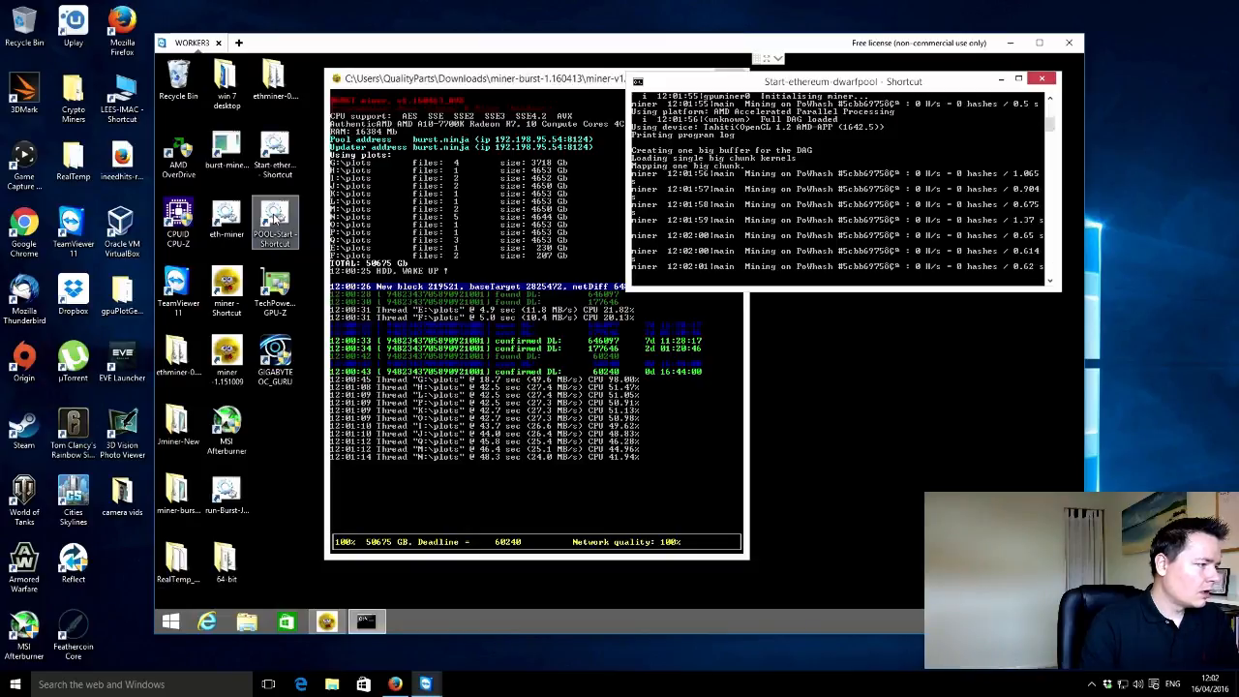
double_click(275, 217)
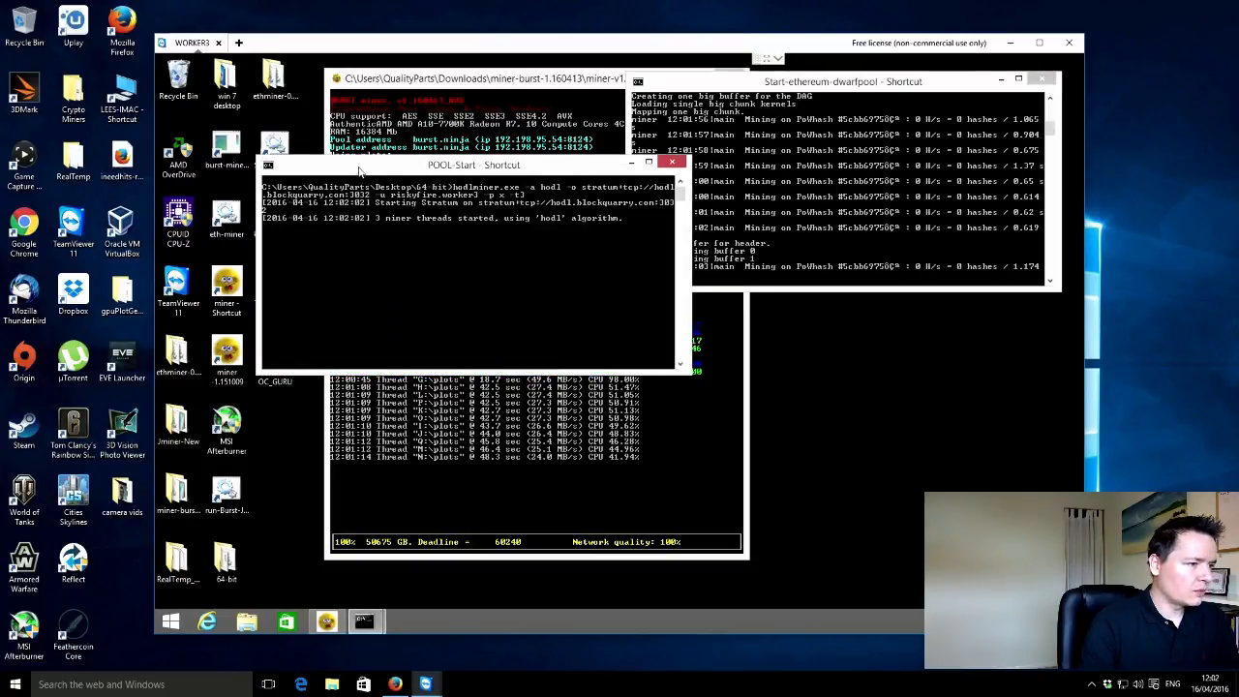